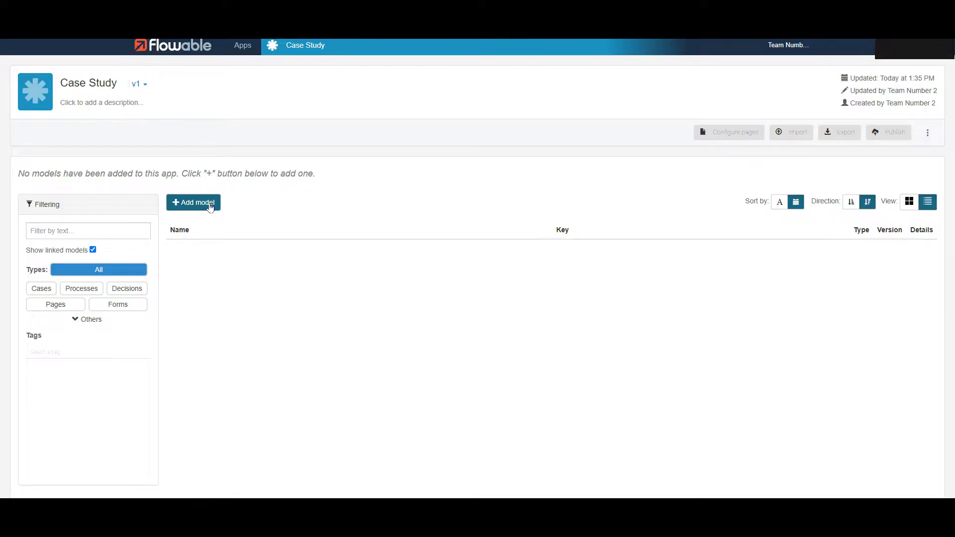
# Create a new process model named Access_Management from the Add model option.
pyautogui.click(192, 202)
pyautogui.write('Access_Management')
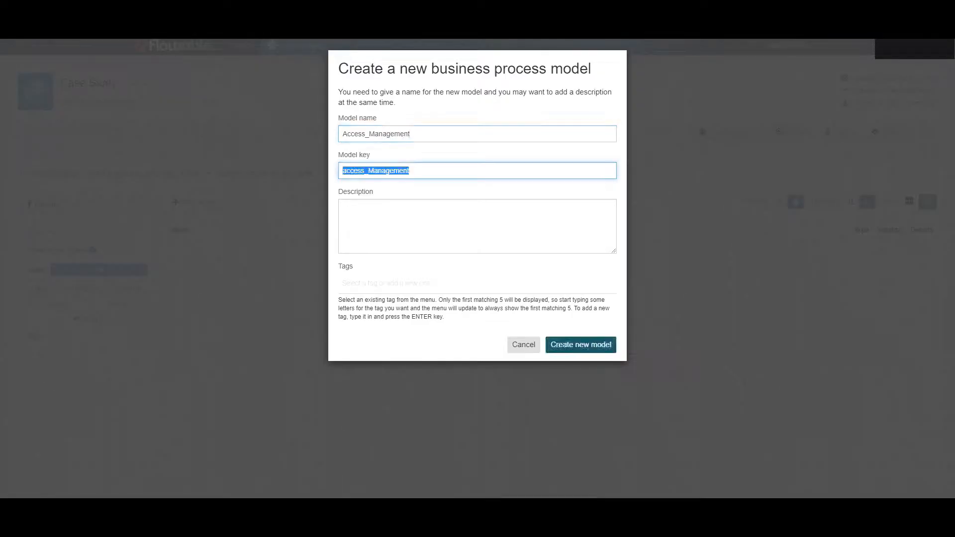
pyautogui.click(579, 345)
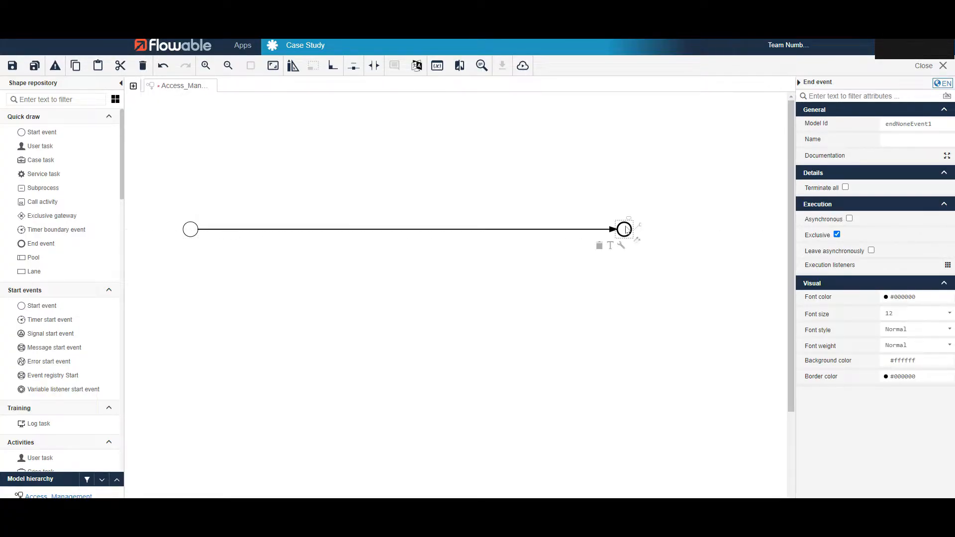
# Inspect the start and end events and select the start event for quick draw.
pyautogui.click(190, 229)
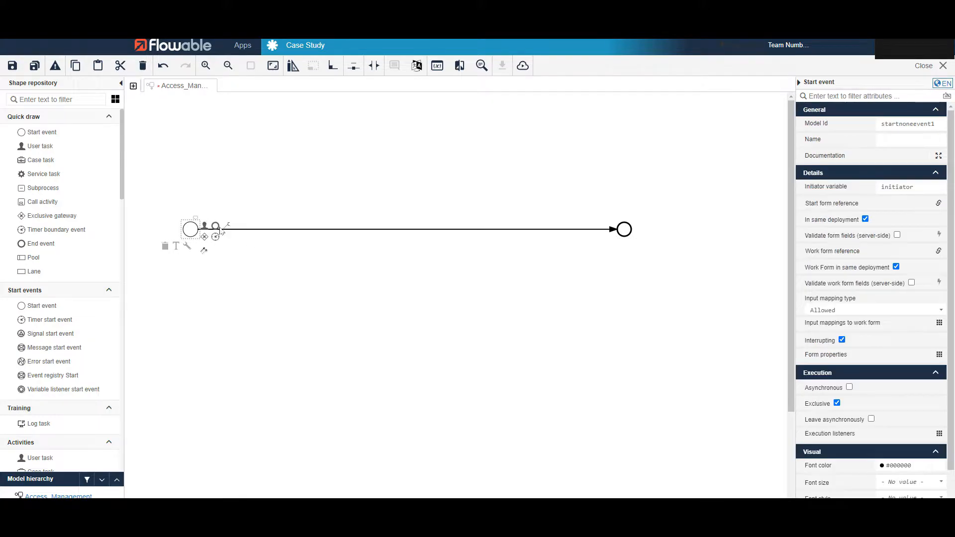
pyautogui.click(623, 229)
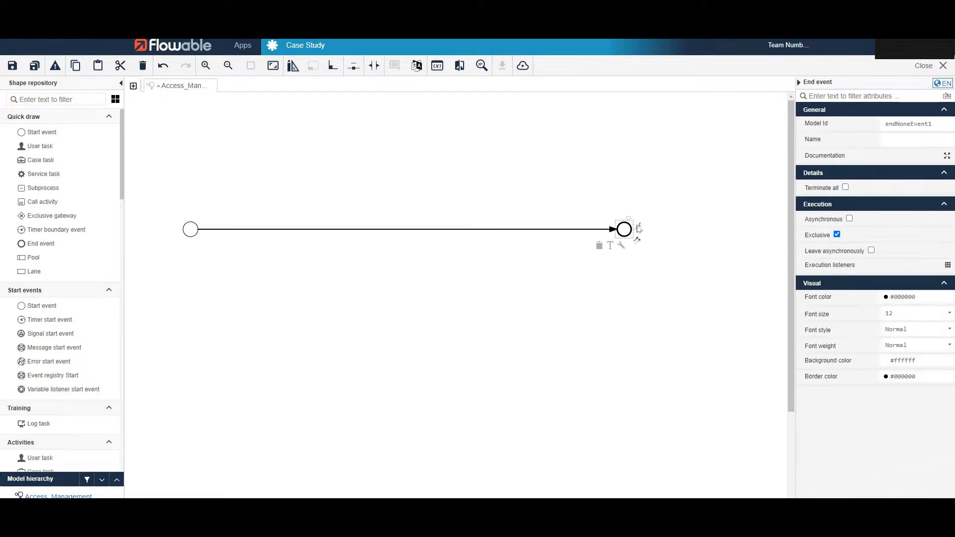
pyautogui.moveTo(639, 212)
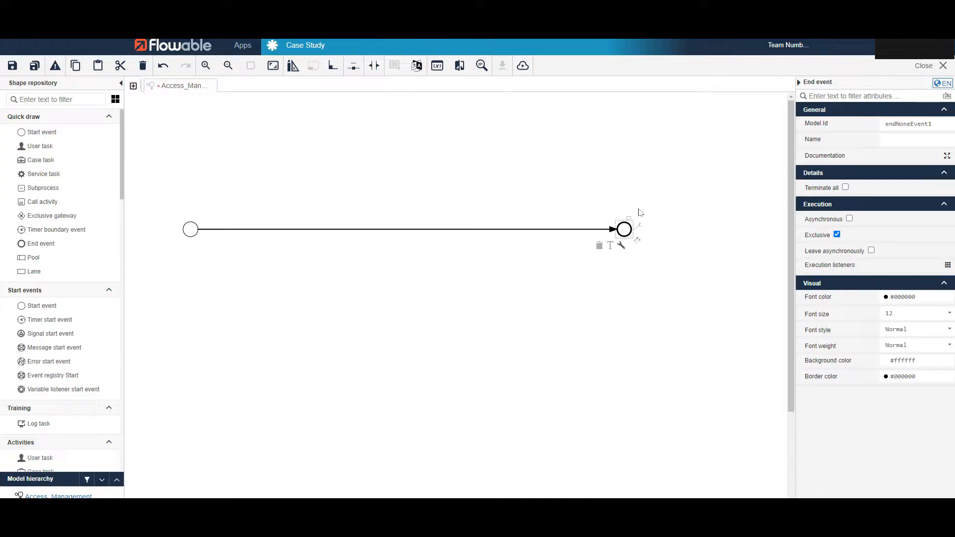
pyautogui.click(190, 229)
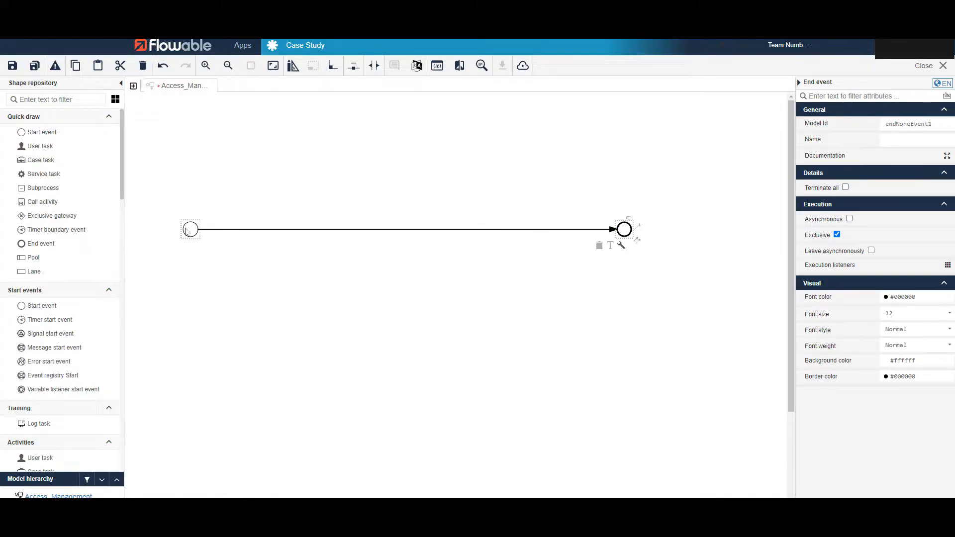
pyautogui.click(190, 229)
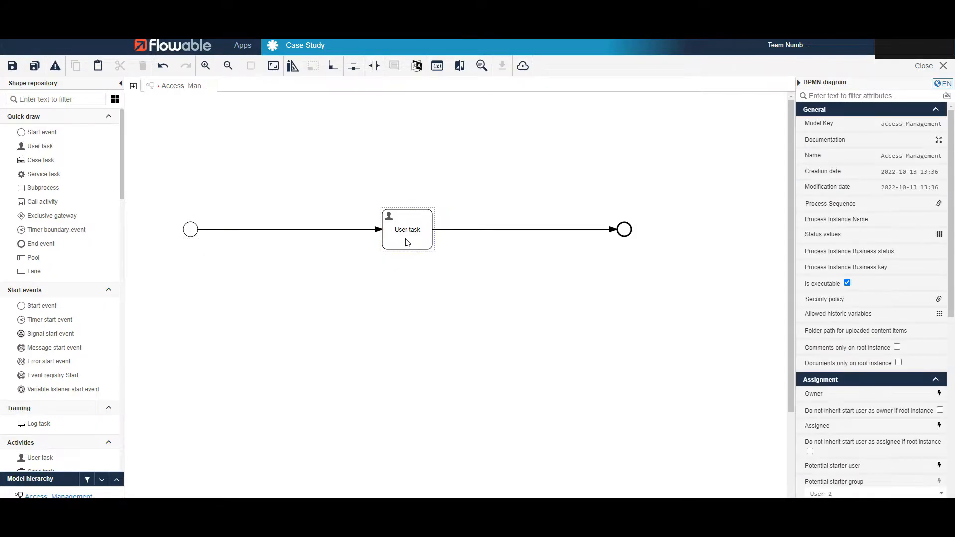
# Place a user task on the flow and rename it Request Access.
pyautogui.click(407, 230)
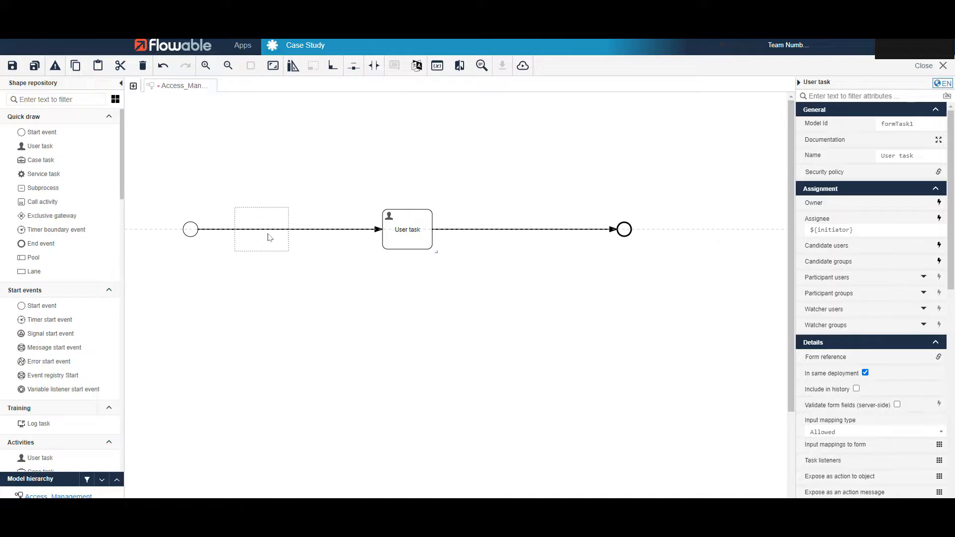
pyautogui.doubleClick(261, 229)
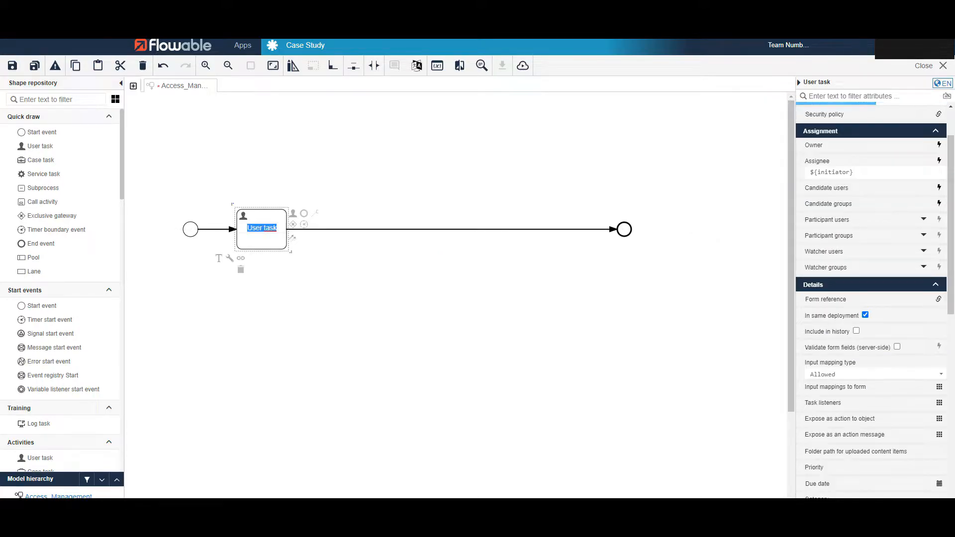
pyautogui.write('Request Access')
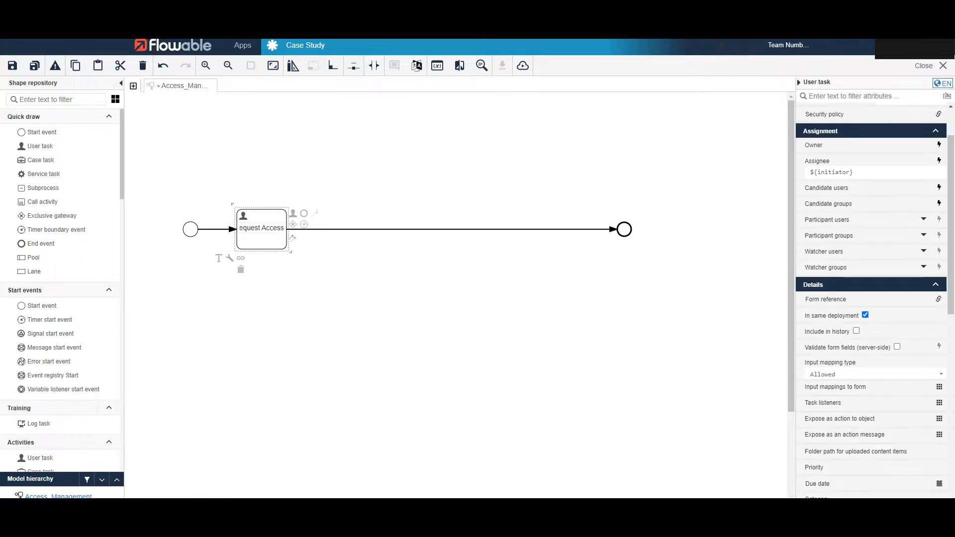
pyautogui.click(316, 294)
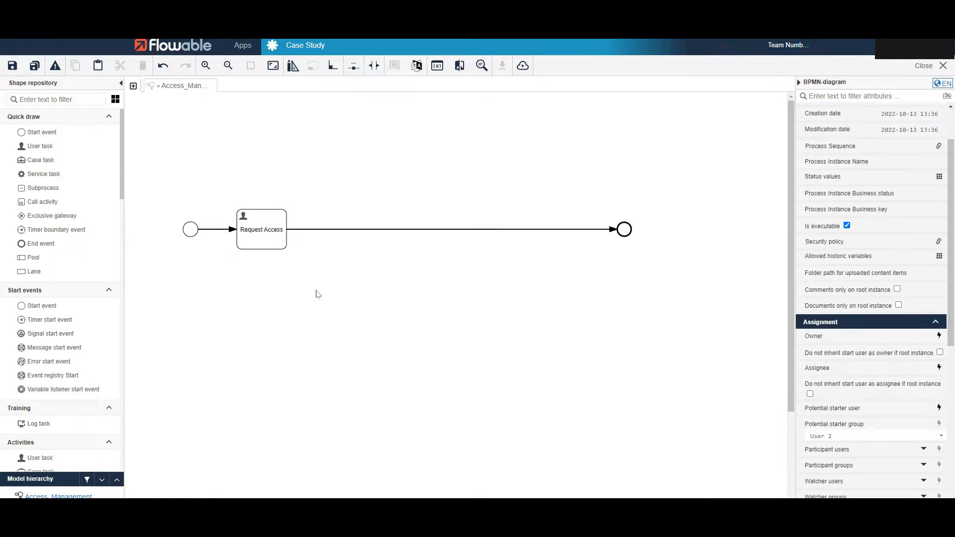
pyautogui.click(262, 229)
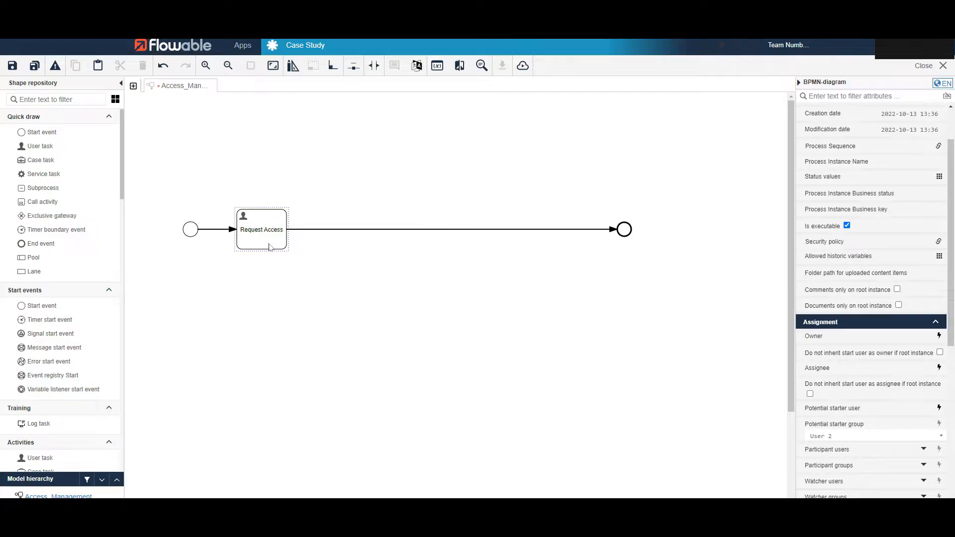
# Create a new form reference Request_Access_form for the Request Access task.
pyautogui.click(260, 229)
pyautogui.write('Request_Access_f')
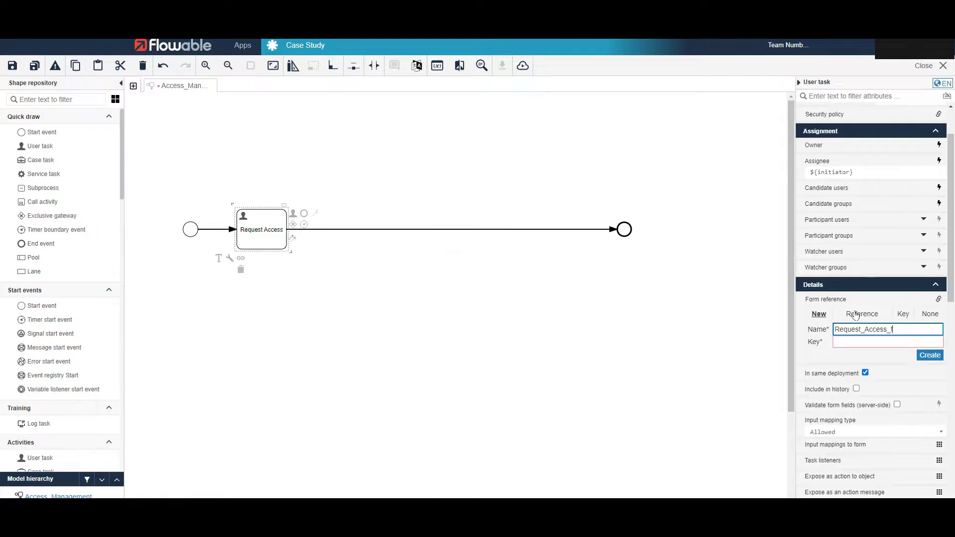
pyautogui.click(930, 356)
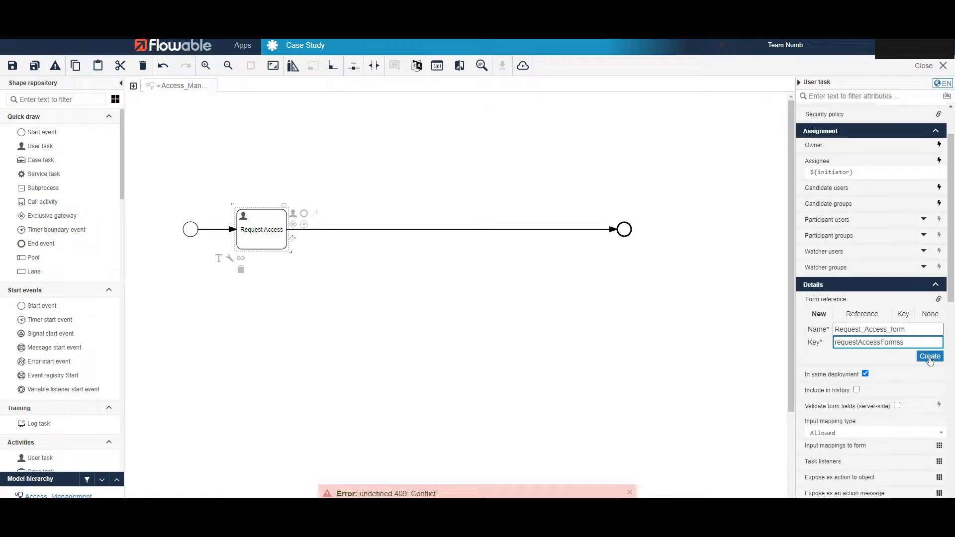
pyautogui.click(929, 357)
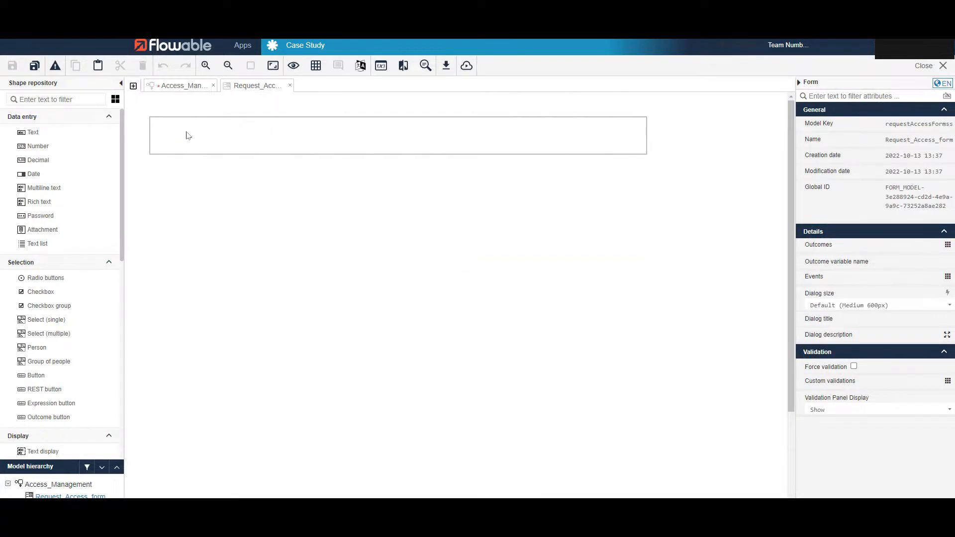
pyautogui.moveTo(194, 135)
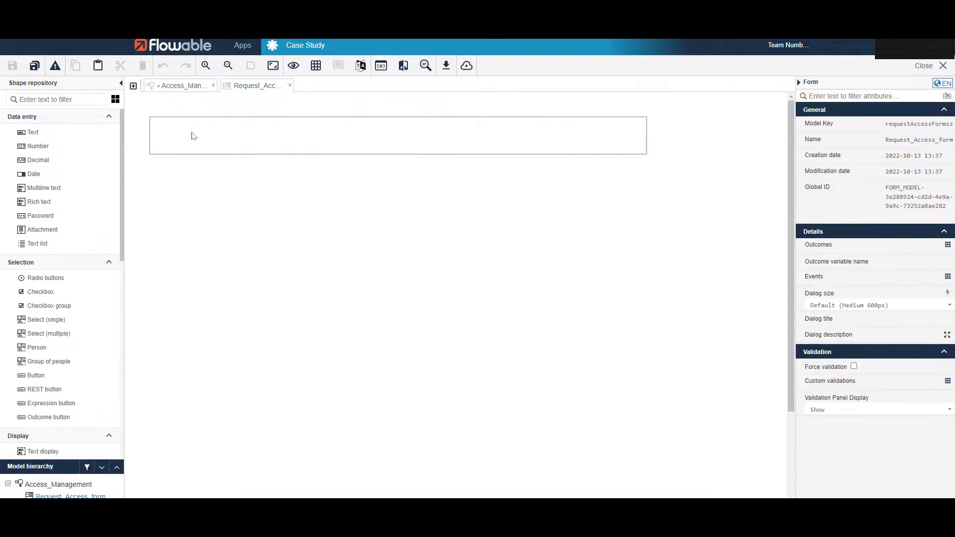
pyautogui.moveTo(192, 133)
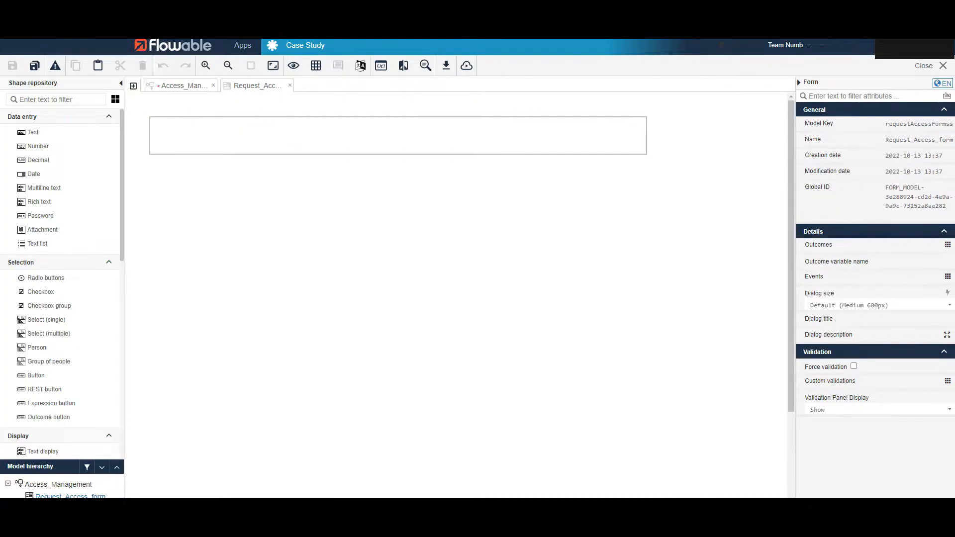
# Add a single-select field labelled Application bound to {{application}}.
pyautogui.write('sele')
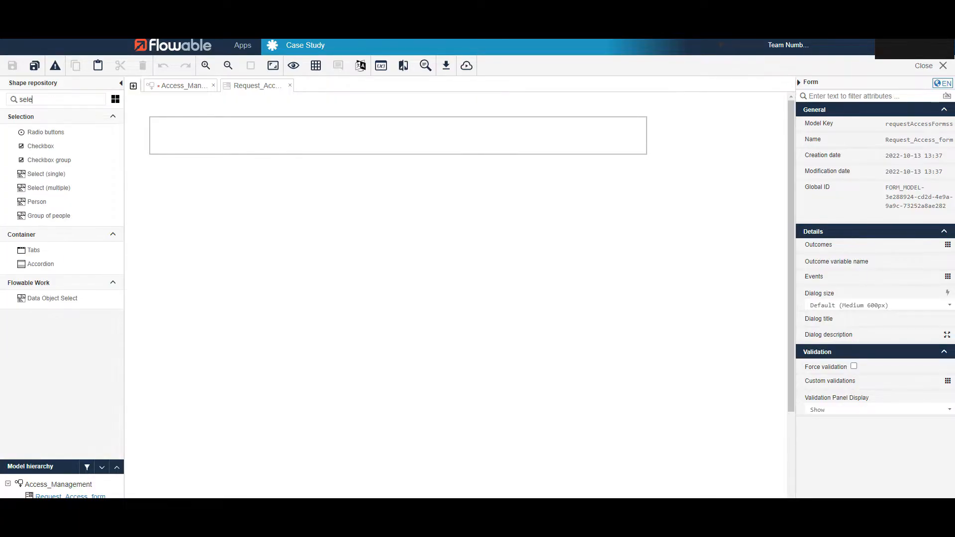
pyautogui.moveTo(46, 173)
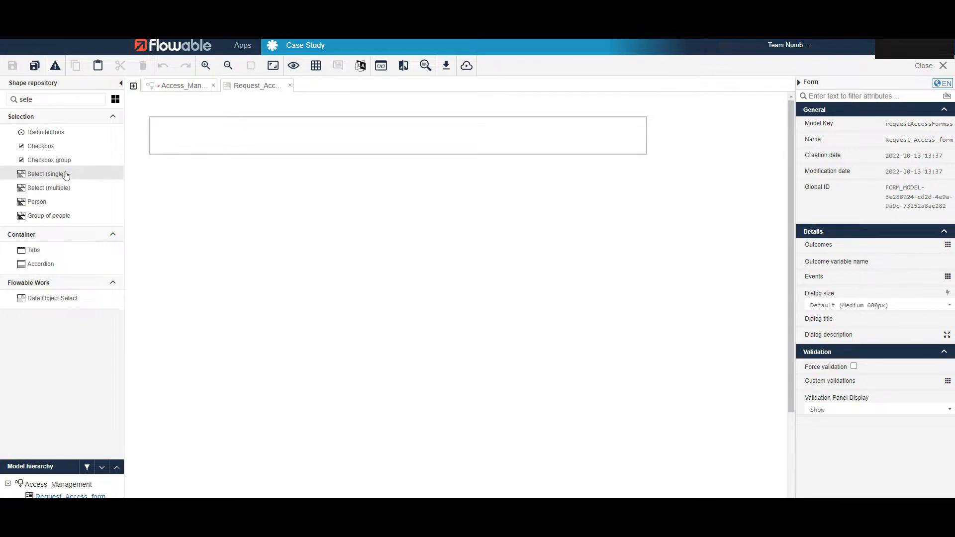
pyautogui.moveTo(47, 173); pyautogui.dragTo(396, 140)
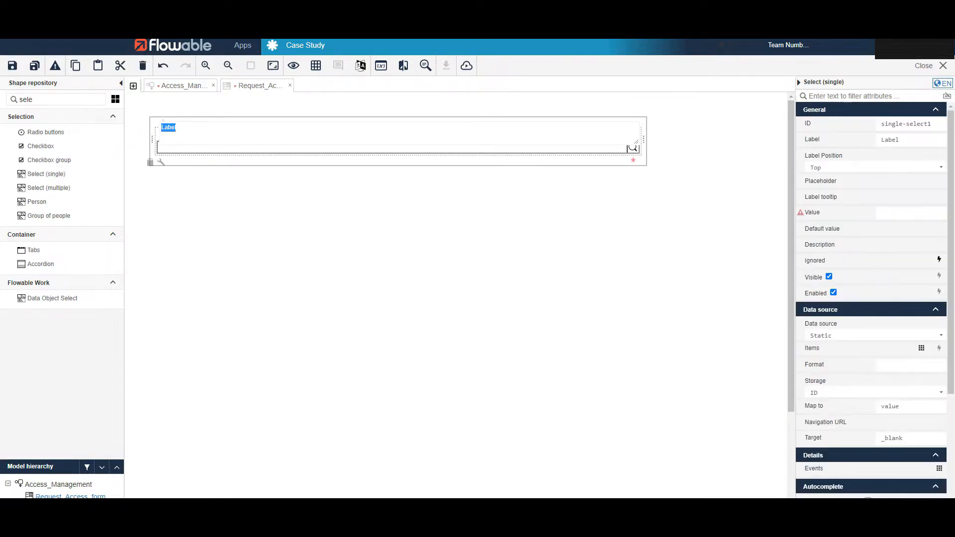
pyautogui.write('App')
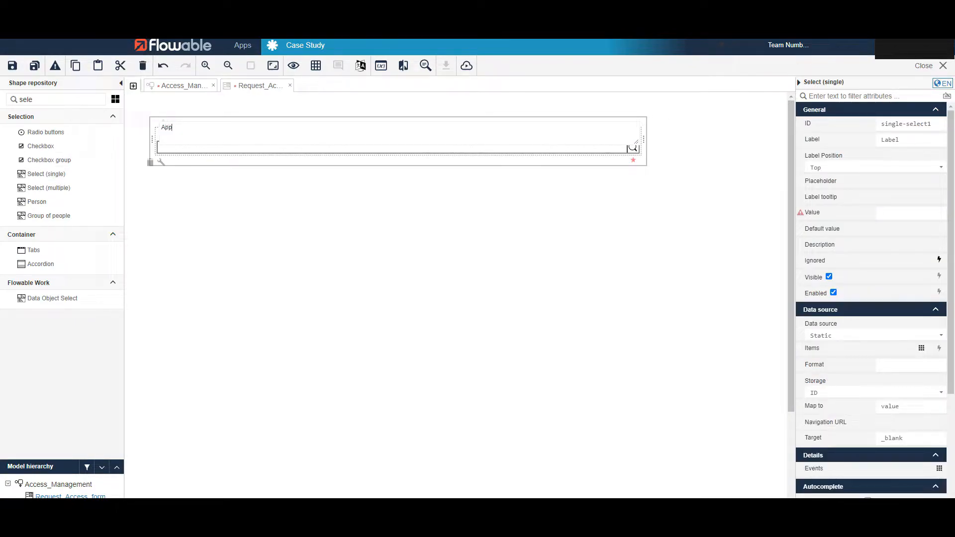
pyautogui.write('lication')
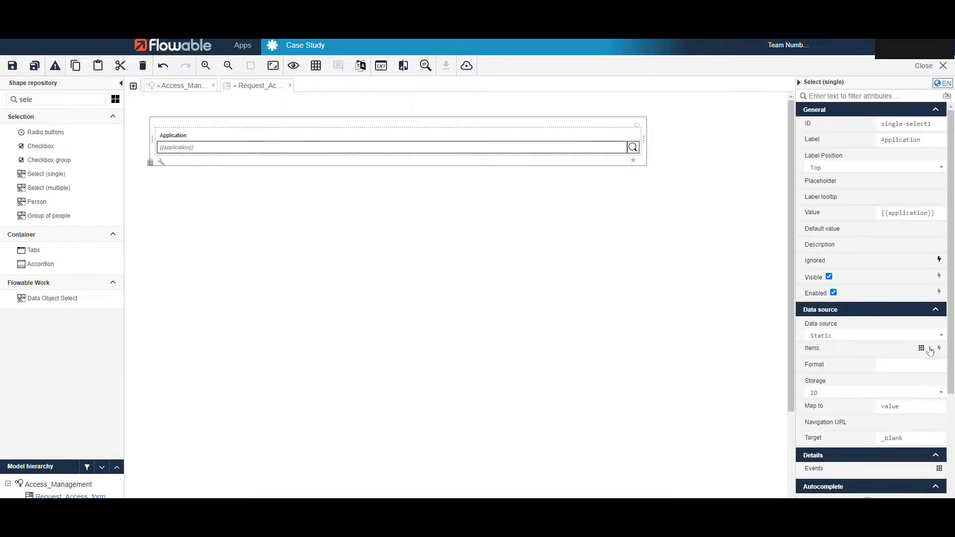
# Add a Powerpoint option to the Application field's item list.
pyautogui.click(922, 348)
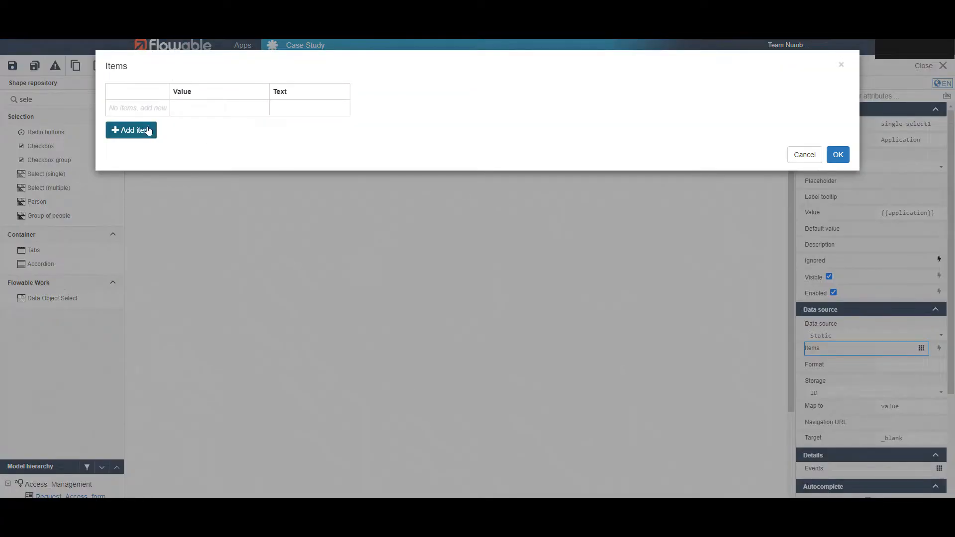
pyautogui.click(131, 130)
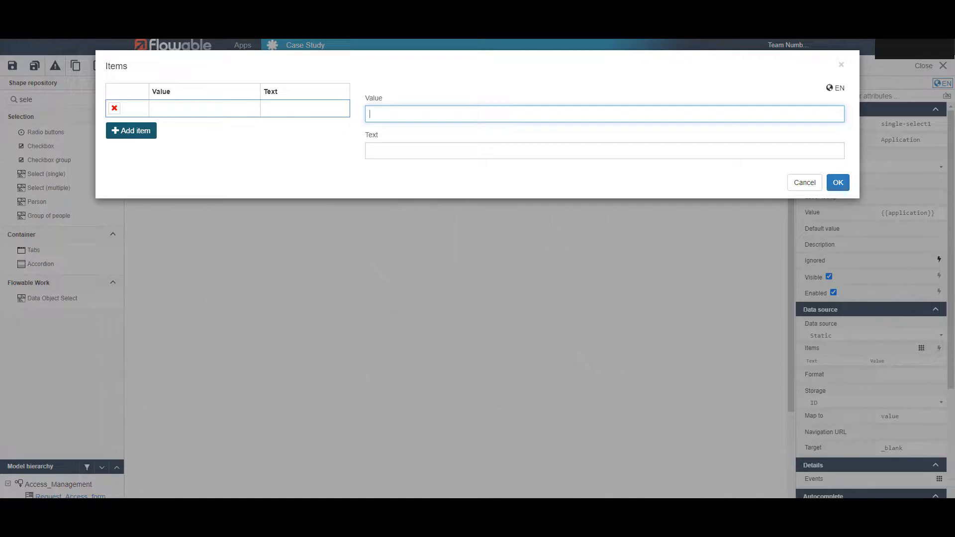
pyautogui.write('Powerpoint')
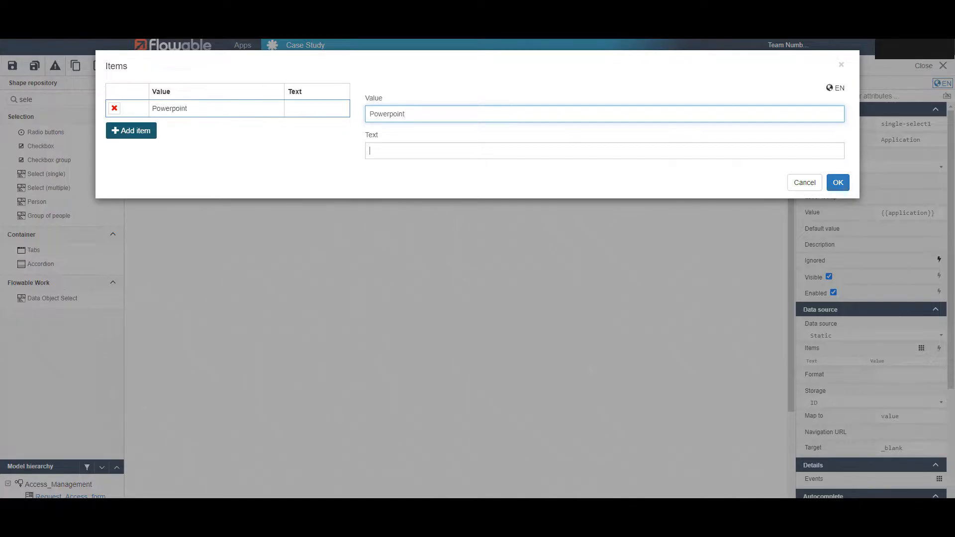
pyautogui.write('powerpoint')
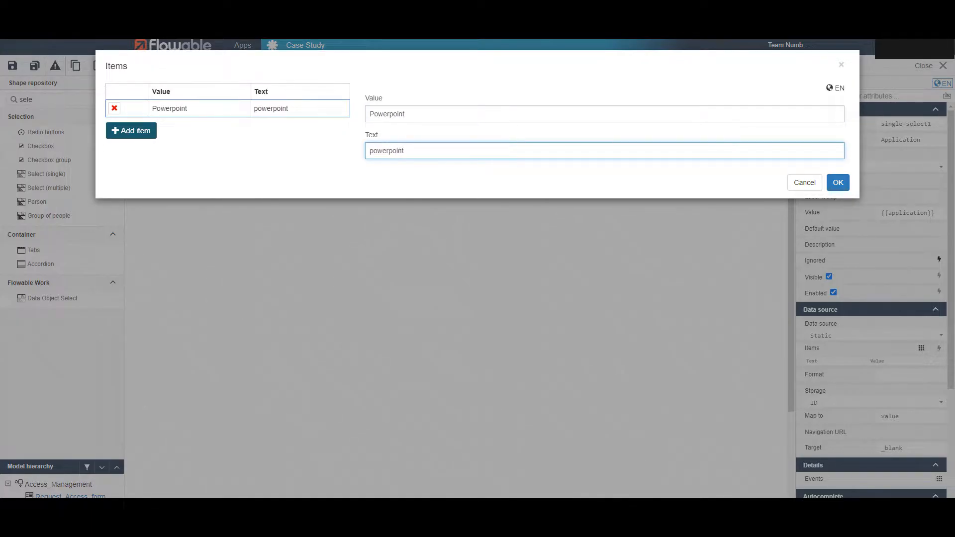
# Add Excel and Word options to complete the Application item list.
pyautogui.click(132, 131)
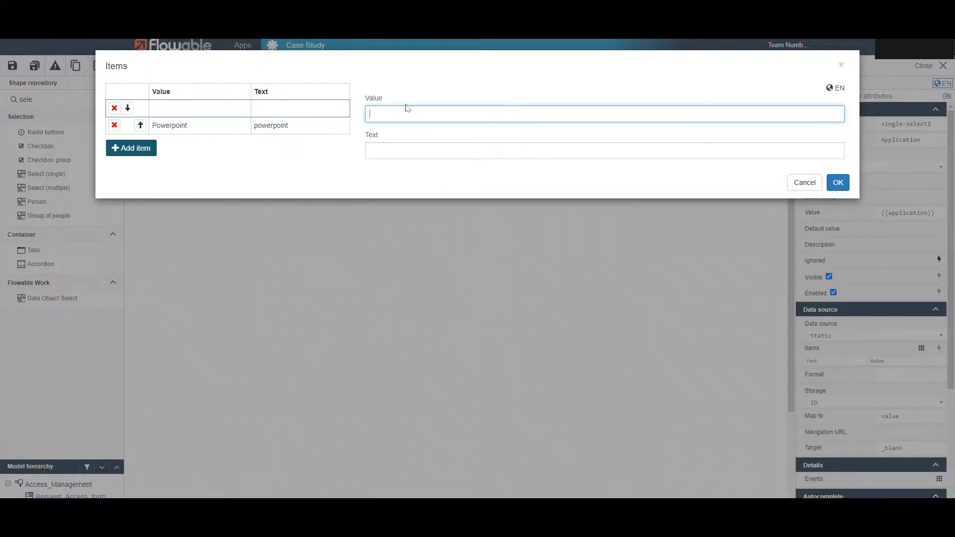
pyautogui.write('Excel')
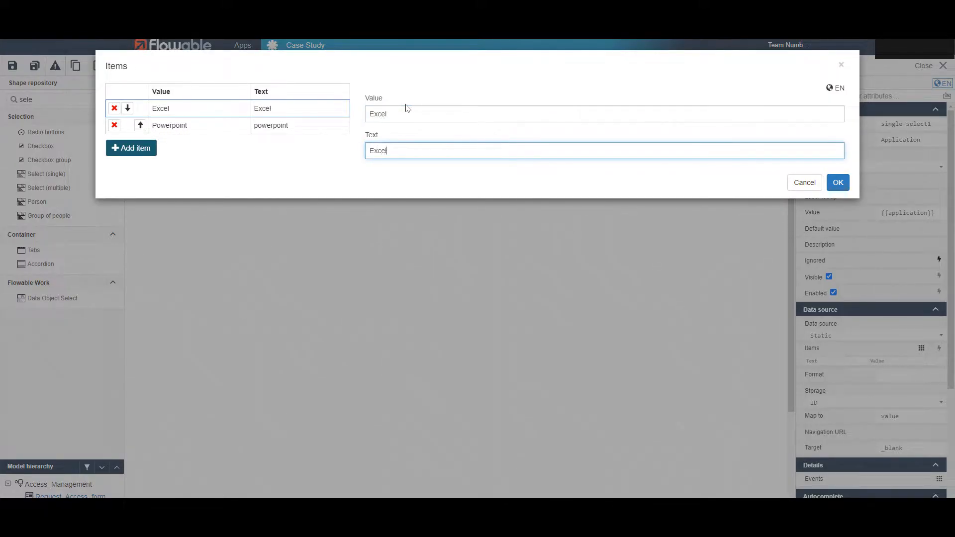
pyautogui.click(130, 148)
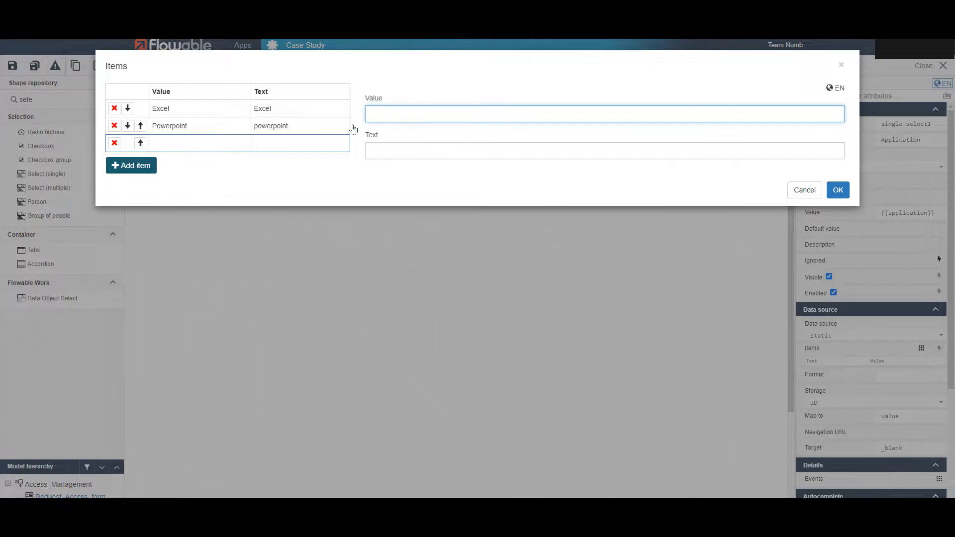
pyautogui.write('Word')
pyautogui.click(604, 150)
pyautogui.write('Powerp')
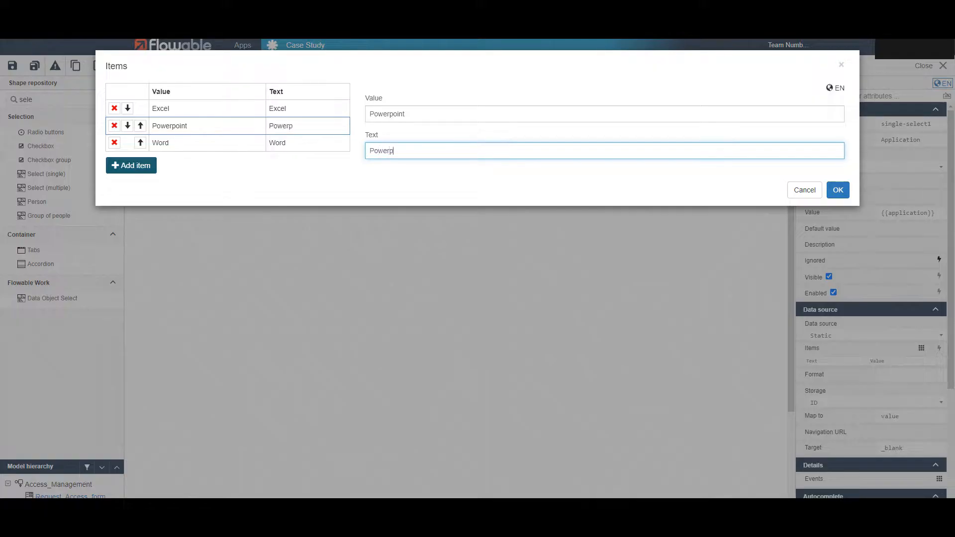
pyautogui.click(837, 189)
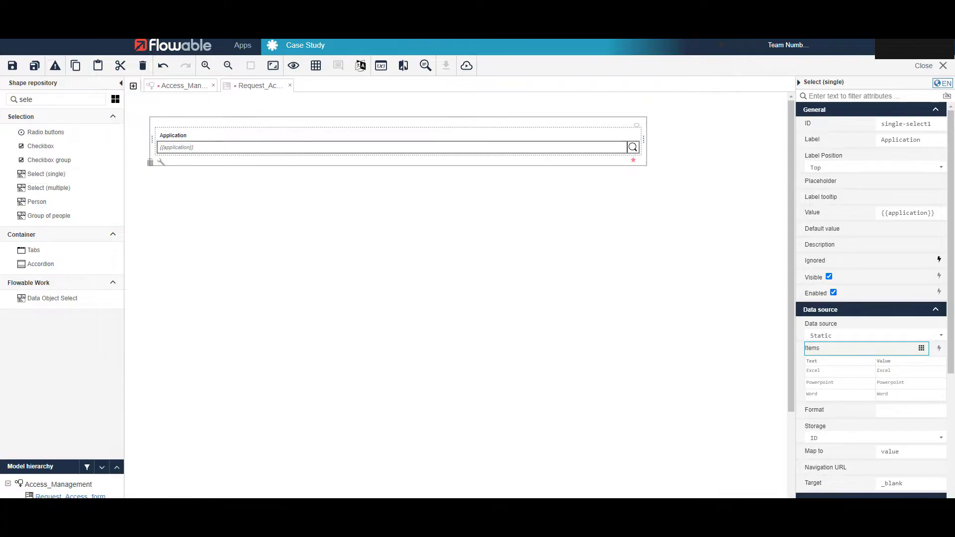
# Add a multiline text field labelled Justification bound to {{justification}} below Application.
pyautogui.tripleClick(55, 99)
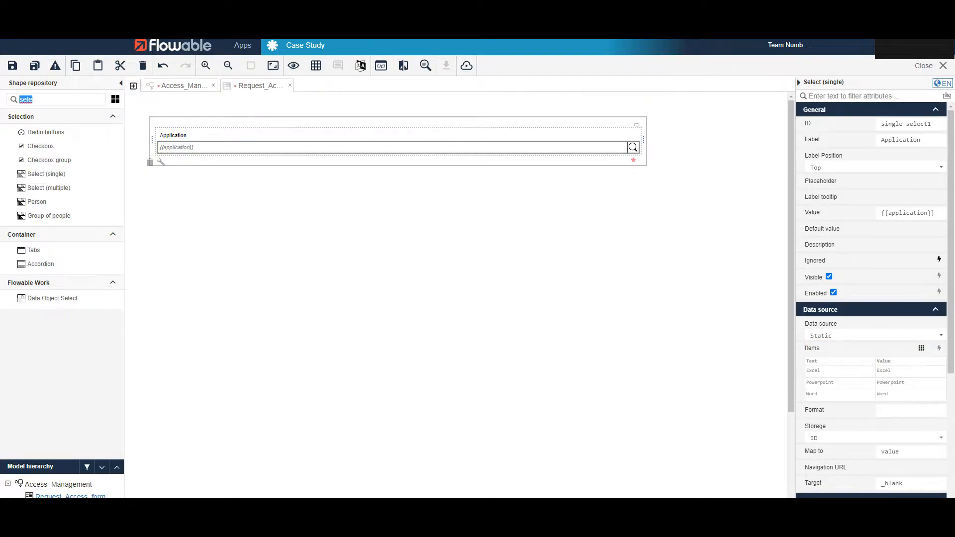
pyautogui.write('multi')
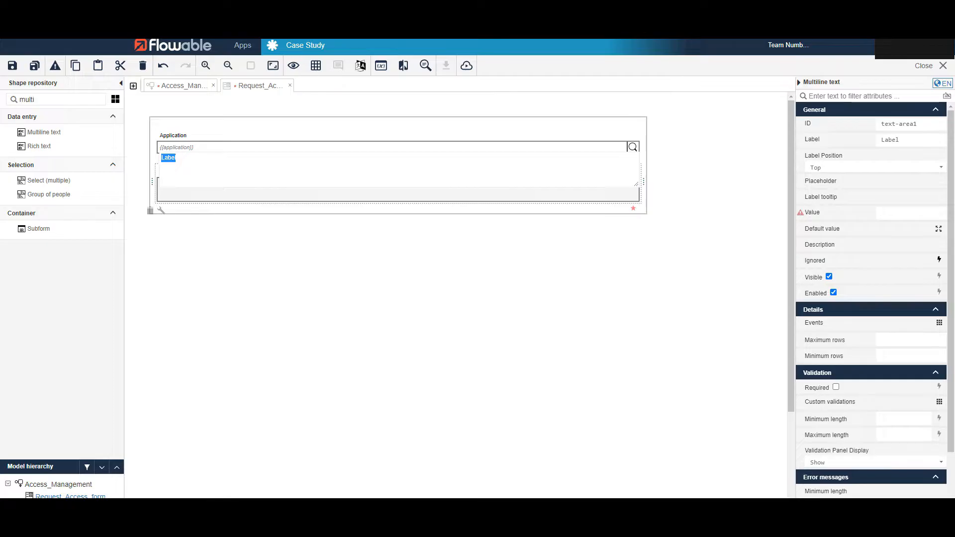
pyautogui.write('Justification')
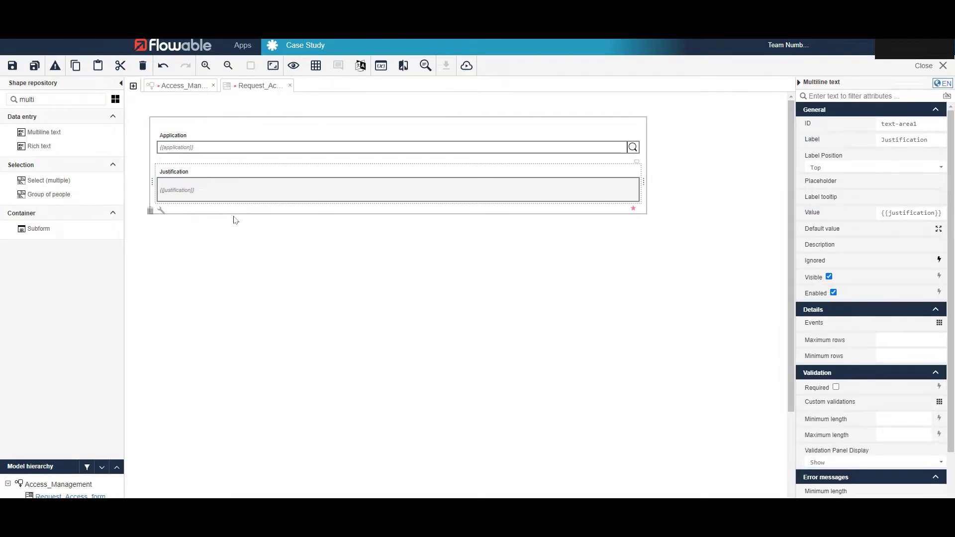
pyautogui.moveTo(334, 202)
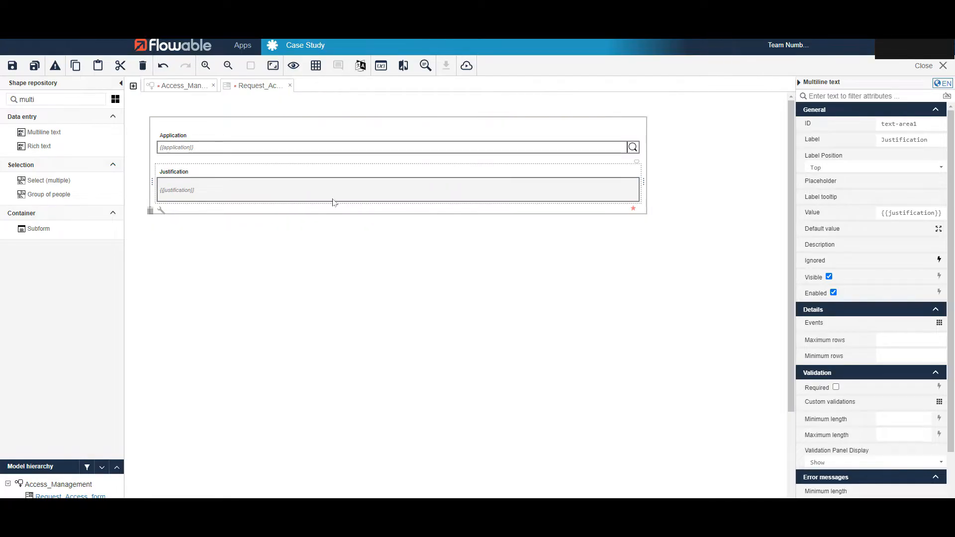
pyautogui.moveTo(338, 190)
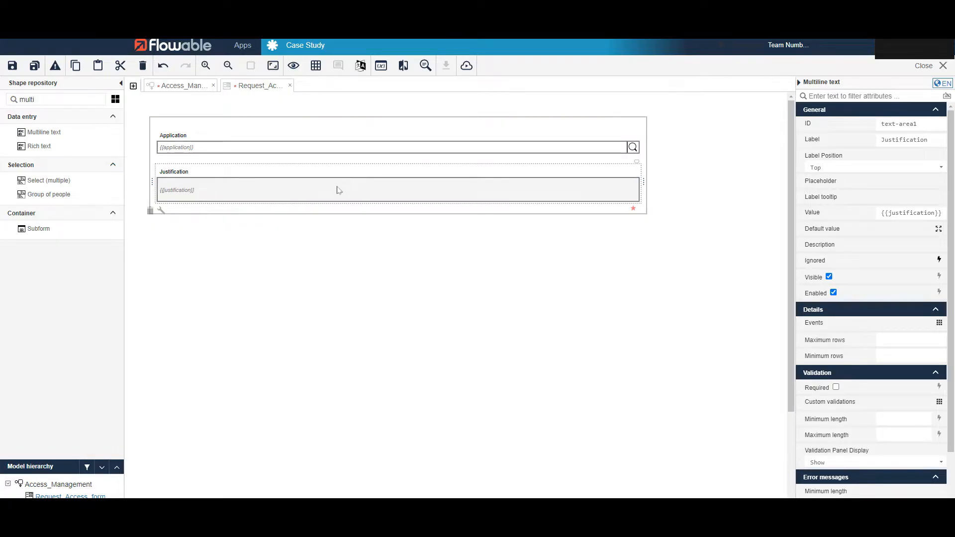
pyautogui.moveTo(414, 197)
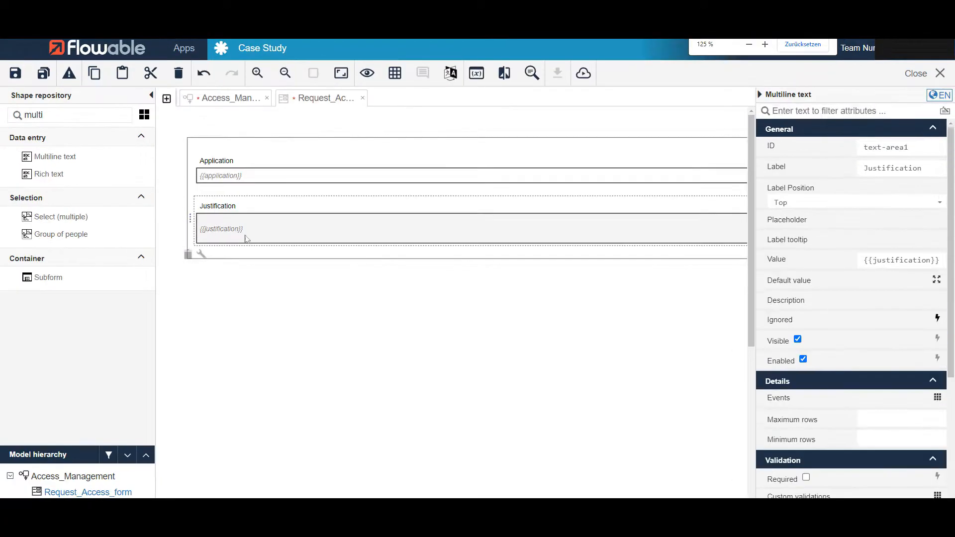
# Mark the Justification field required and select Application to do the same.
pyautogui.click(748, 44)
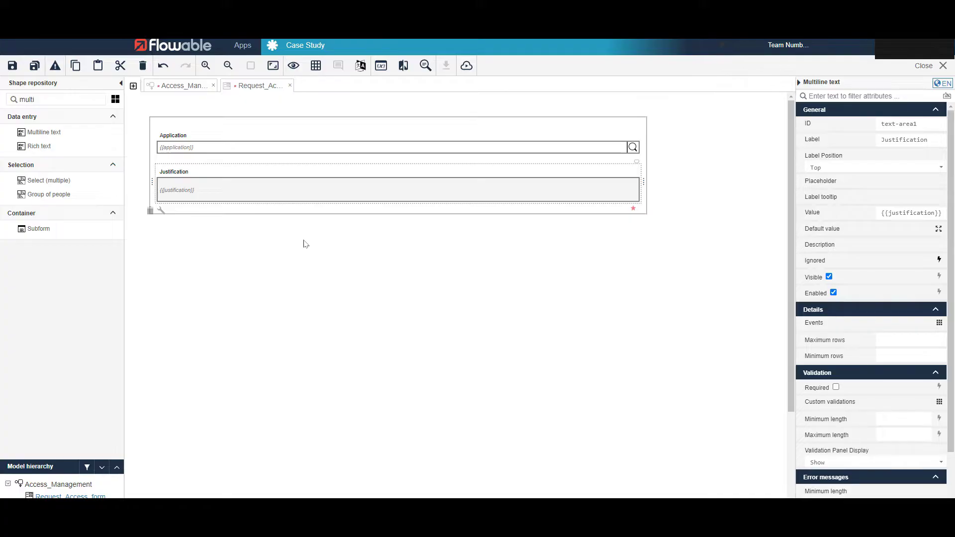
pyautogui.moveTo(350, 192)
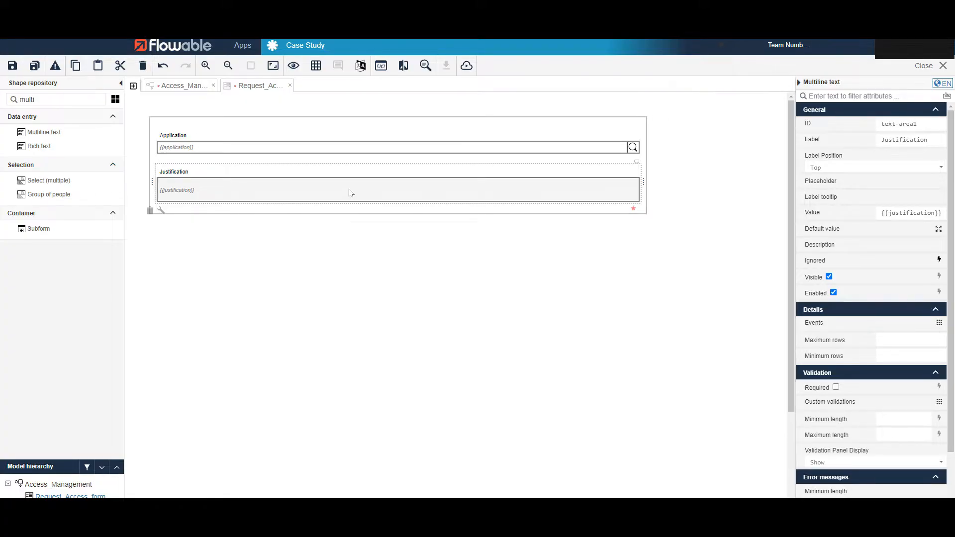
pyautogui.click(836, 387)
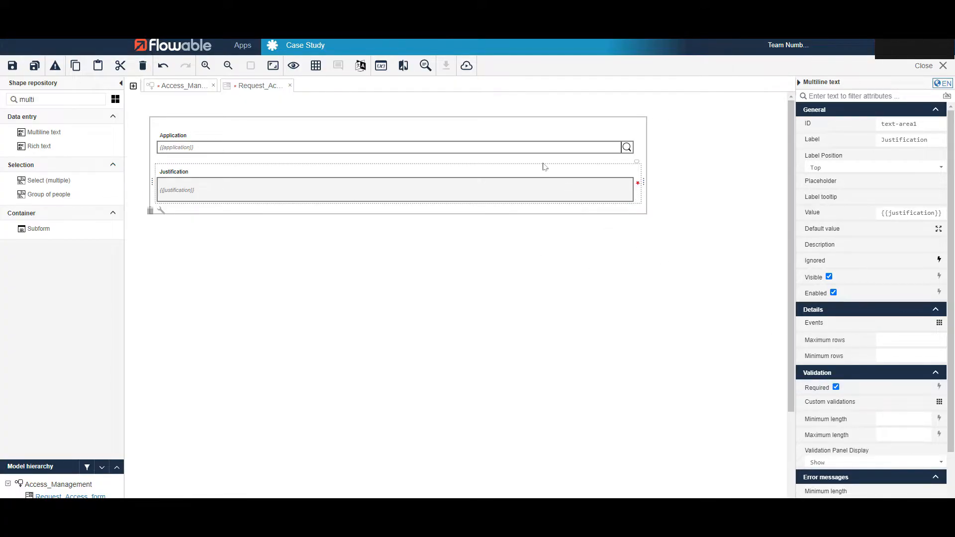
pyautogui.click(390, 147)
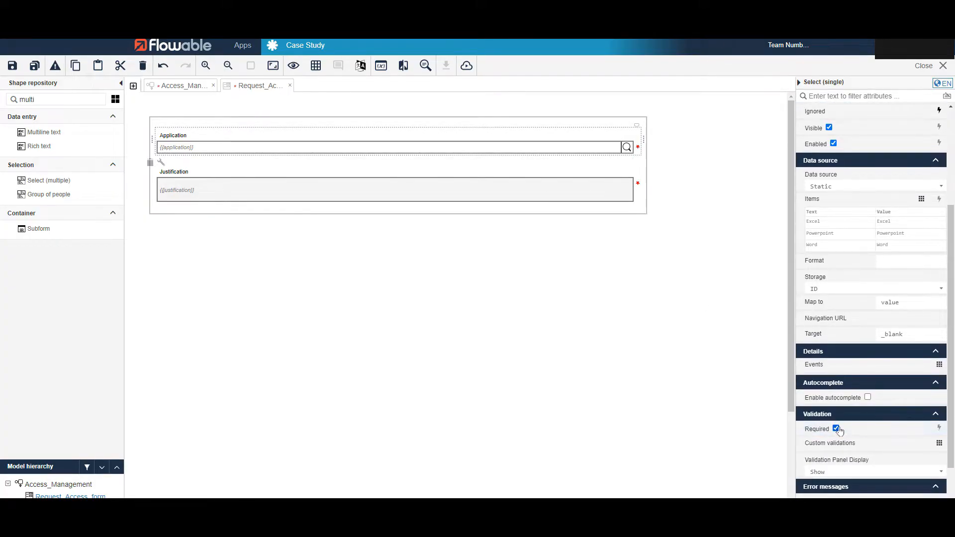
pyautogui.moveTo(641, 187)
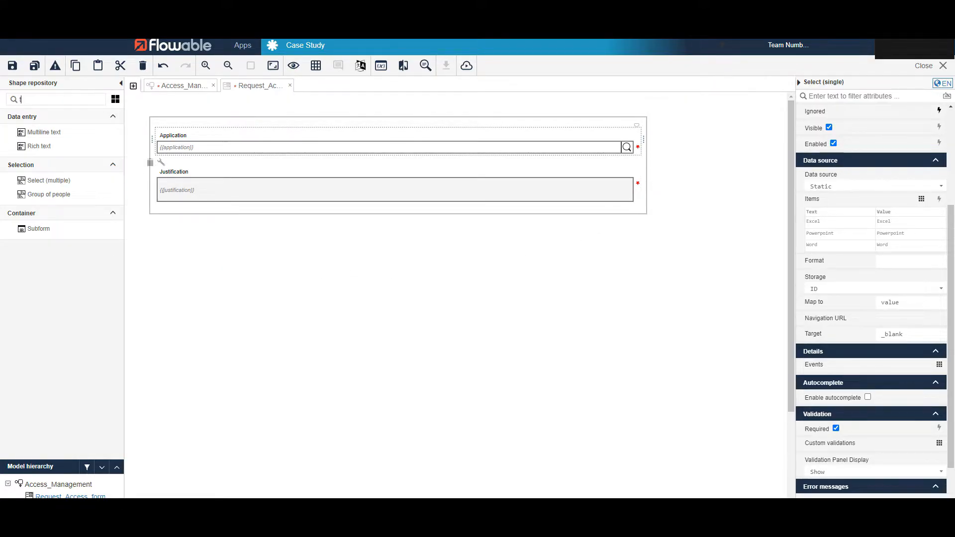
# Add a text display labelled Welcome {{initiator}} at the top of the form.
pyautogui.write('text')
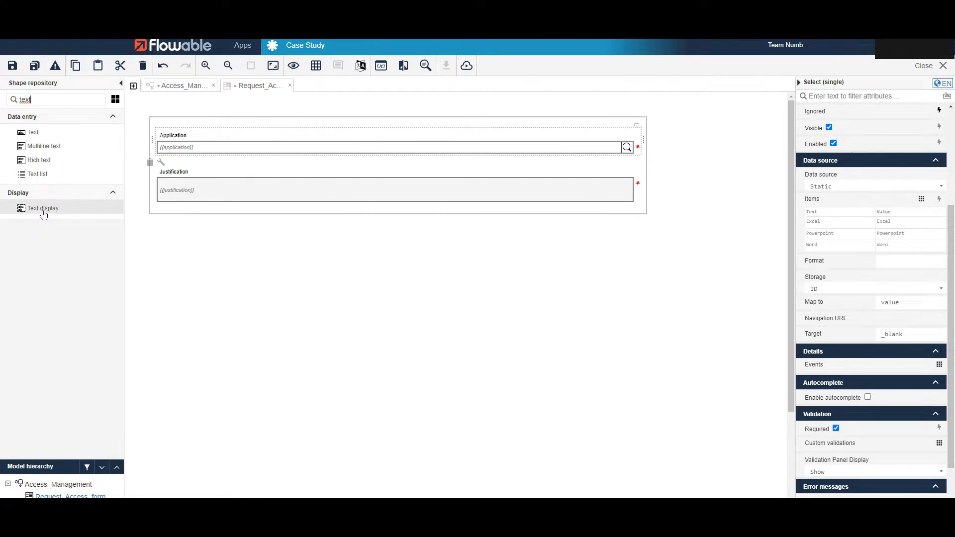
pyautogui.click(176, 123)
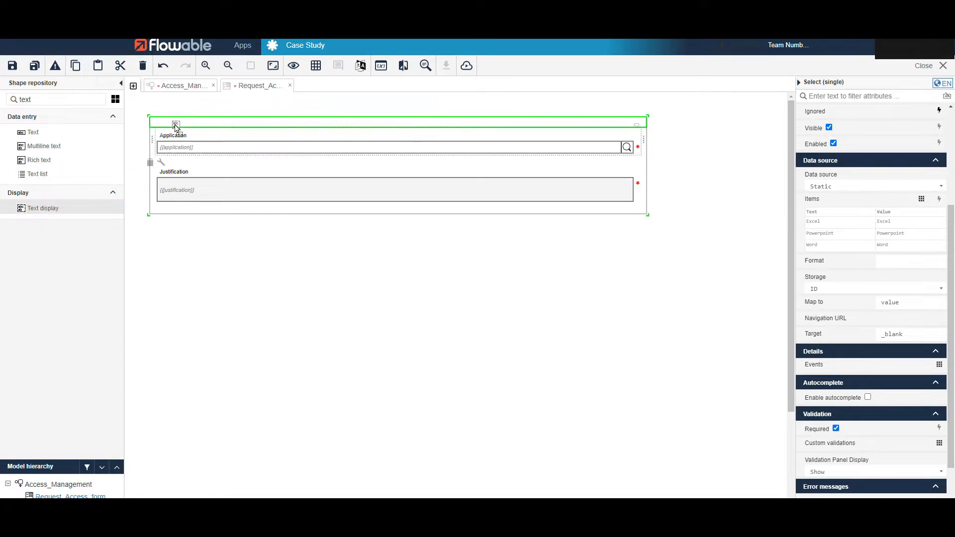
pyautogui.click(921, 199)
pyautogui.write('Welcome ')
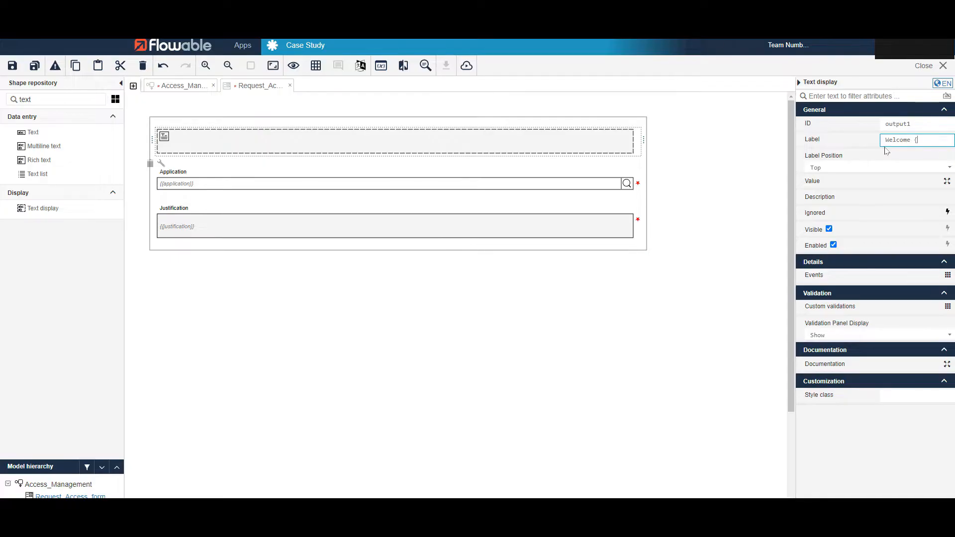
pyautogui.write('{{initiator')
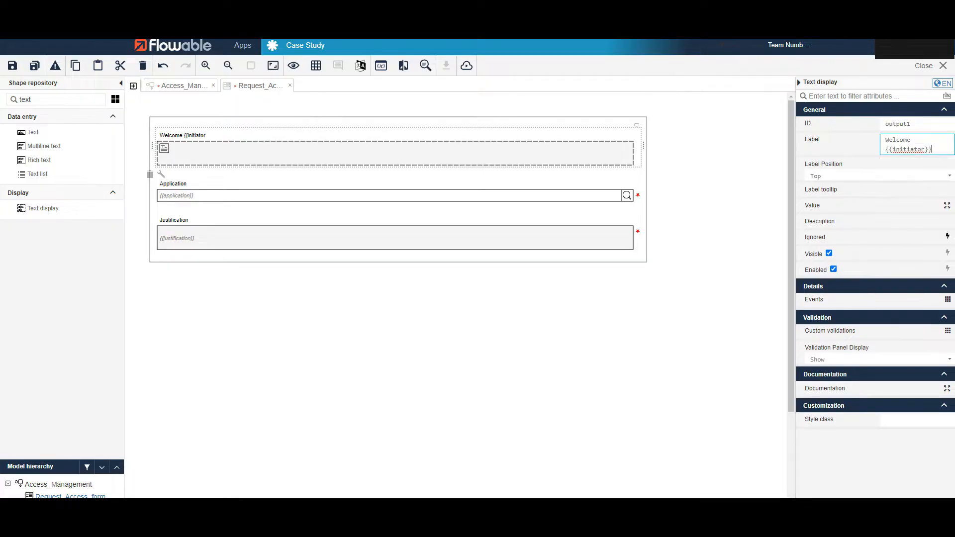
pyautogui.click(510, 288)
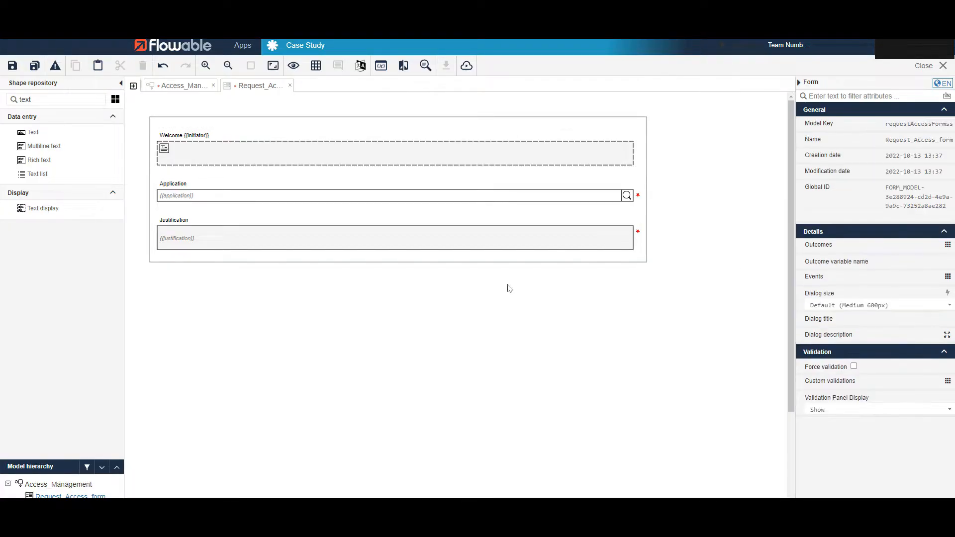
pyautogui.click(247, 152)
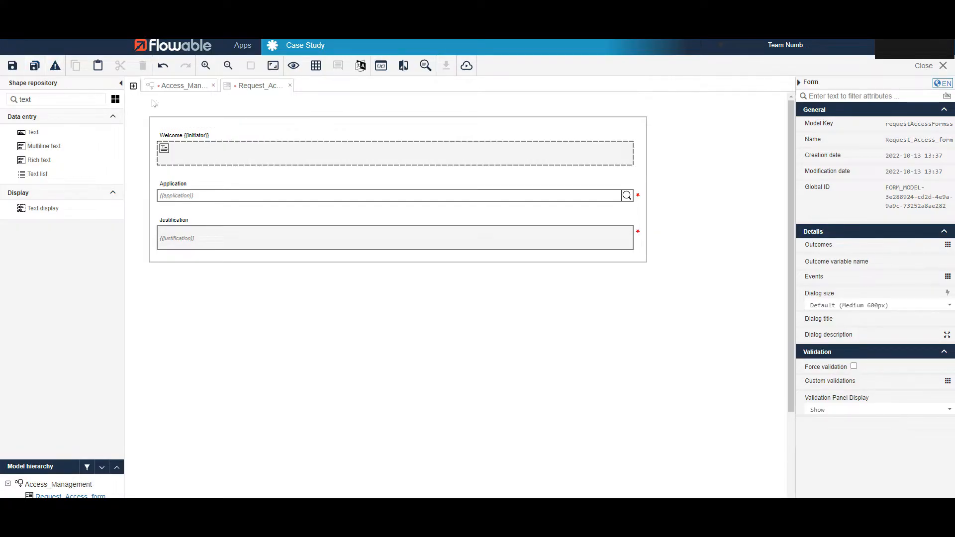
# Save the form and publish the Case Study app to the default target.
pyautogui.click(12, 66)
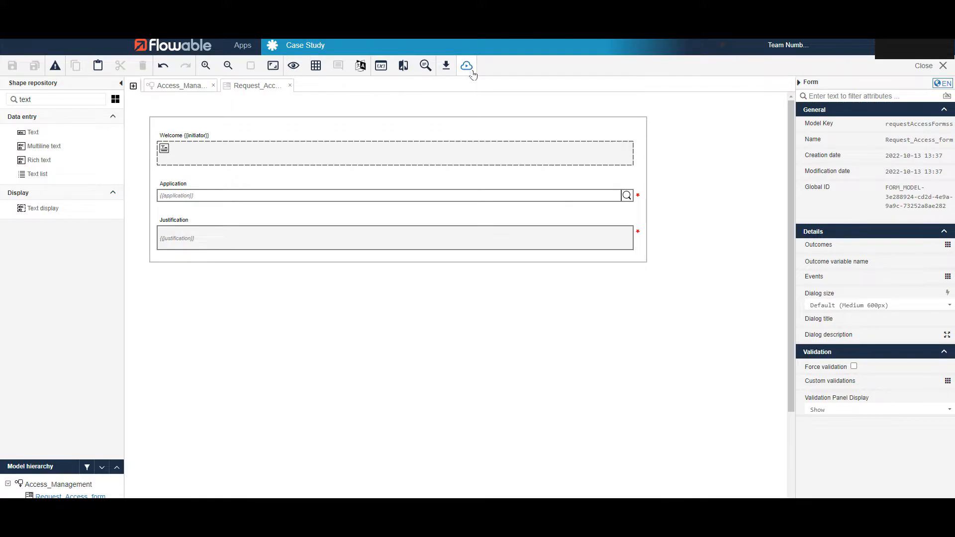
pyautogui.click(467, 66)
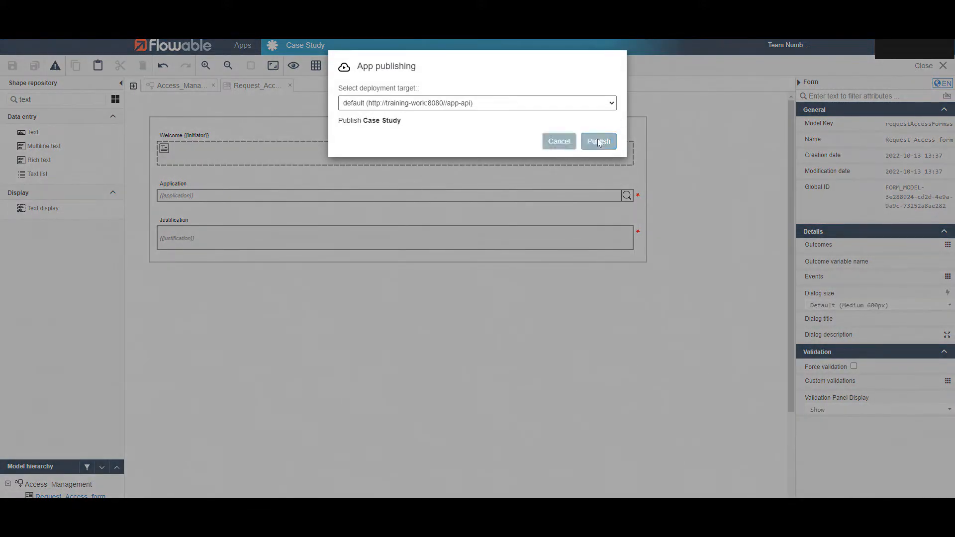
pyautogui.click(598, 141)
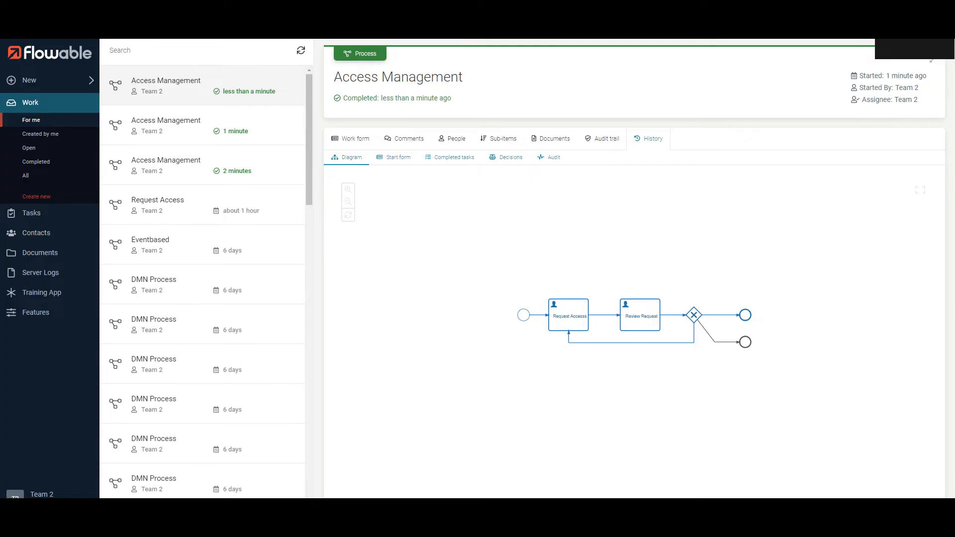
pyautogui.click(158, 206)
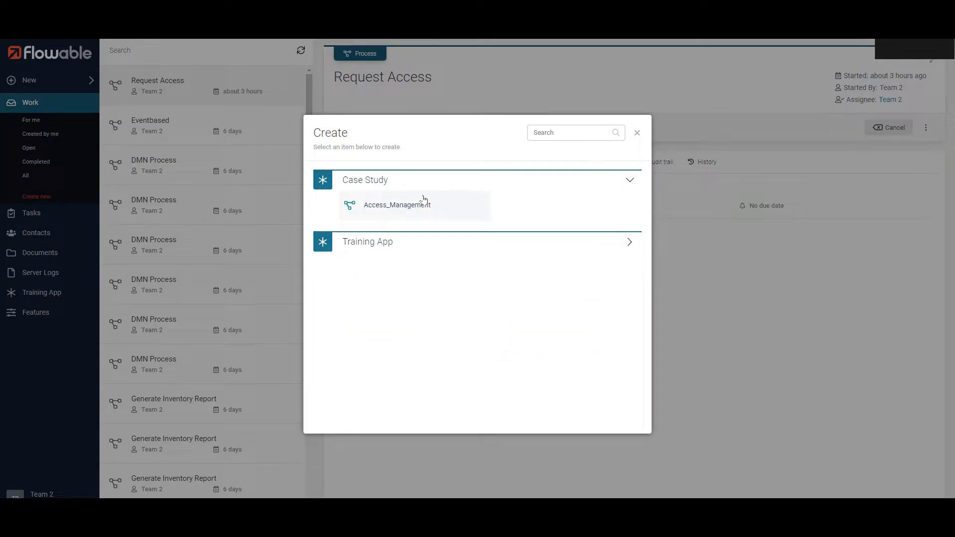
# Start an Access_Management instance under Case Study and open its Request Access task.
pyautogui.click(397, 205)
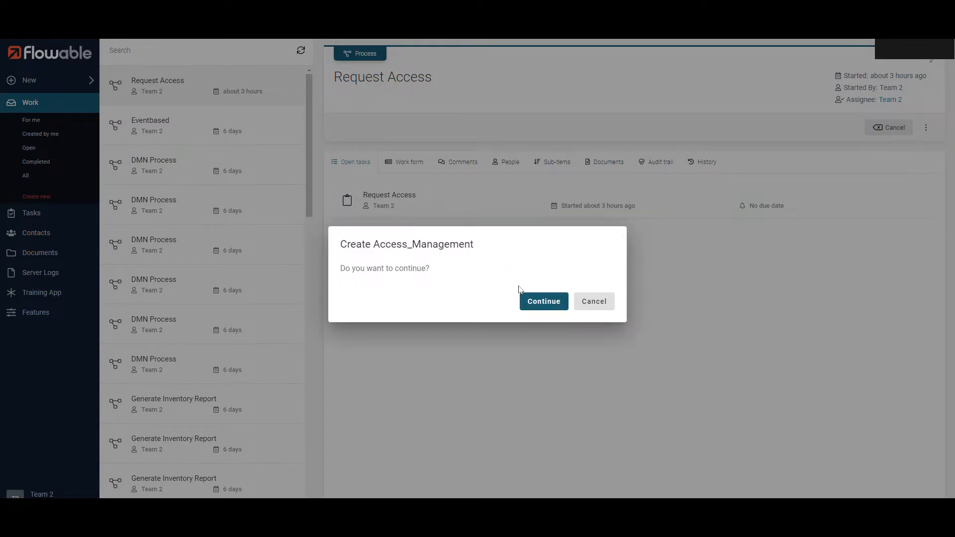
pyautogui.click(543, 300)
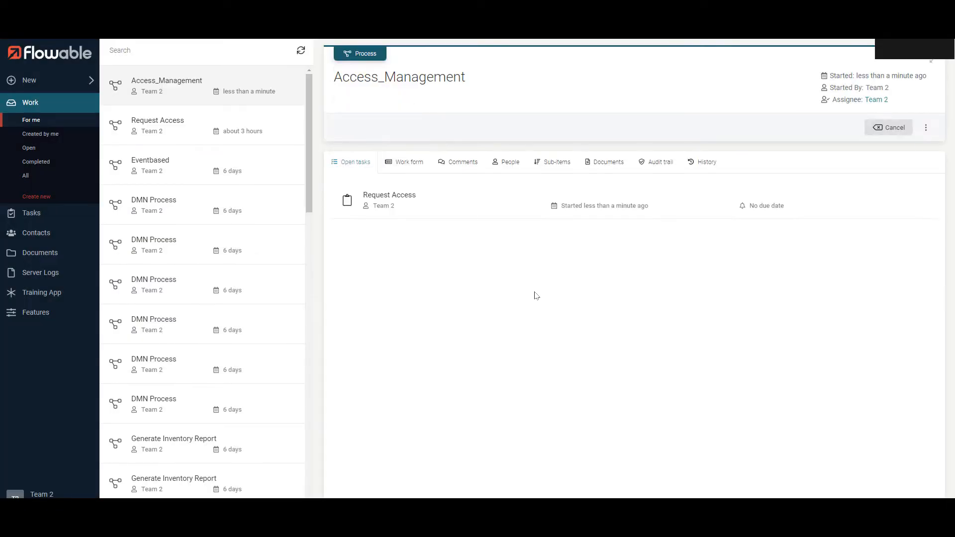
pyautogui.moveTo(444, 211)
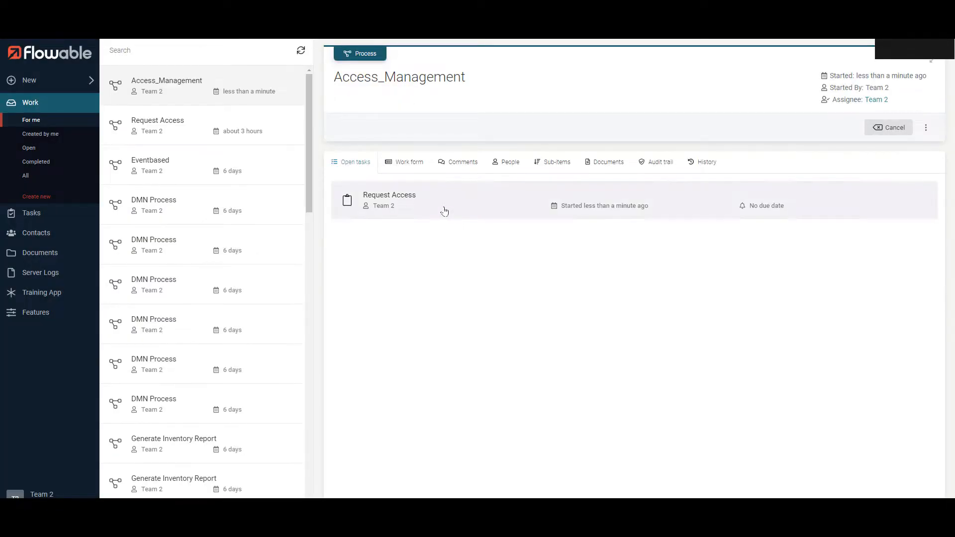
pyautogui.moveTo(417, 202)
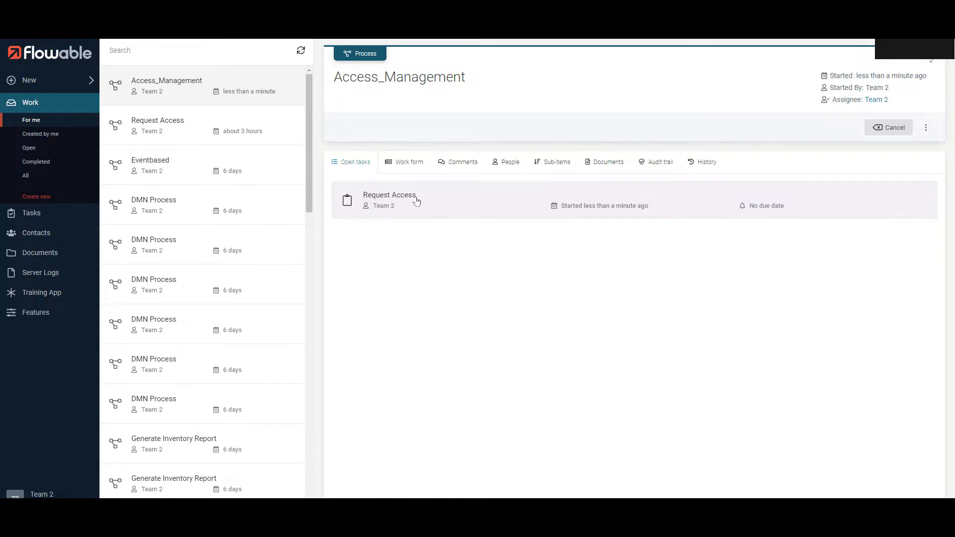
pyautogui.click(389, 200)
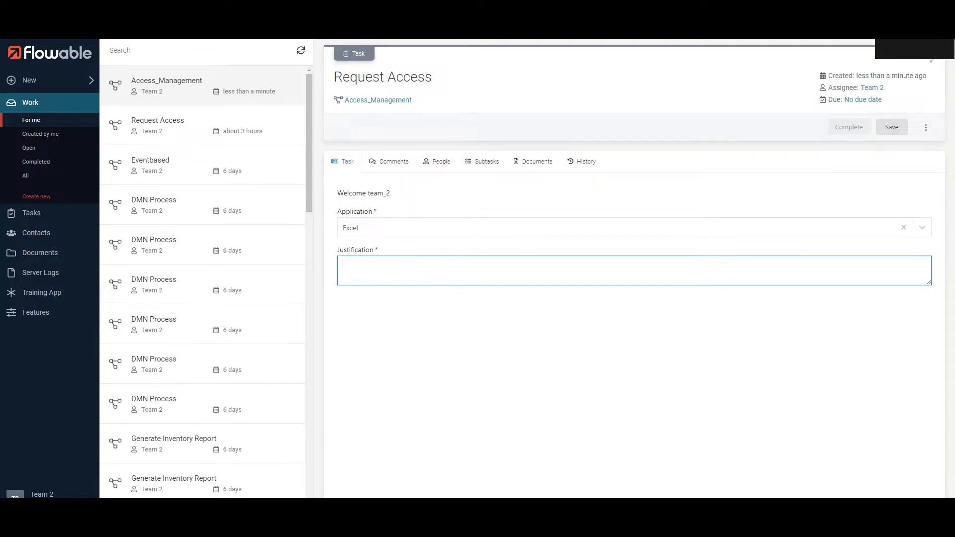
# Enter justification 'asd', complete the Request Access task and view the completed instance's diagram.
pyautogui.write('a')
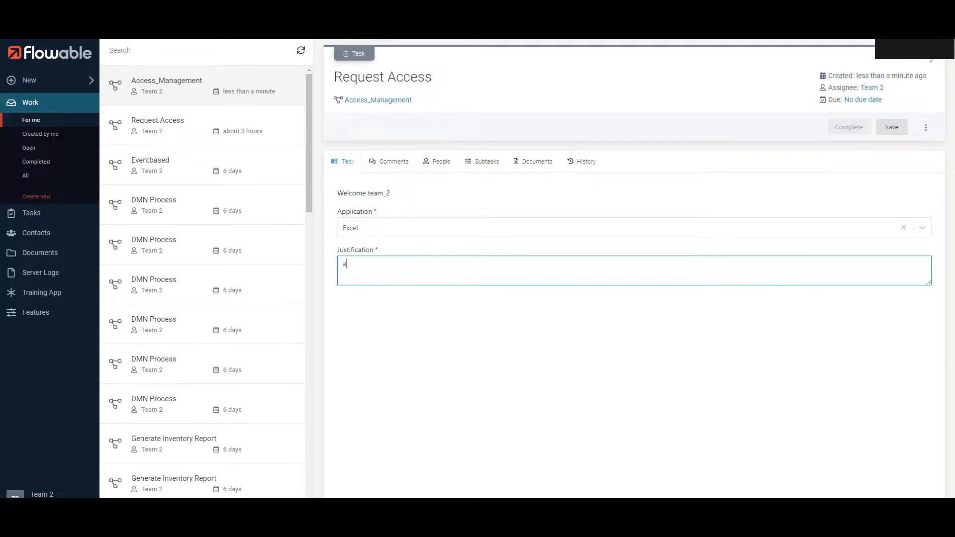
pyautogui.press('Backspace')
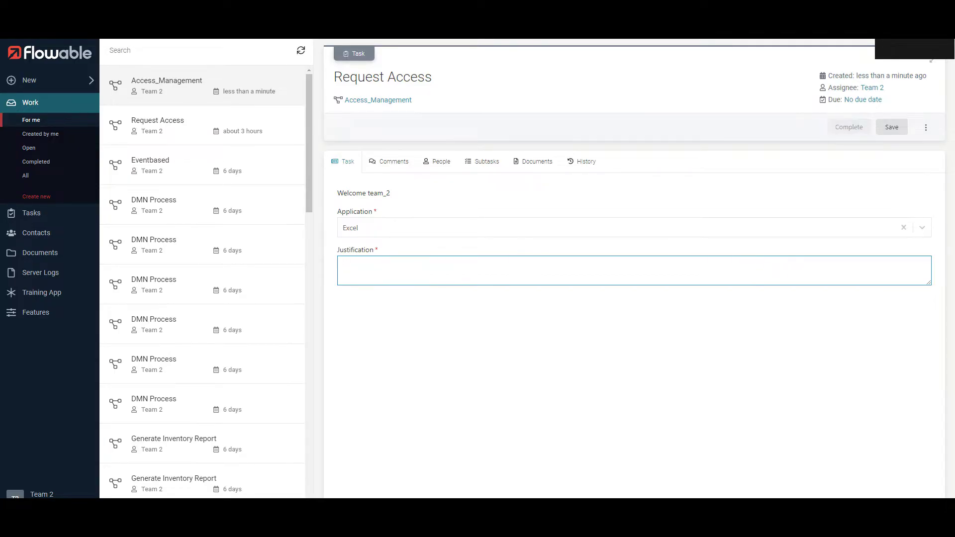
pyautogui.write('asd')
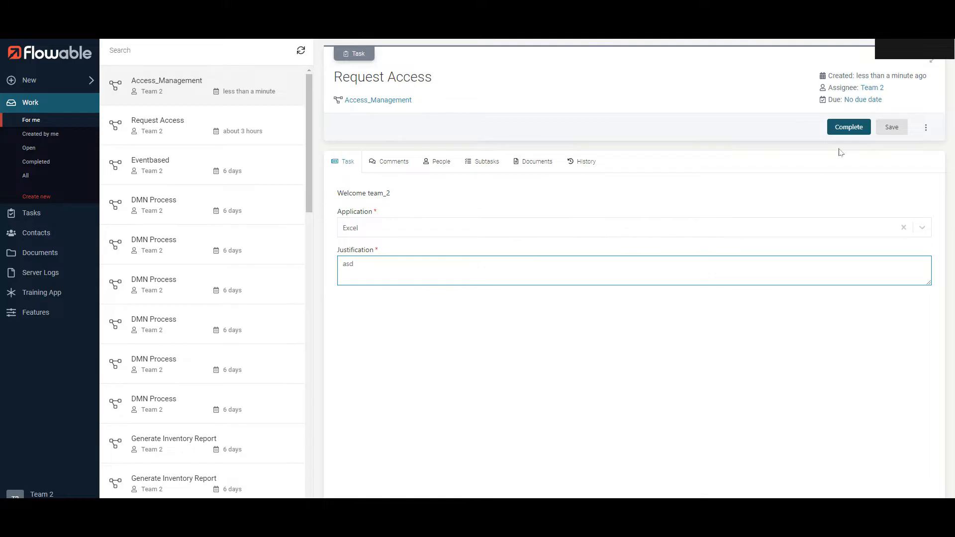
pyautogui.click(848, 126)
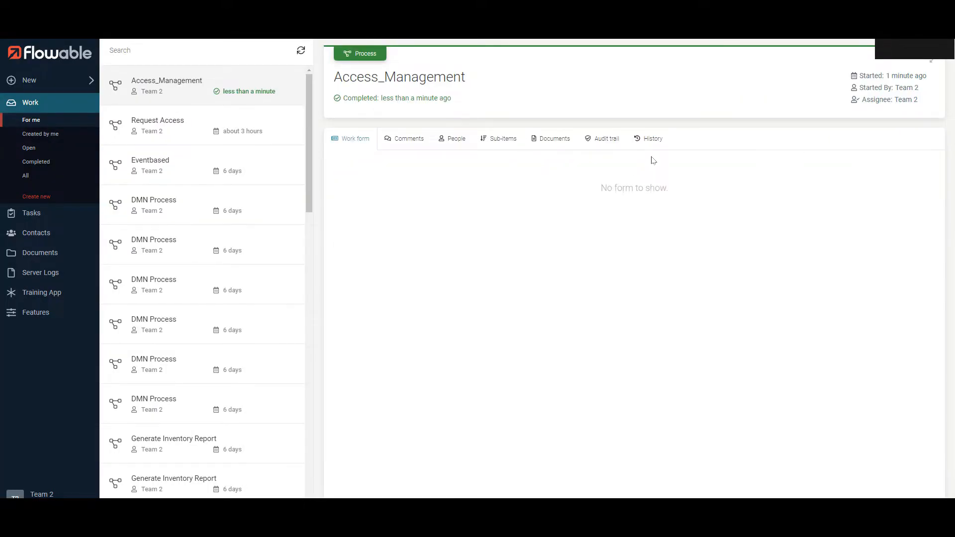
pyautogui.click(650, 138)
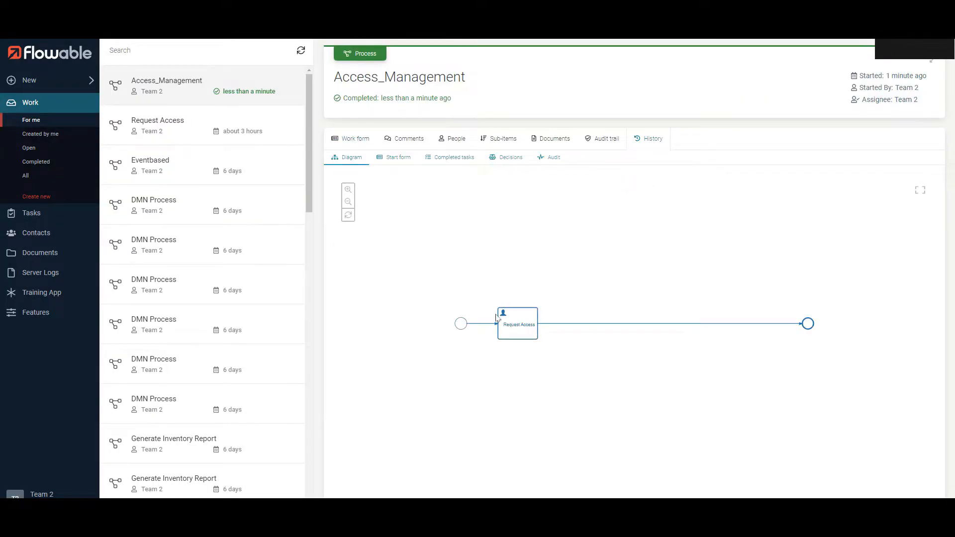
pyautogui.moveTo(730, 330)
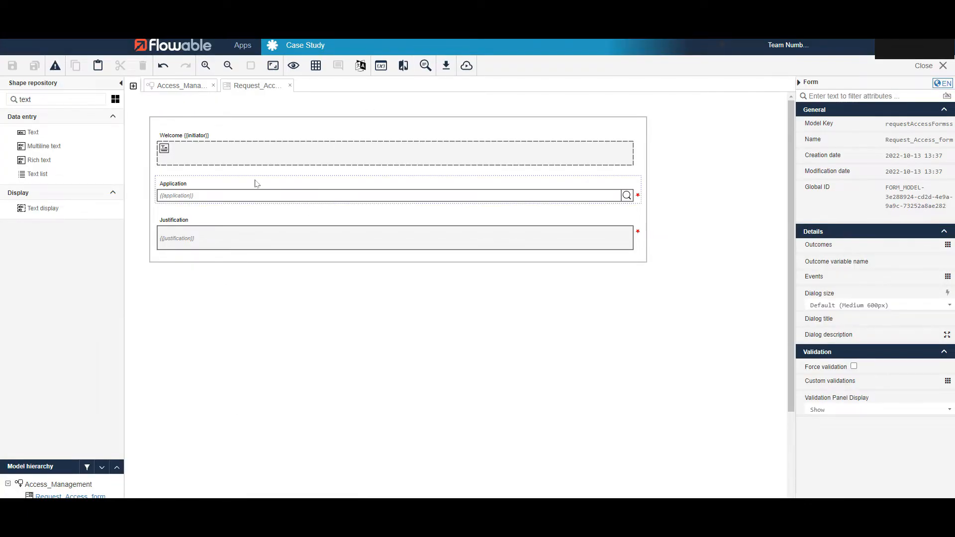
# Insert a user task named Review Request after Request Access in the Access_Management model.
pyautogui.click(180, 86)
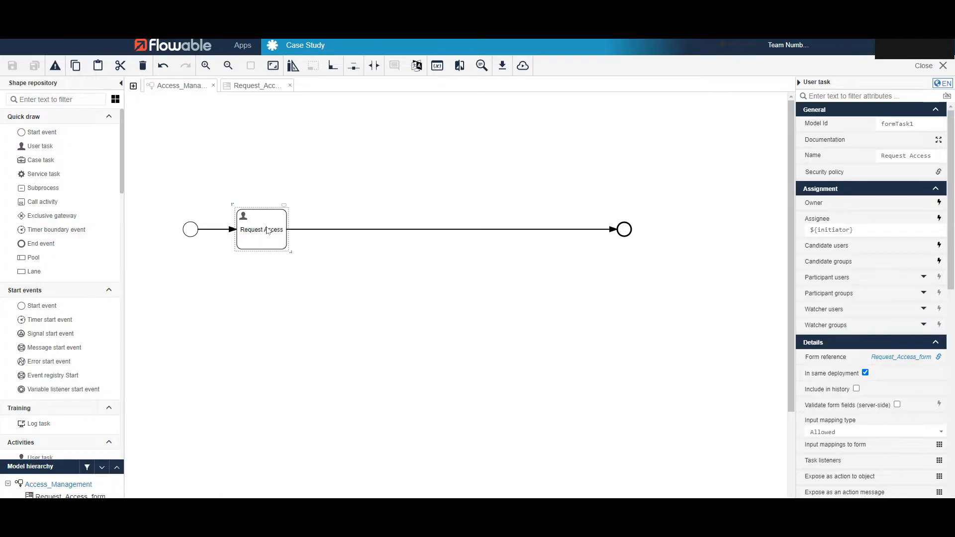
pyautogui.moveTo(40, 145)
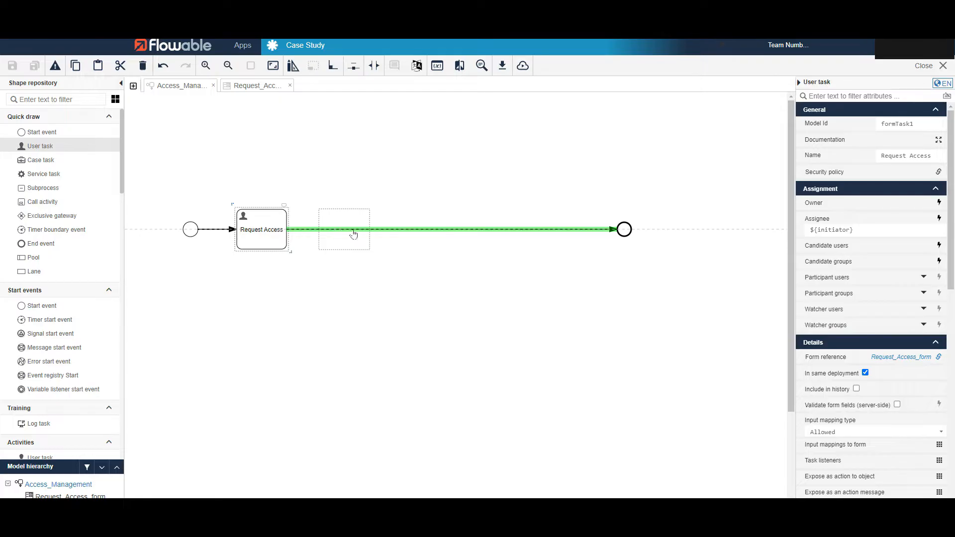
pyautogui.click(343, 230)
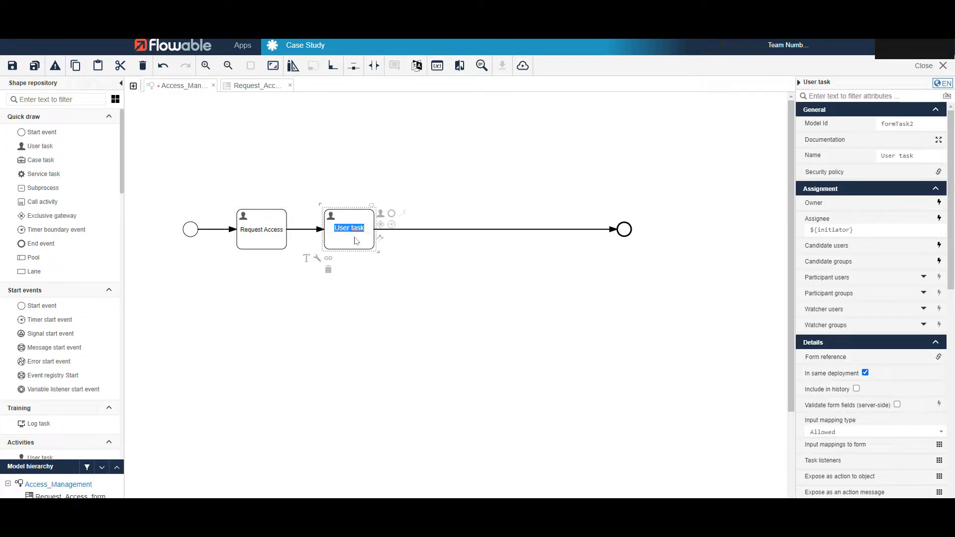
pyautogui.write('Rev')
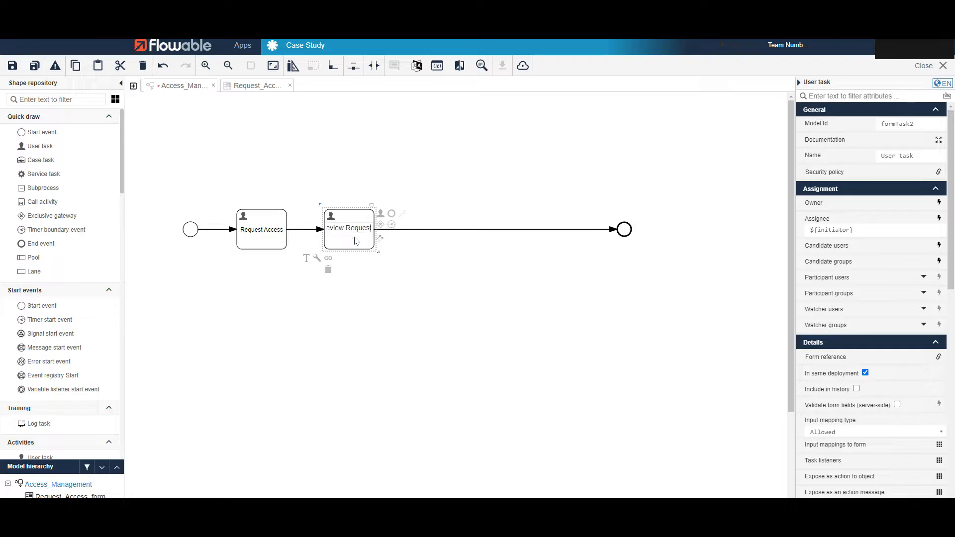
pyautogui.moveTo(450, 278)
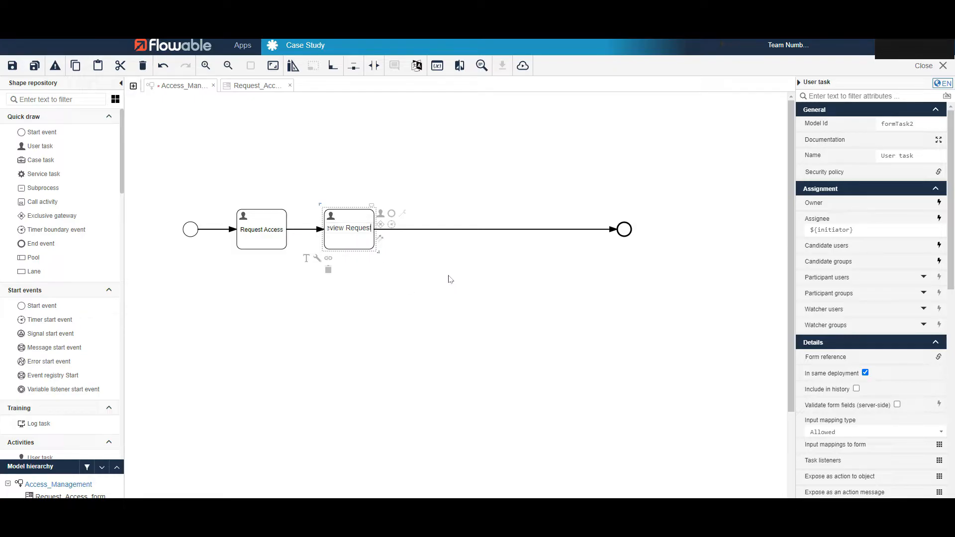
pyautogui.click(451, 278)
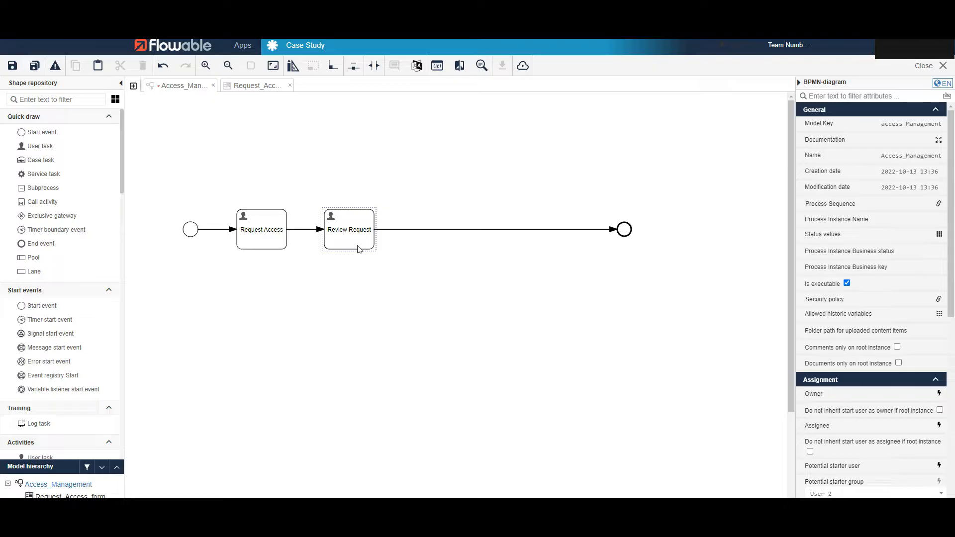
pyautogui.moveTo(365, 238)
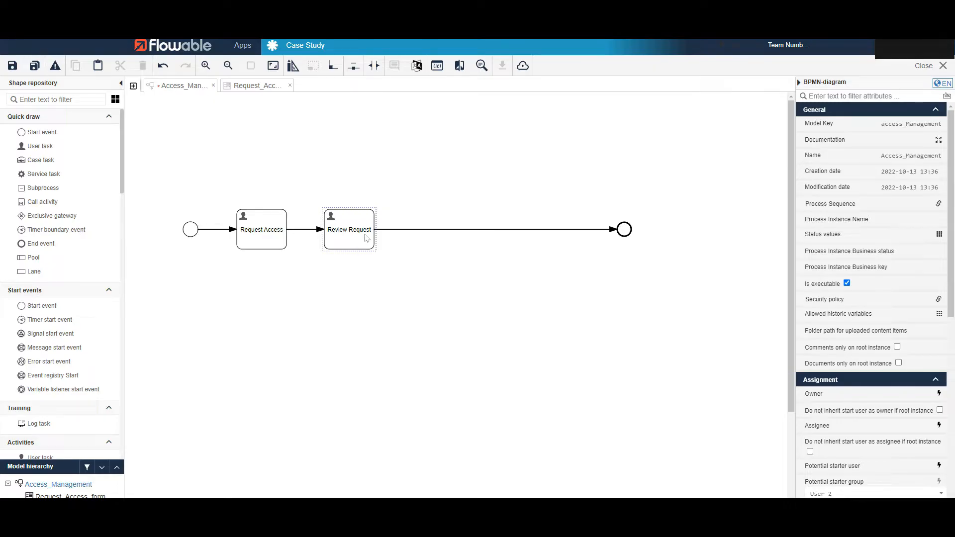
# Create a new form review_req_forms for the Review Request task and open it for editing.
pyautogui.click(349, 230)
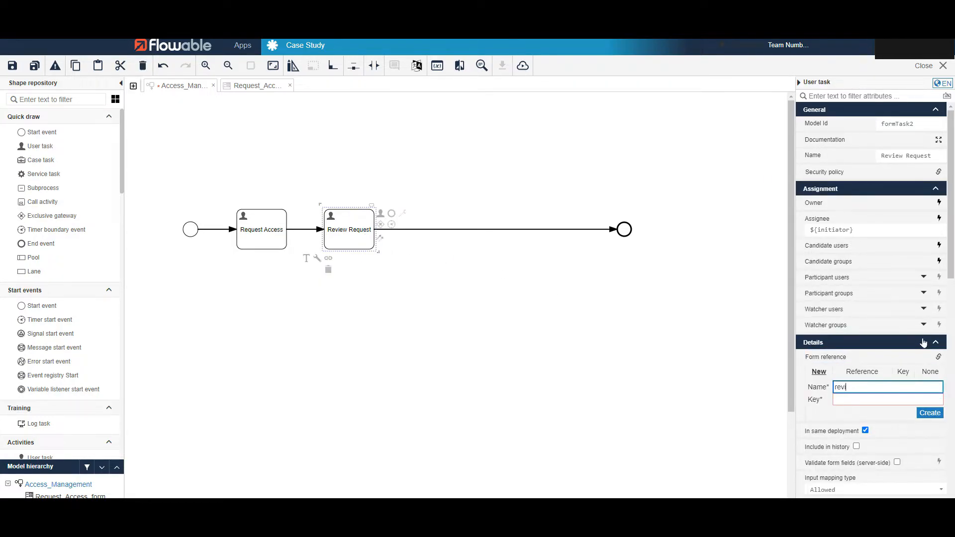
pyautogui.write('review_req_form')
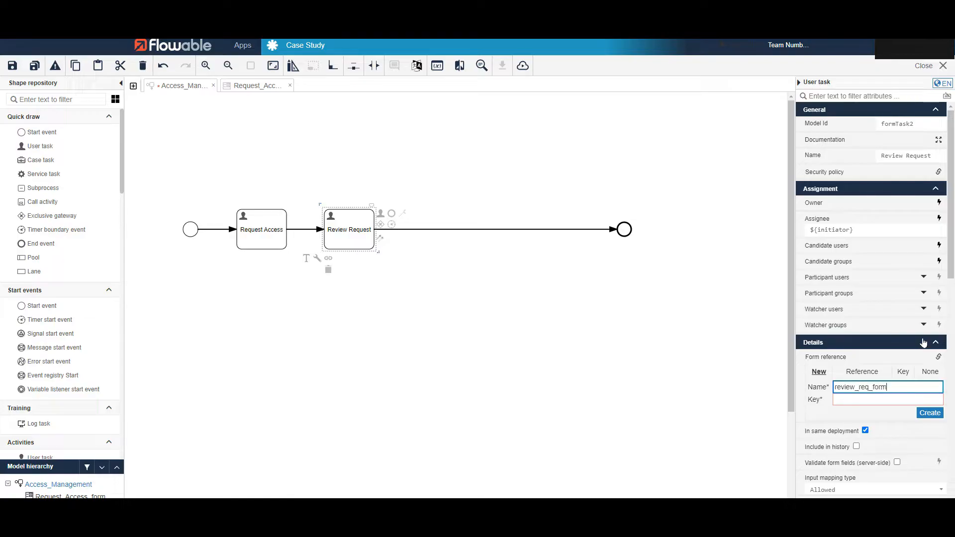
pyautogui.click(929, 413)
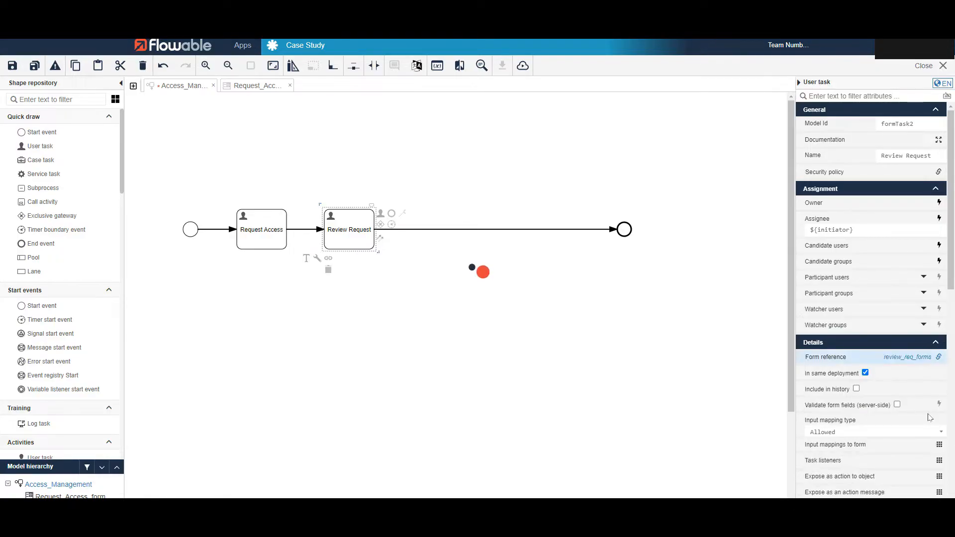
pyautogui.click(943, 357)
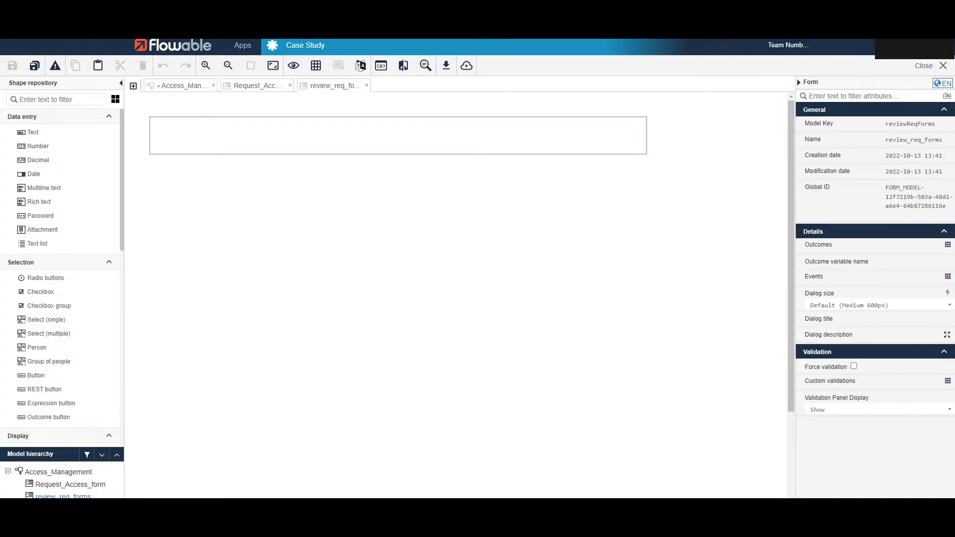
# Add a single-select field labelled Application the employee requested to the review form.
pyautogui.write('sin')
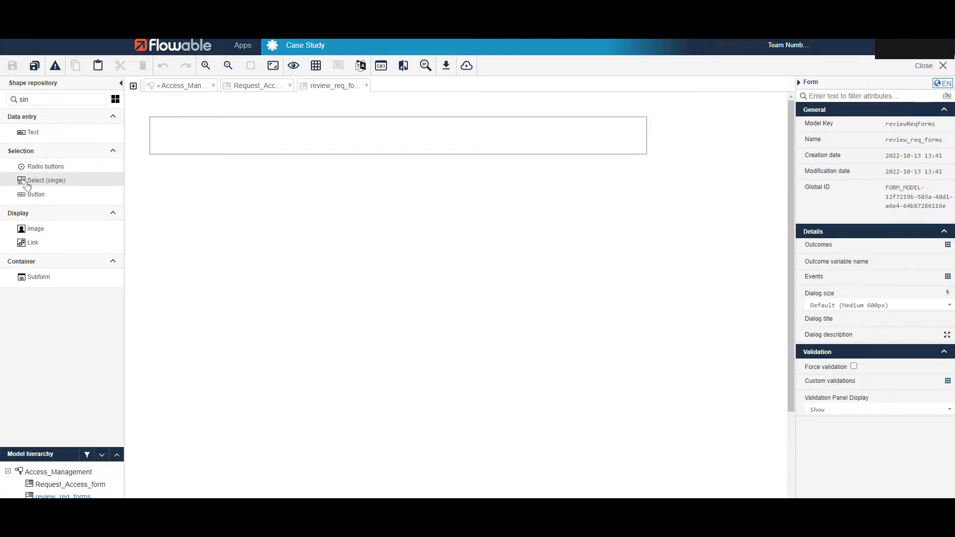
pyautogui.moveTo(44, 180); pyautogui.dragTo(396, 135)
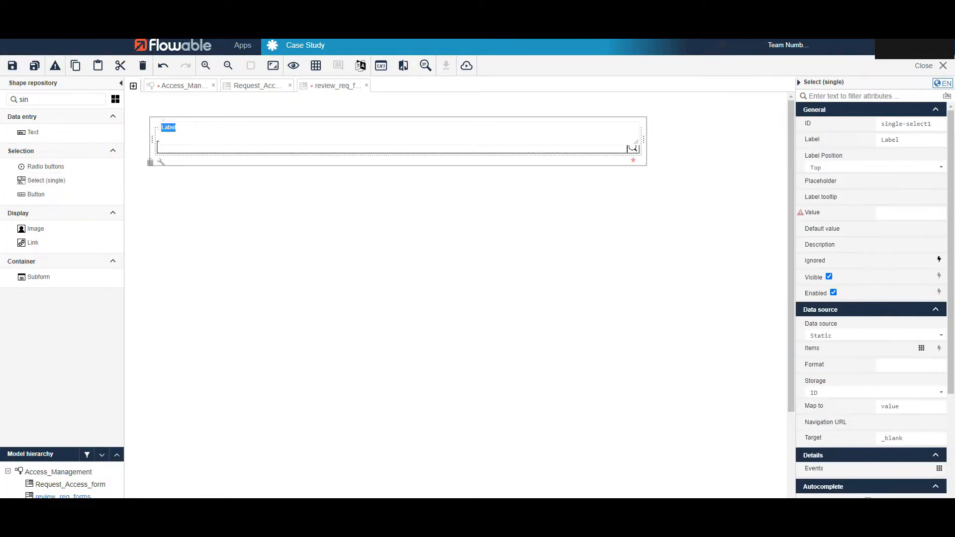
pyautogui.write('App')
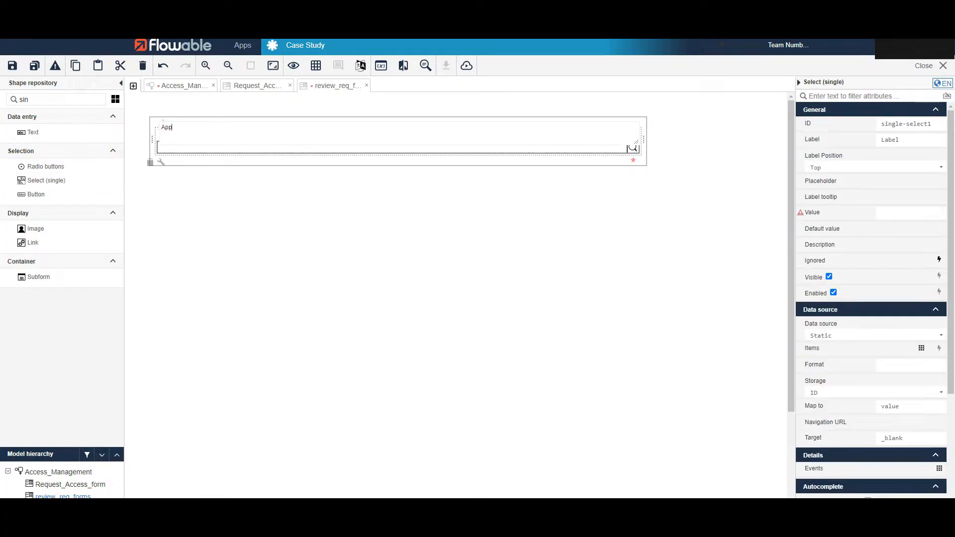
pyautogui.write('lication')
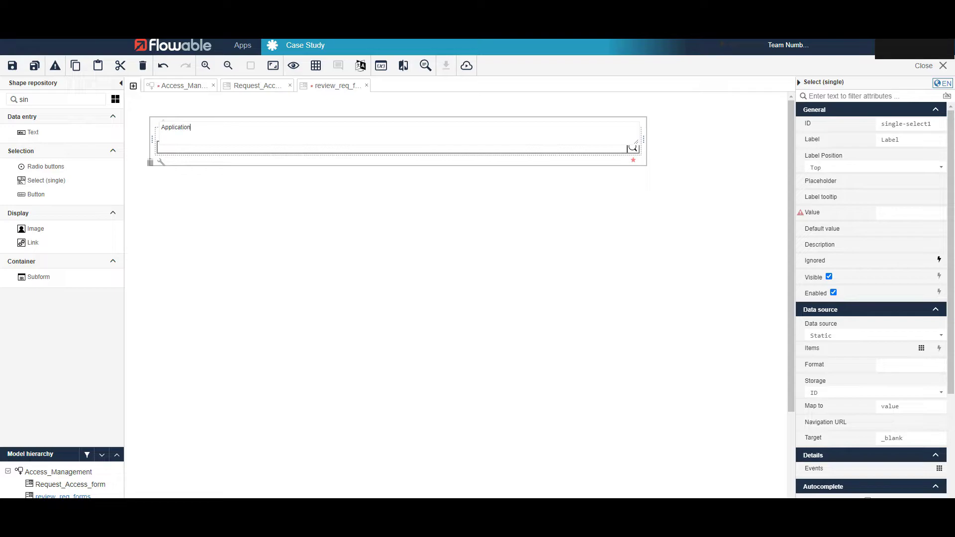
pyautogui.write('the employee requested')
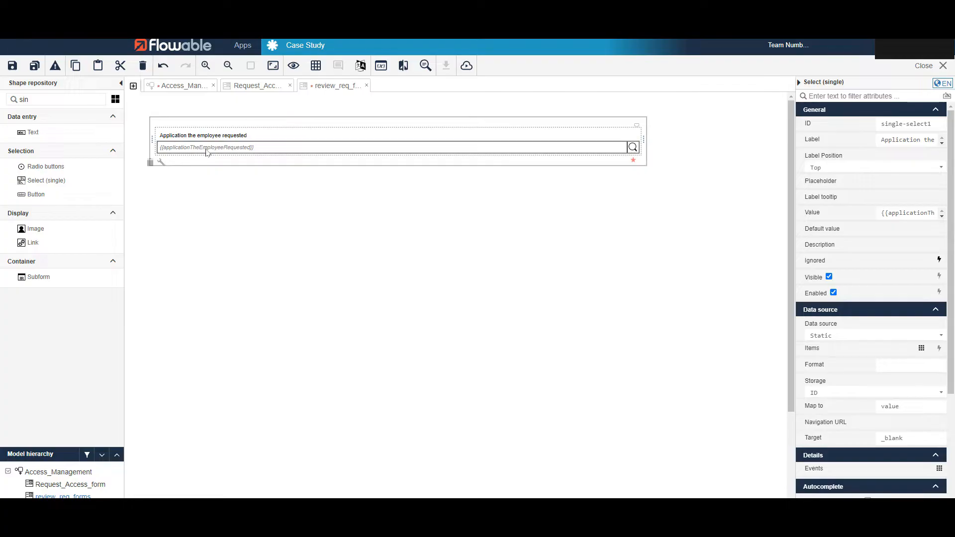
pyautogui.moveTo(245, 155)
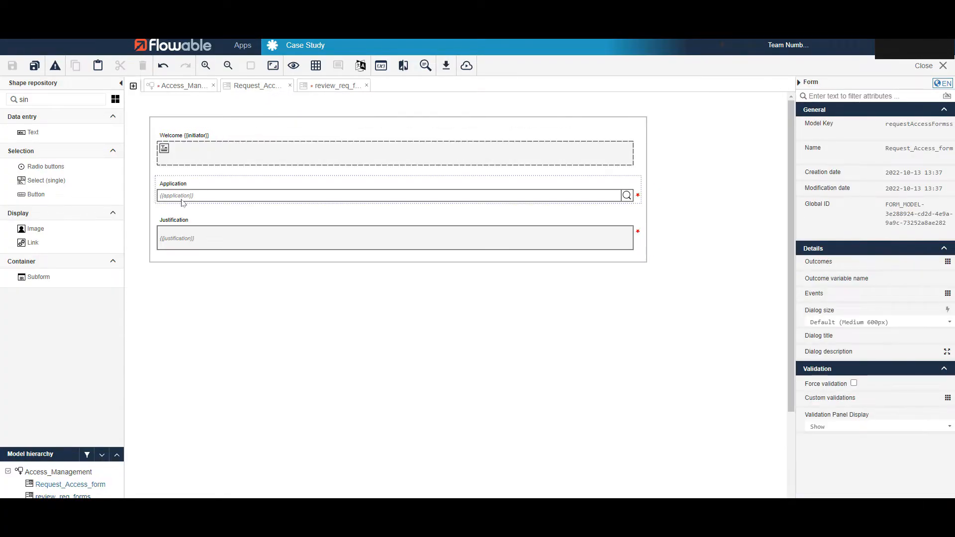
# Bind the select field's Value to the {{application}} variable.
pyautogui.click(390, 195)
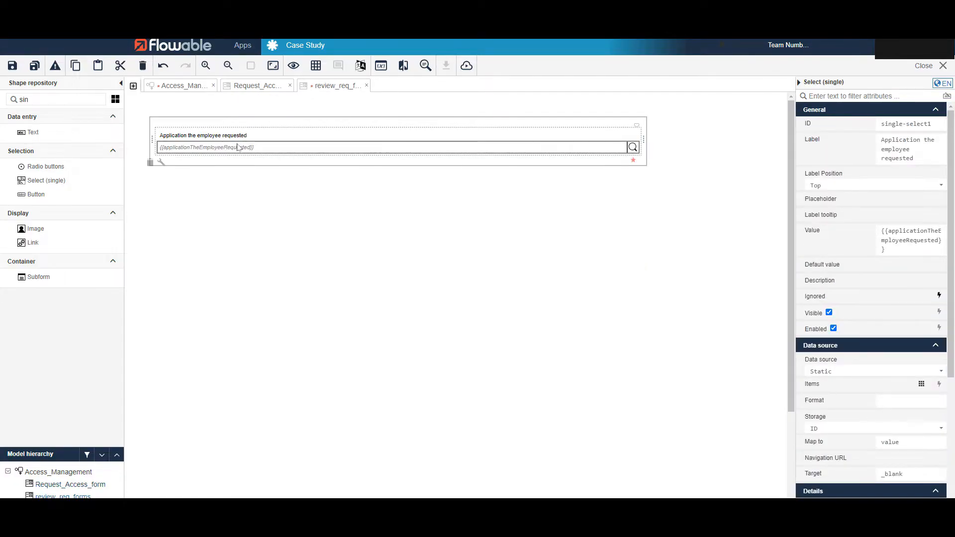
pyautogui.click(910, 238)
pyautogui.write('{{applica')
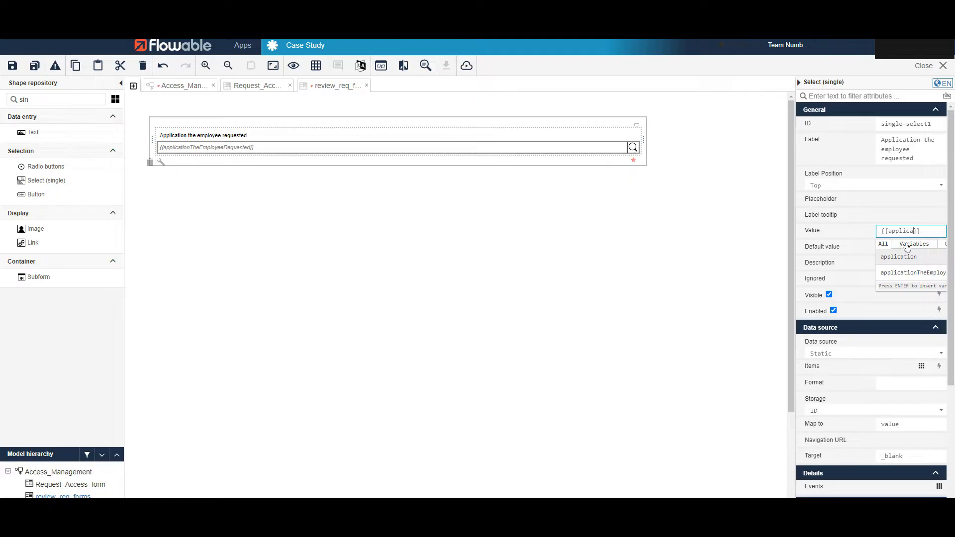
pyautogui.click(898, 257)
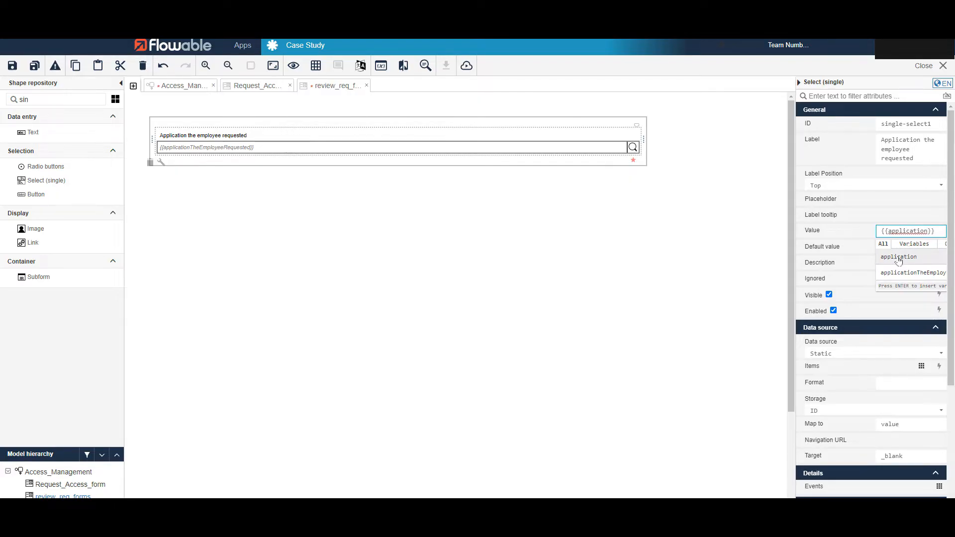
pyautogui.click(724, 284)
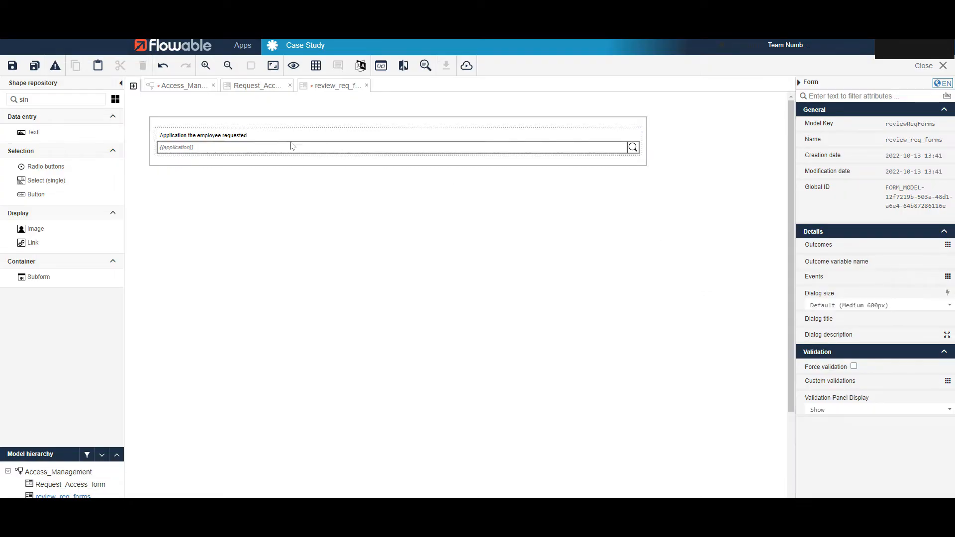
pyautogui.moveTo(260, 135)
pyautogui.write('mult')
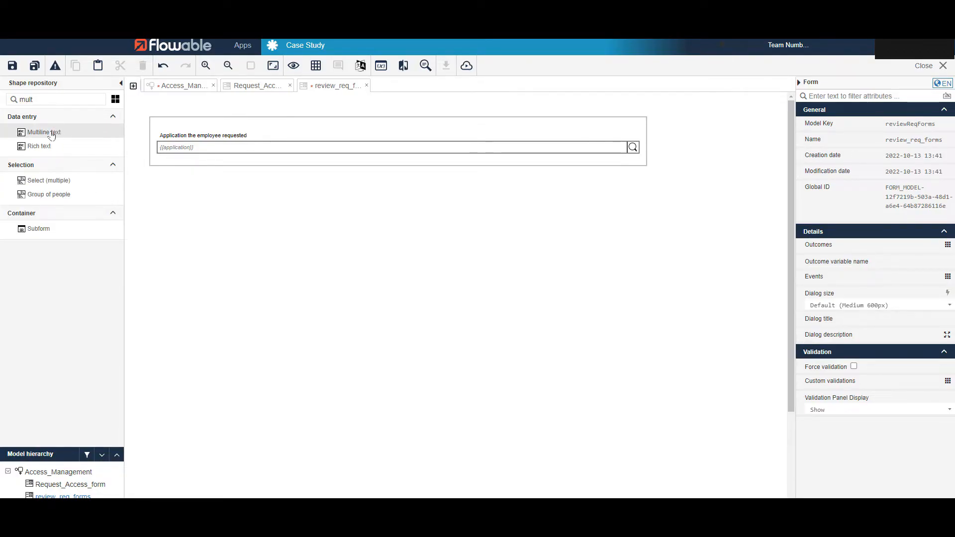
# Add a multiline text field below the application field.
pyautogui.moveTo(43, 132); pyautogui.dragTo(199, 161)
pyautogui.write('{{justification}}')
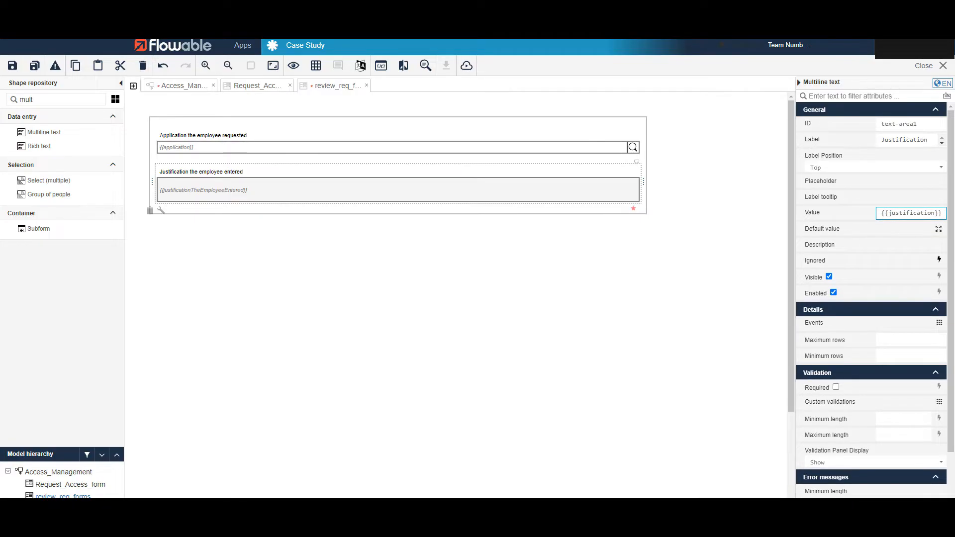
# Label the multiline field Justification the employee entered and bind it to {{justification}}.
pyautogui.click(587, 284)
pyautogui.write('dis')
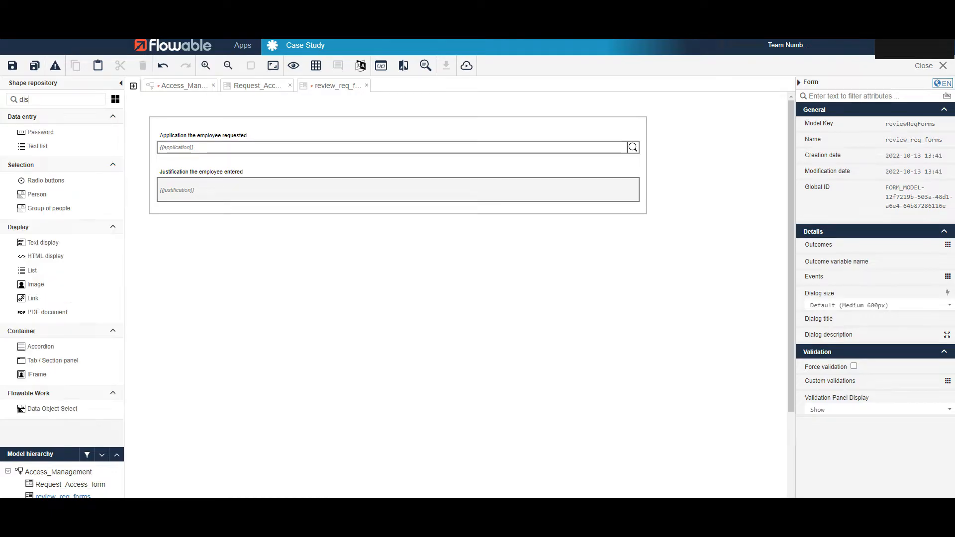
# Write the greeting line Dear {{$currentUser.displayName}} in the text display.
pyautogui.write('p')
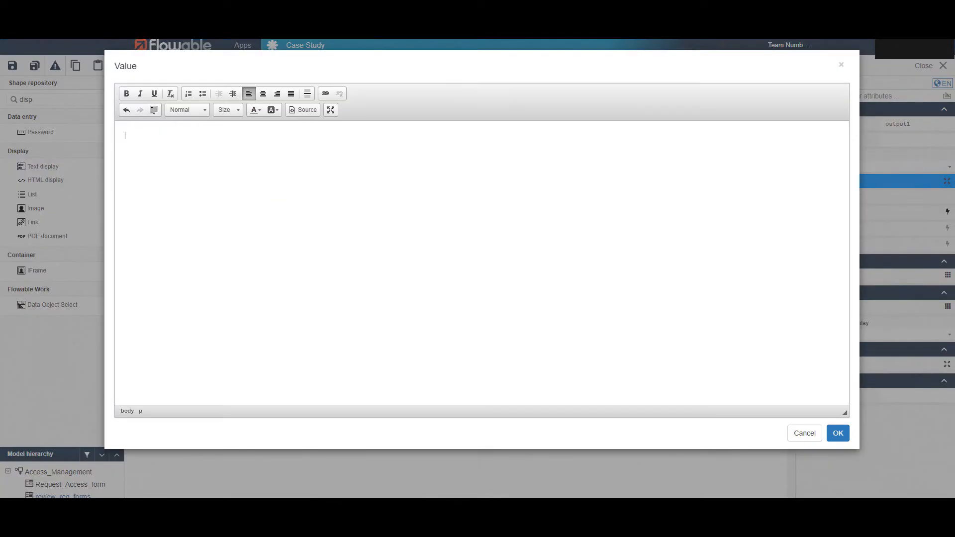
pyautogui.write('Dear')
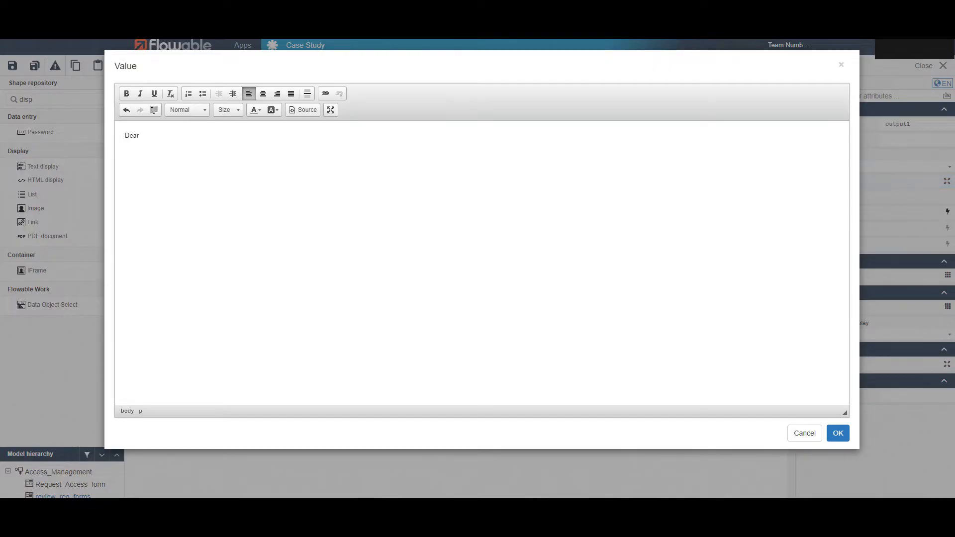
pyautogui.write('{{')
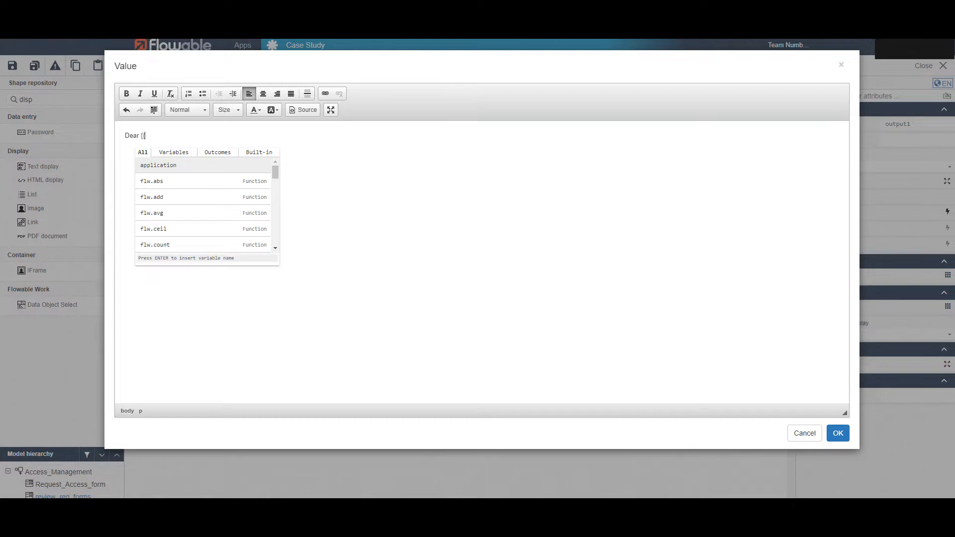
pyautogui.write('$')
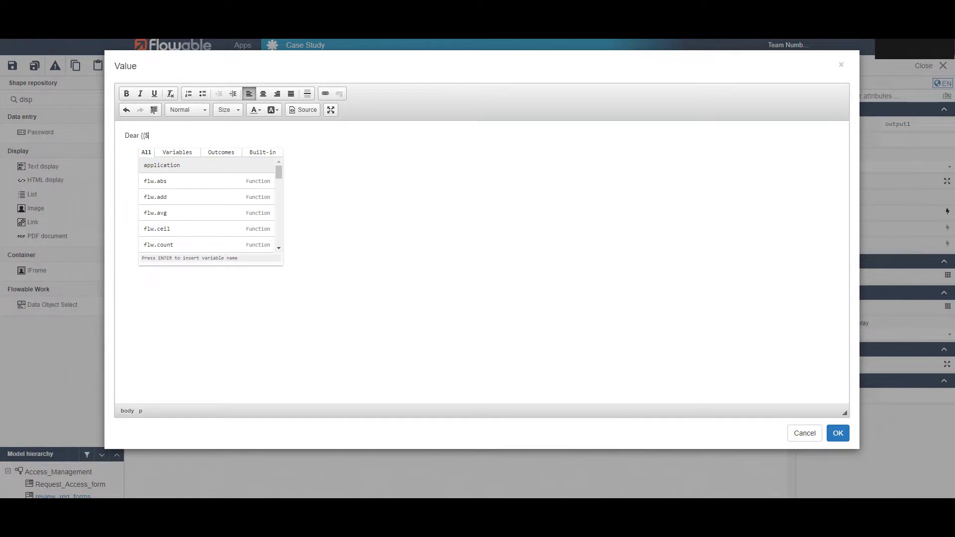
pyautogui.write('currentUser.disp')
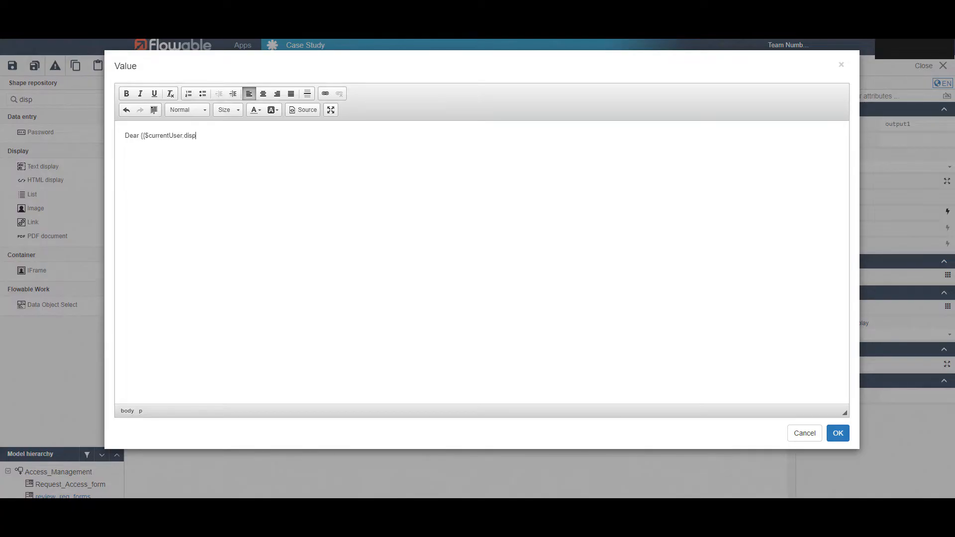
pyautogui.write('layName')
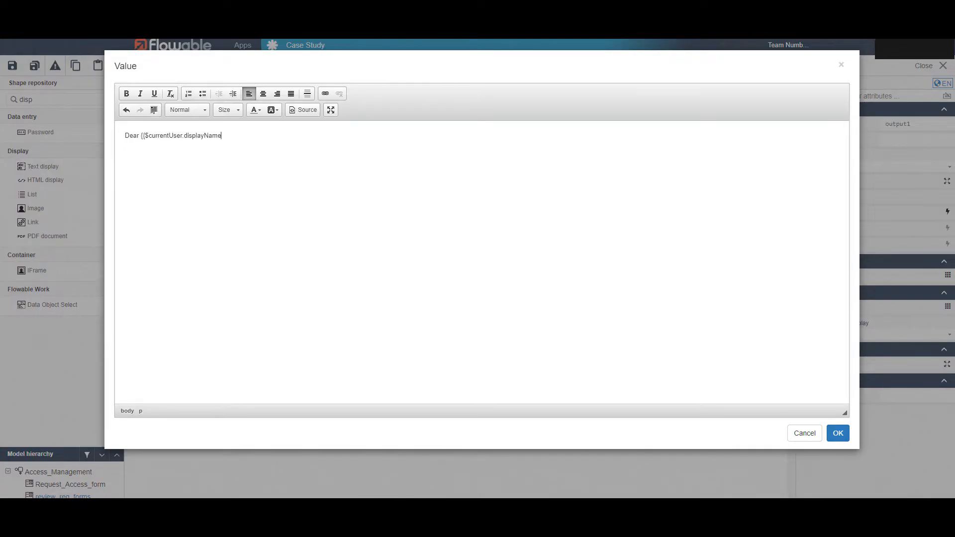
pyautogui.write('}}')
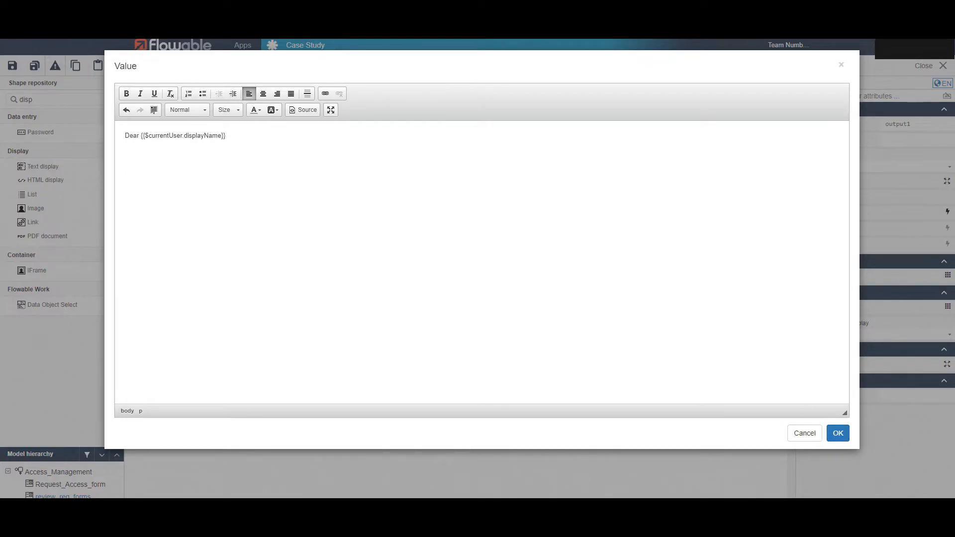
# Add a second line There is a request from {{initiator}} and confirm the text.
pyautogui.press('Return')
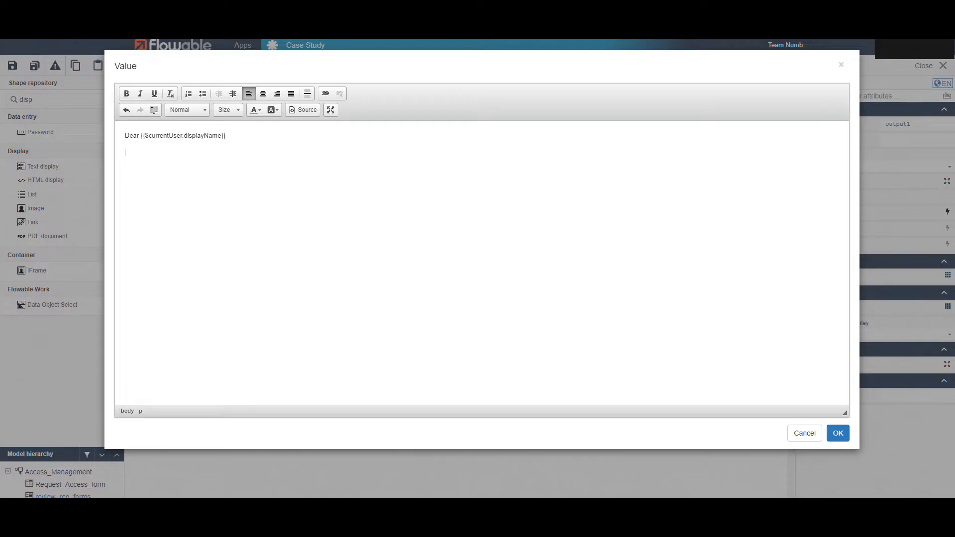
pyautogui.write('There')
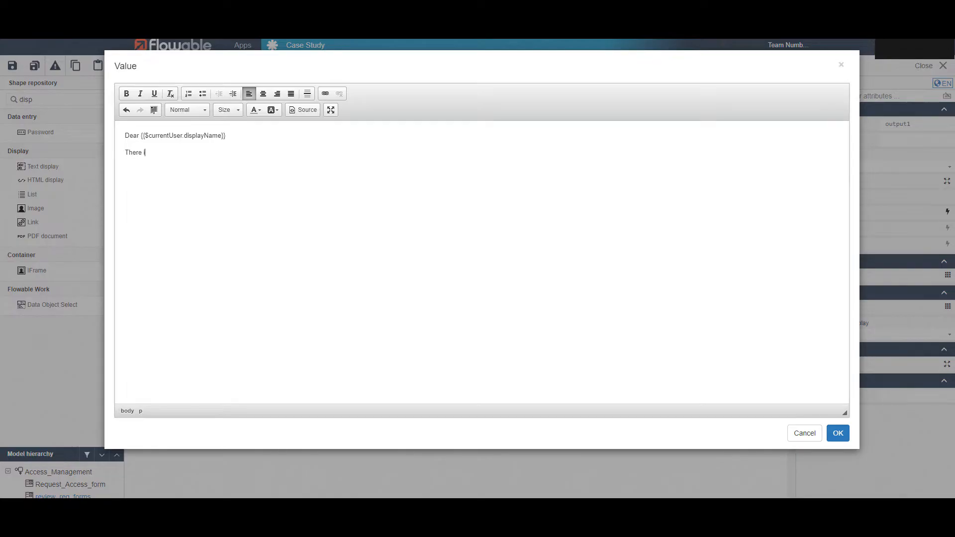
pyautogui.write('is a request from')
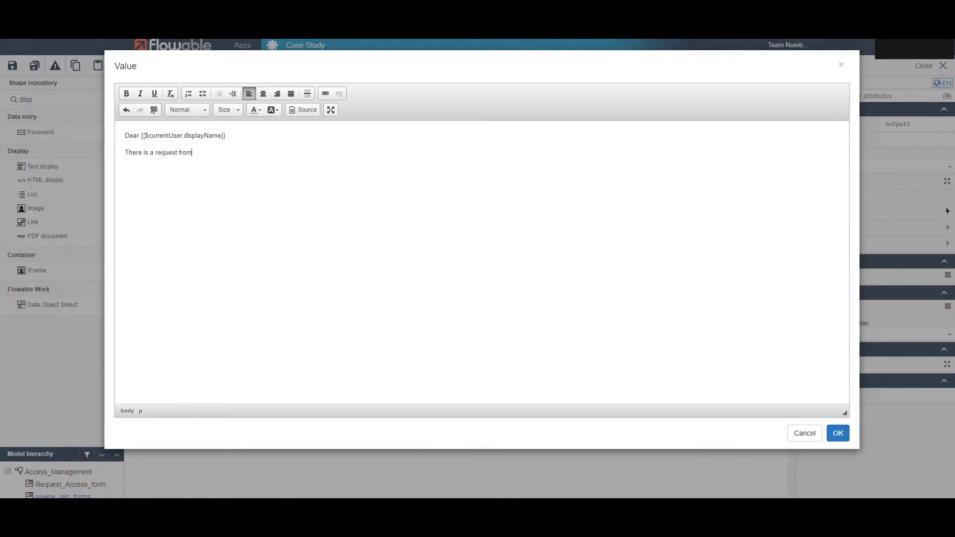
pyautogui.write('{{')
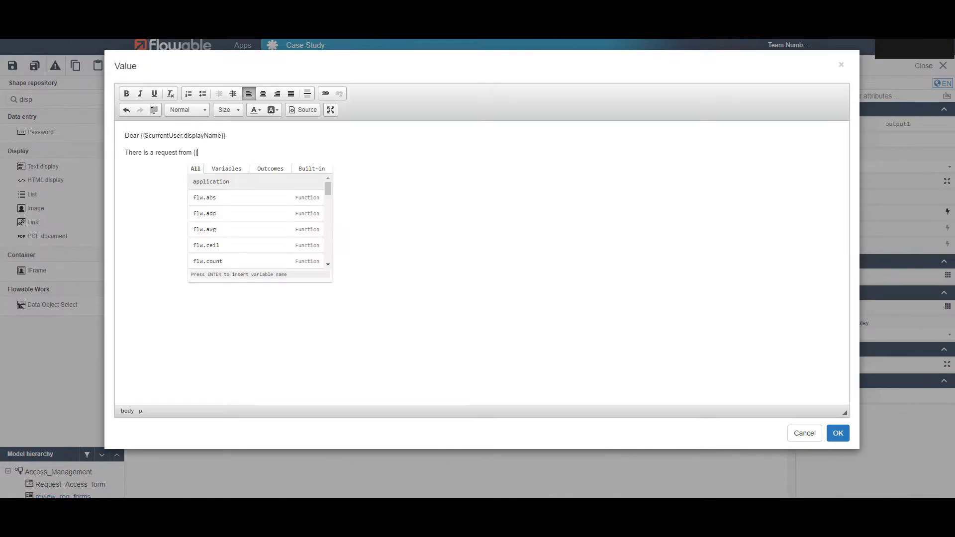
pyautogui.write('initiator')
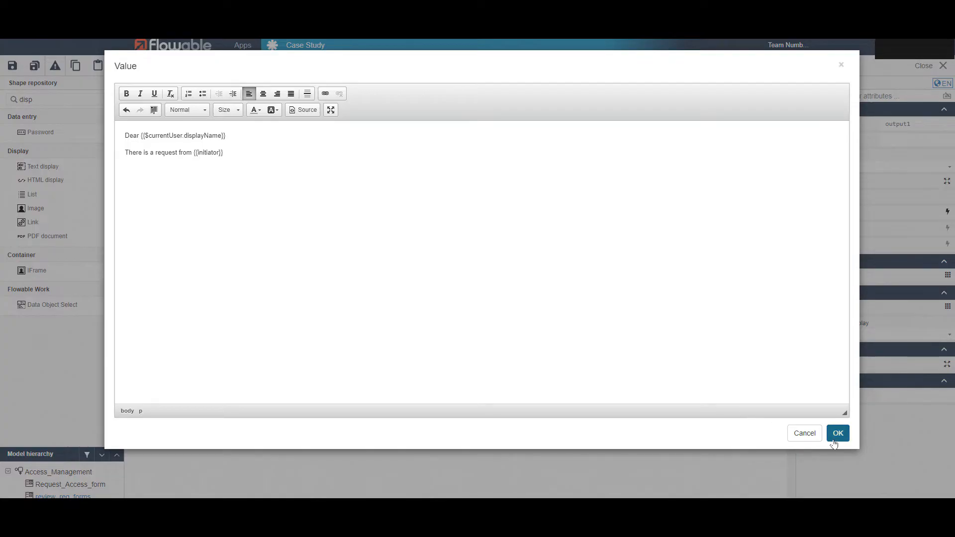
pyautogui.click(838, 433)
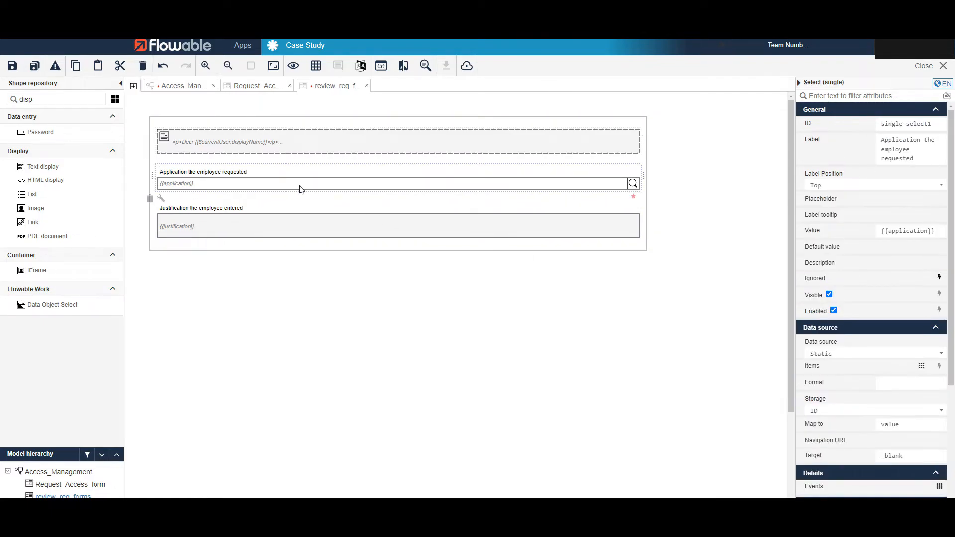
pyautogui.moveTo(834, 311)
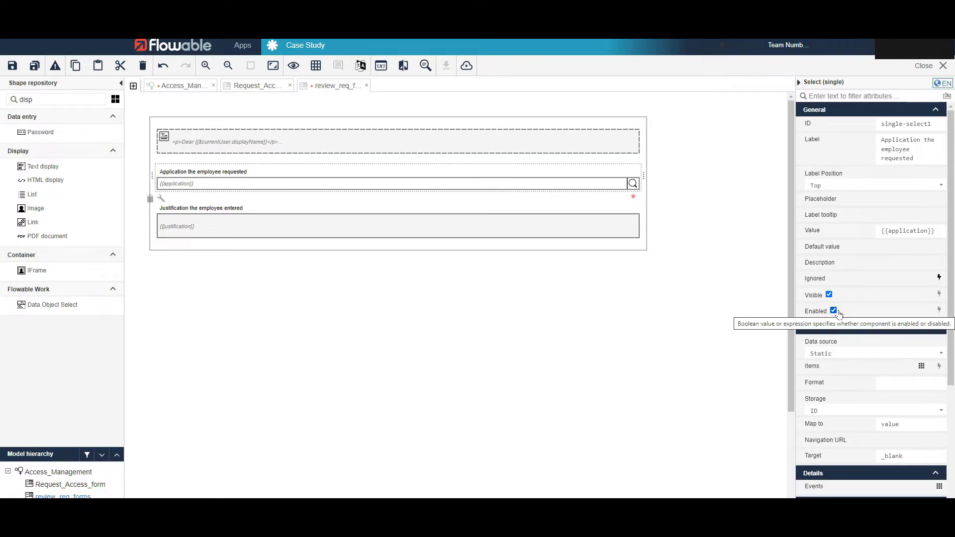
# Untick Enabled on the application, justification and greeting components.
pyautogui.click(834, 310)
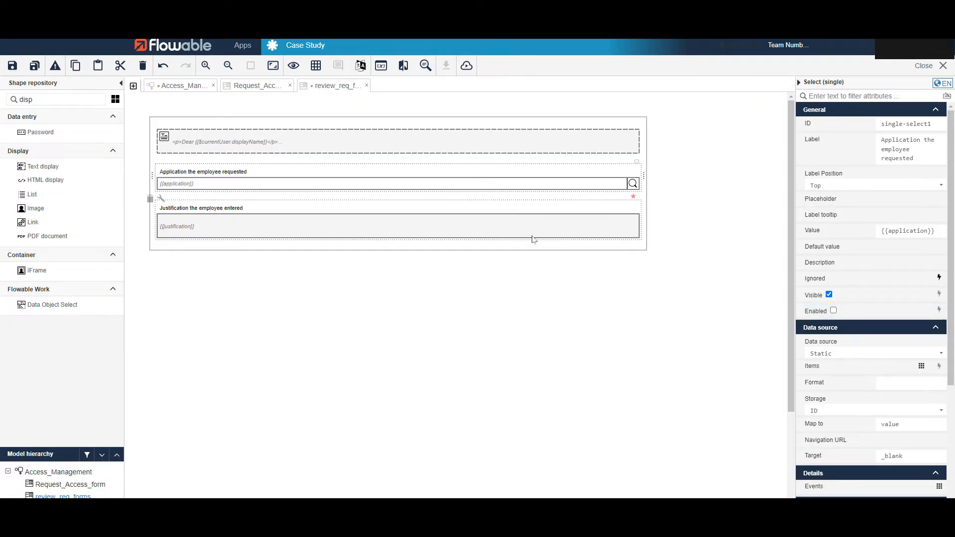
pyautogui.click(396, 226)
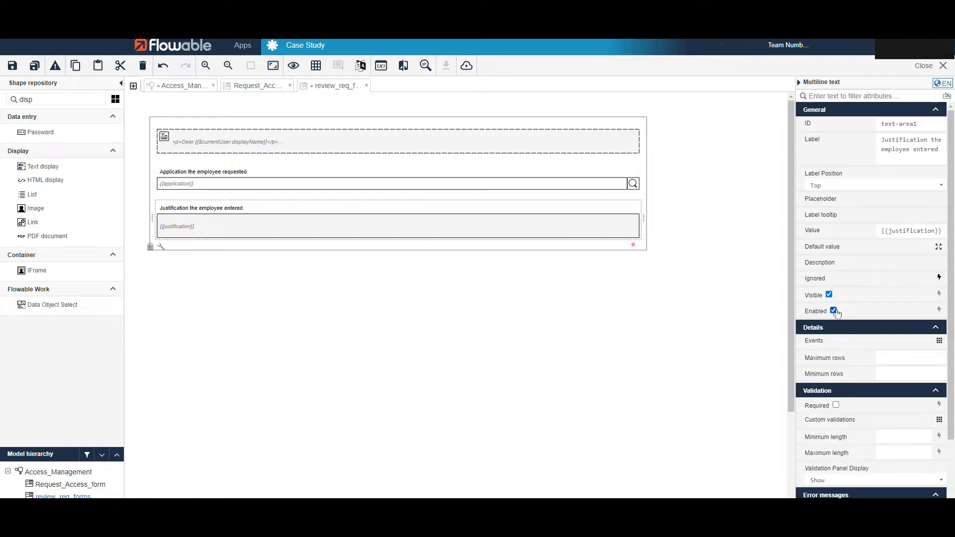
pyautogui.click(834, 311)
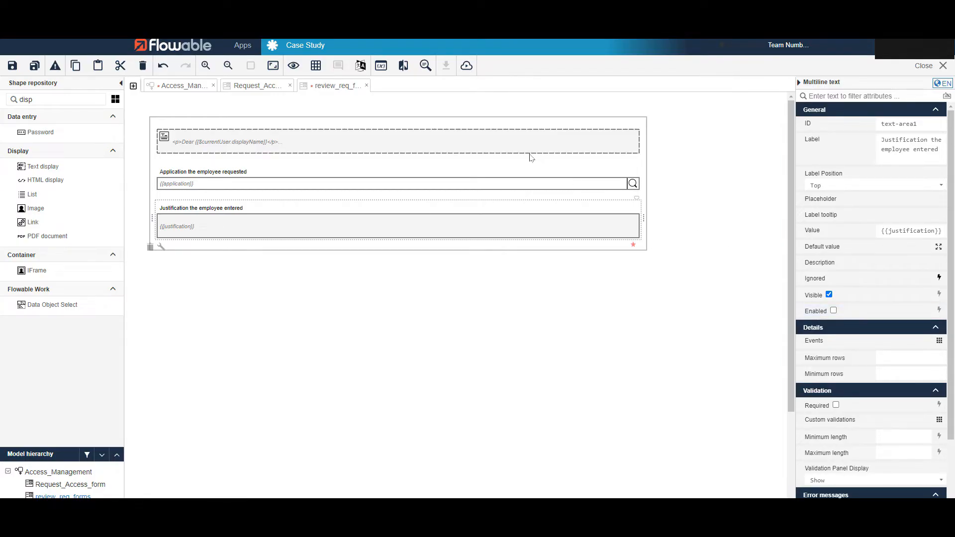
pyautogui.click(396, 141)
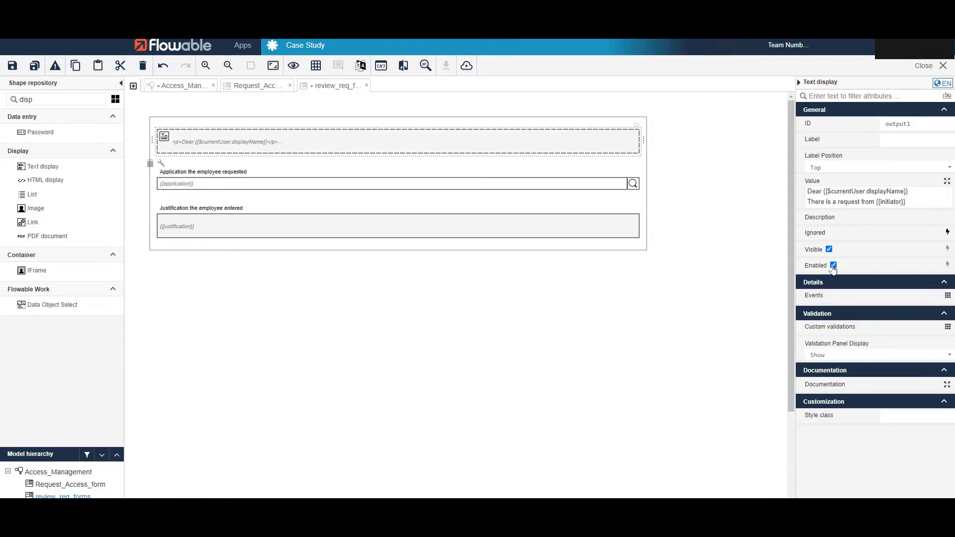
pyautogui.click(834, 265)
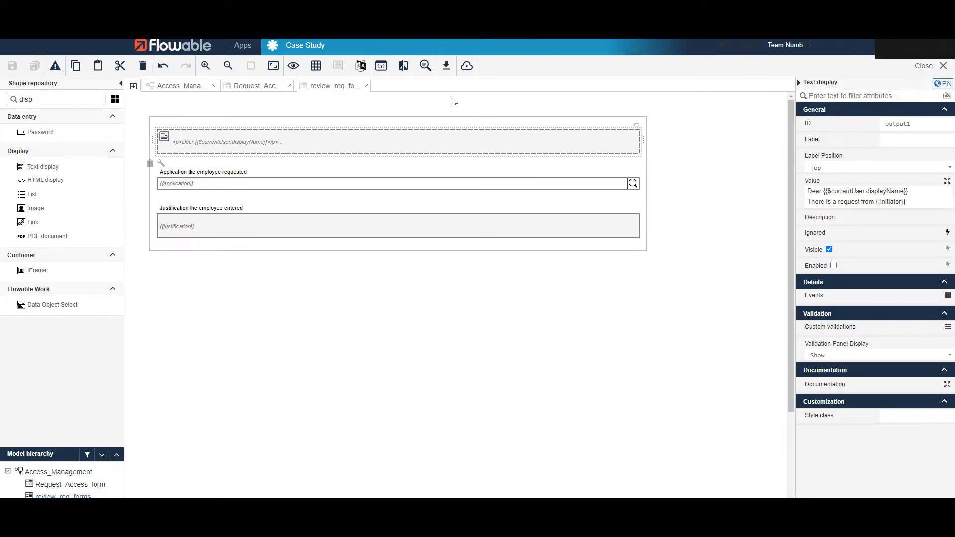
# Publish the Case Study app to the default deployment target.
pyautogui.click(465, 66)
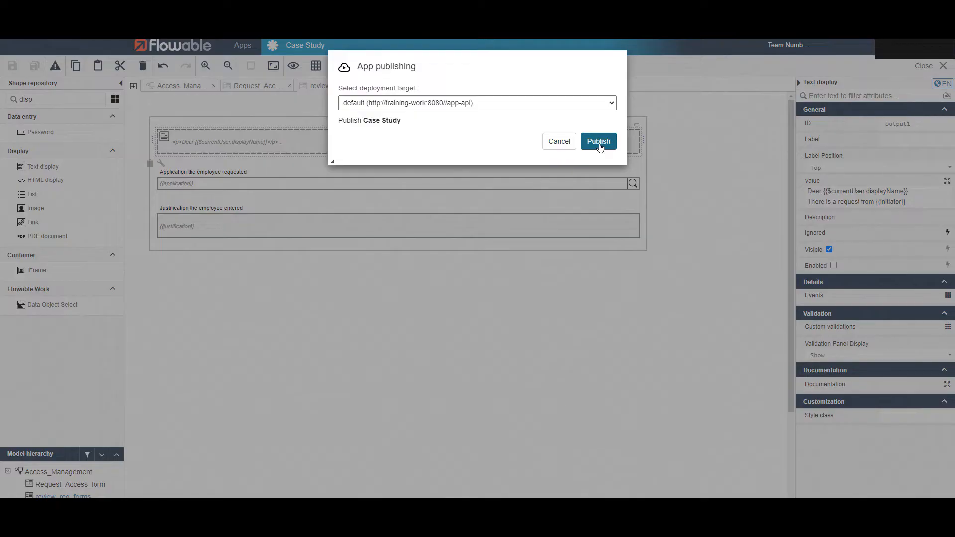
pyautogui.click(598, 140)
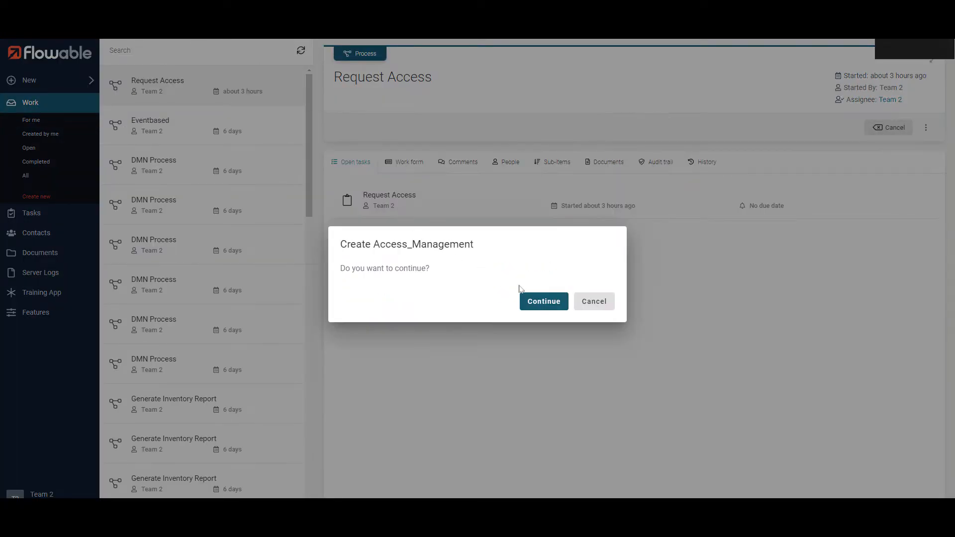
# Start a new Access_Management request for Word and open its Review Request task.
pyautogui.click(544, 301)
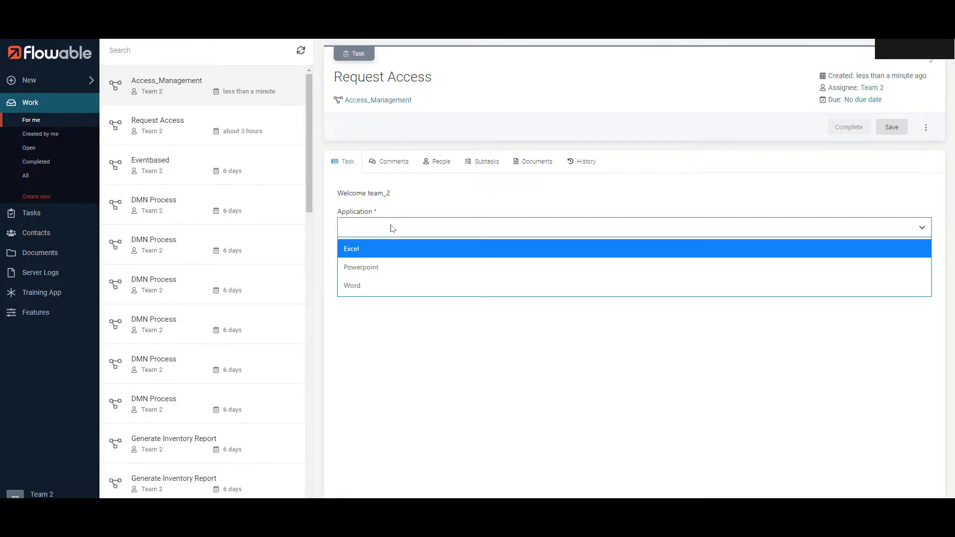
pyautogui.click(353, 286)
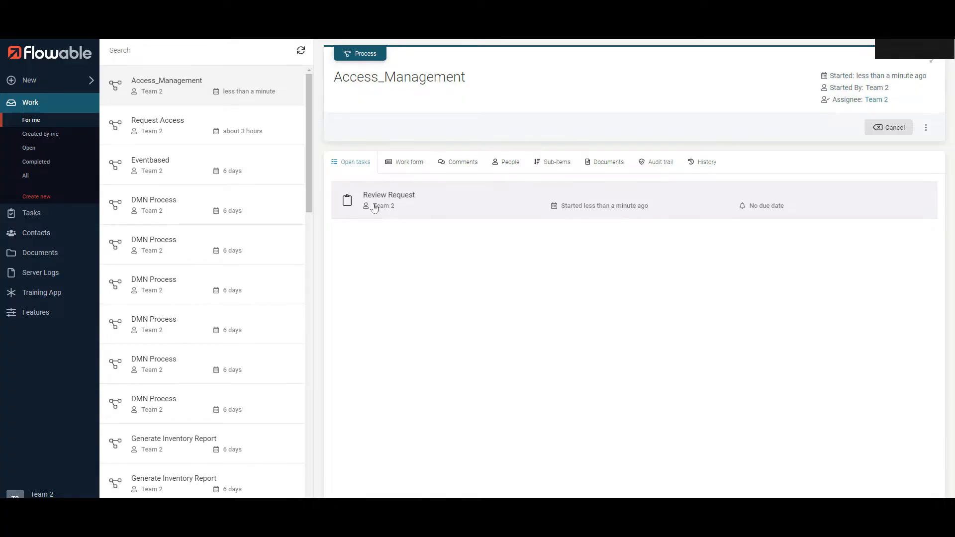
pyautogui.moveTo(435, 201)
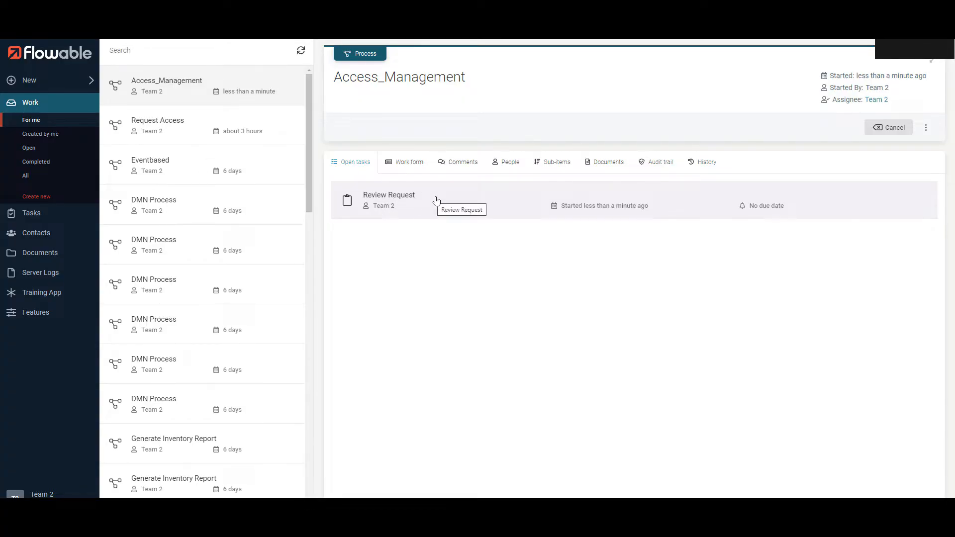
pyautogui.click(389, 195)
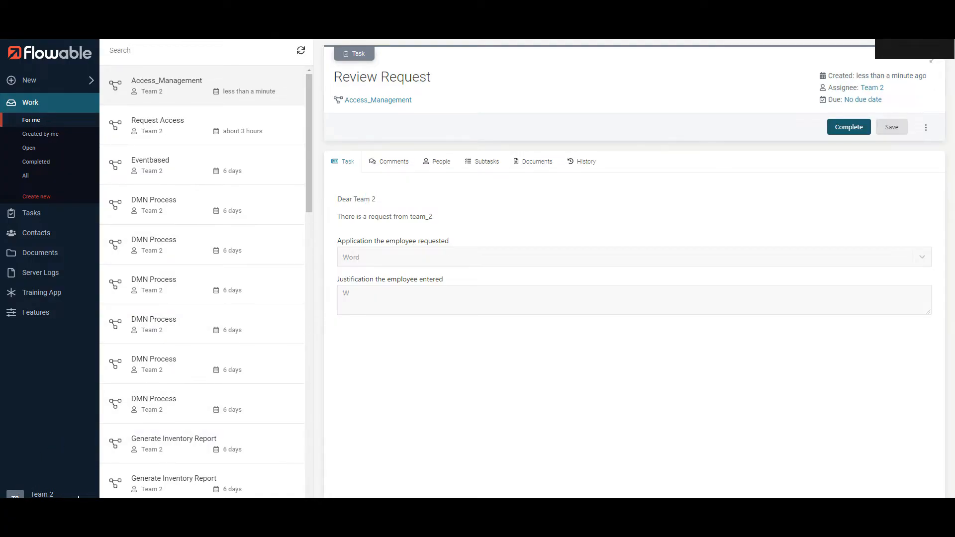
pyautogui.moveTo(389, 251)
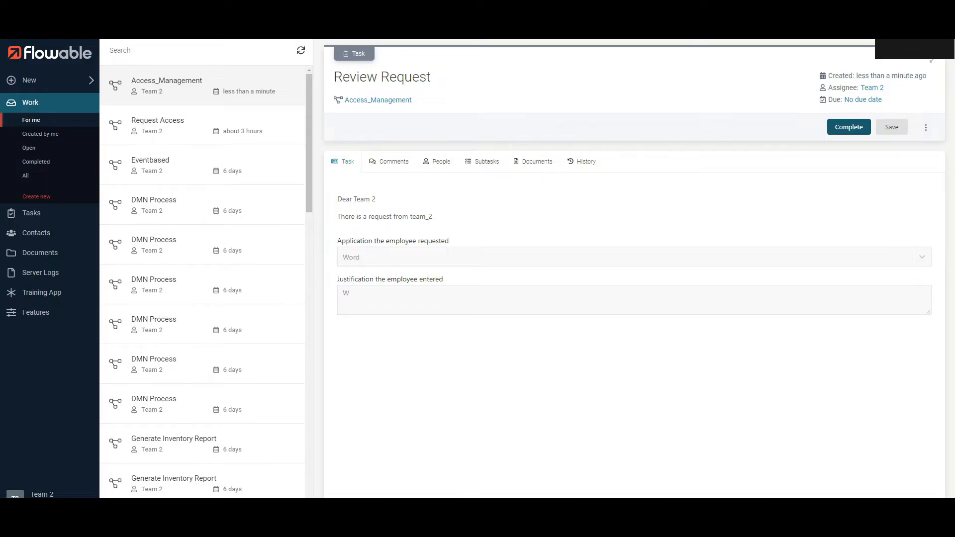
# Check the initiator greeting and locked justification, then complete the review task.
pyautogui.doubleClick(423, 216)
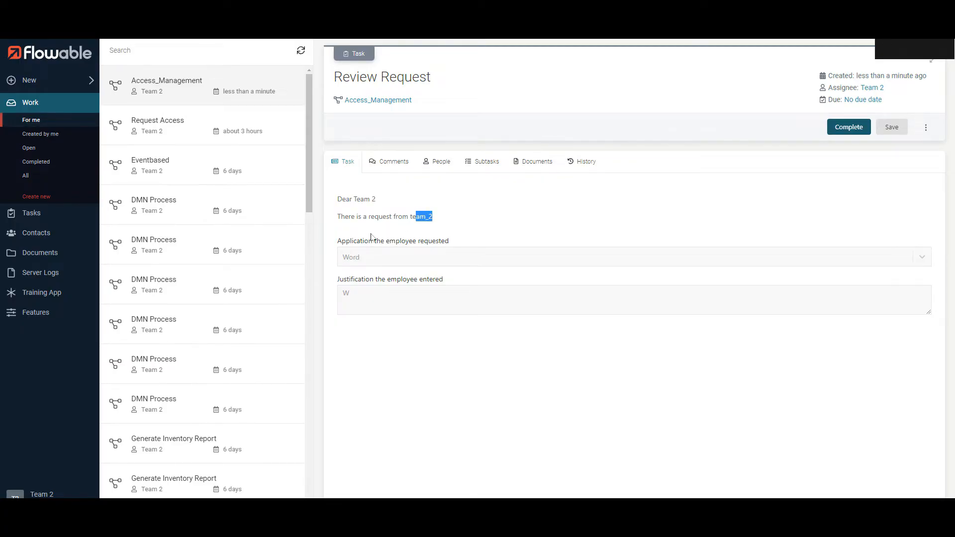
pyautogui.moveTo(354, 261)
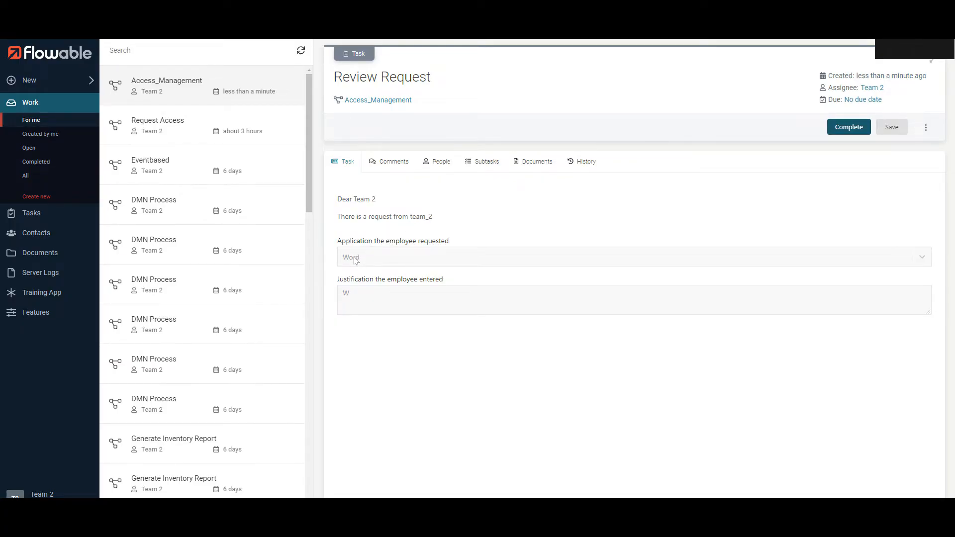
pyautogui.moveTo(380, 314)
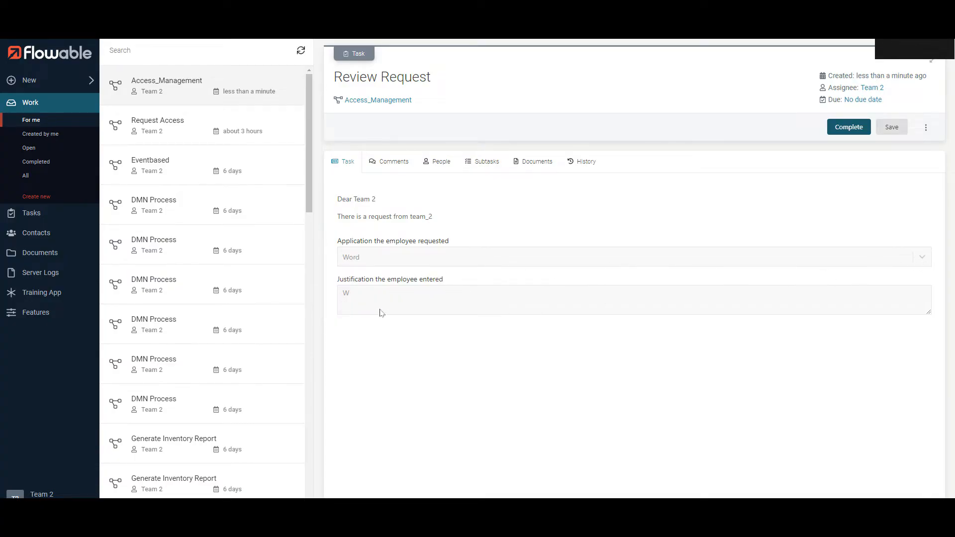
pyautogui.doubleClick(389, 278)
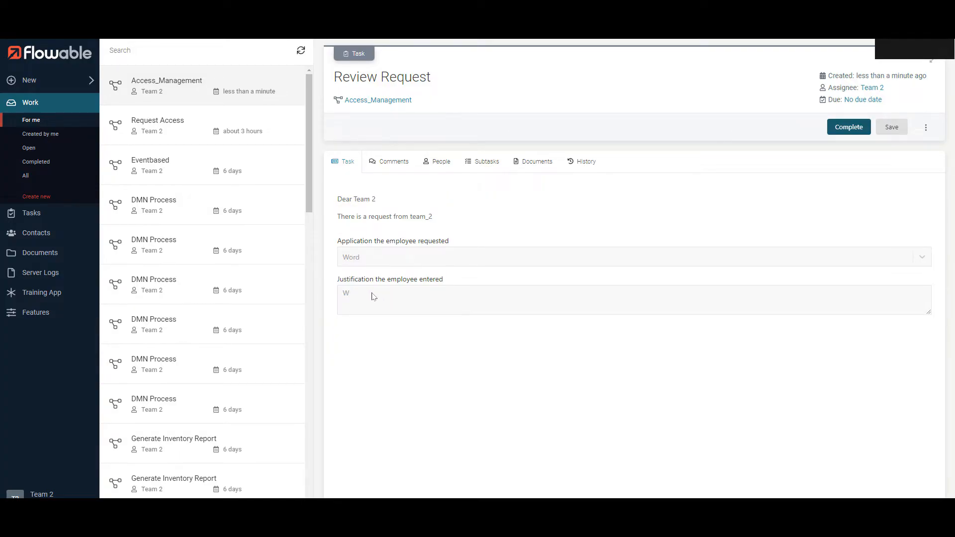
pyautogui.moveTo(647, 263)
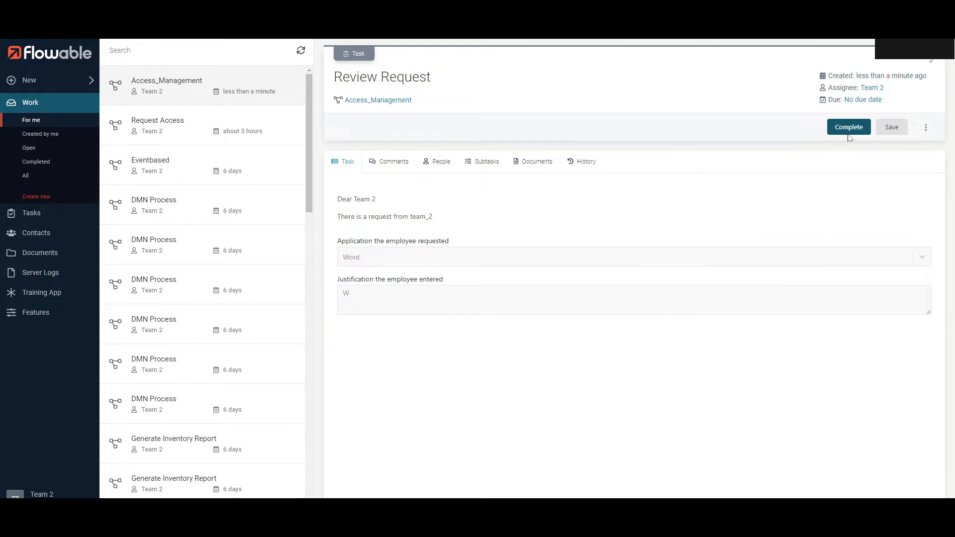
pyautogui.click(848, 126)
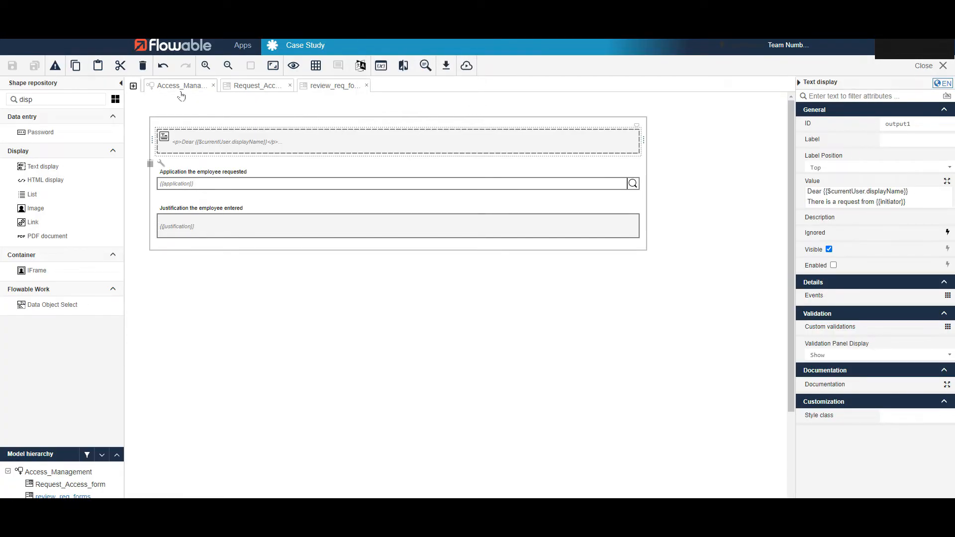
# Add an exclusive gateway after Review Request in Access_Management and select its outgoing flow.
pyautogui.click(180, 85)
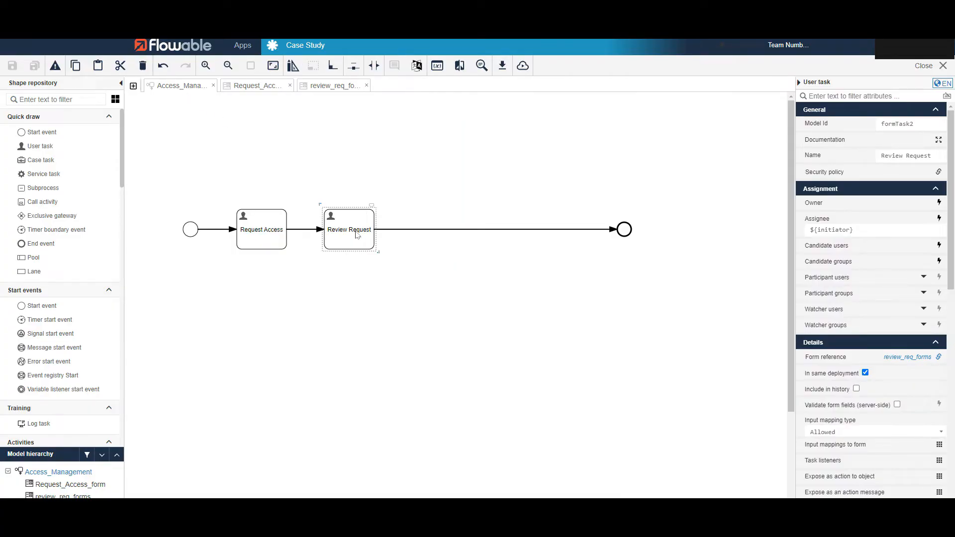
pyautogui.moveTo(51, 216)
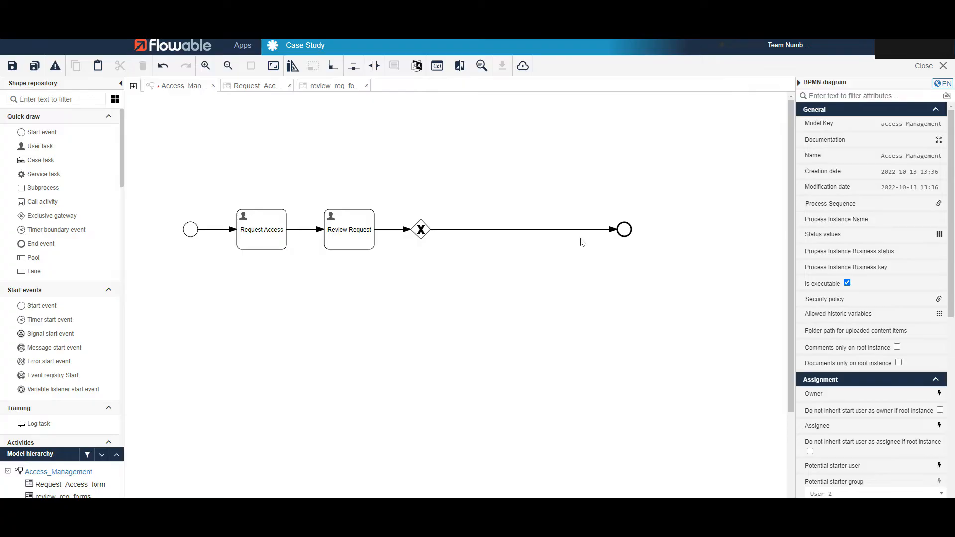
pyautogui.click(420, 230)
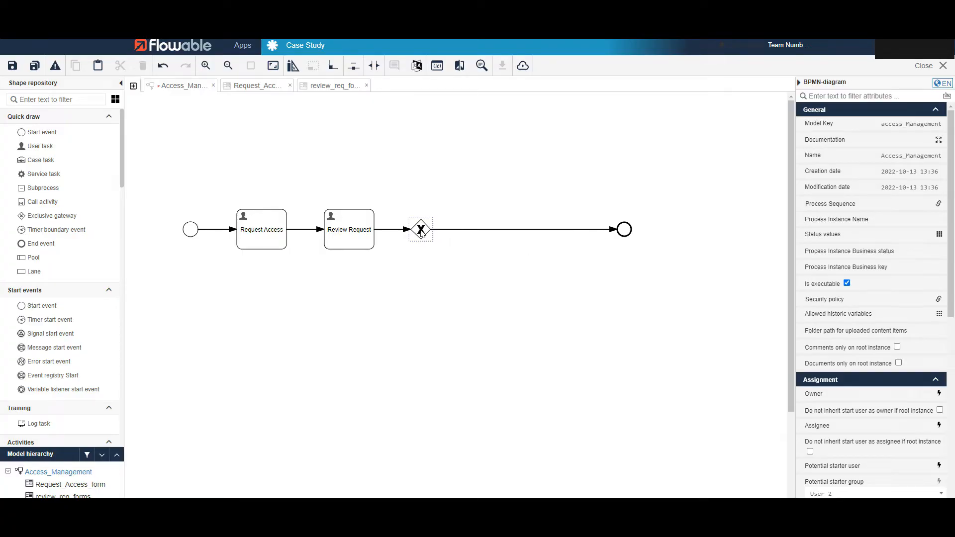
pyautogui.click(420, 230)
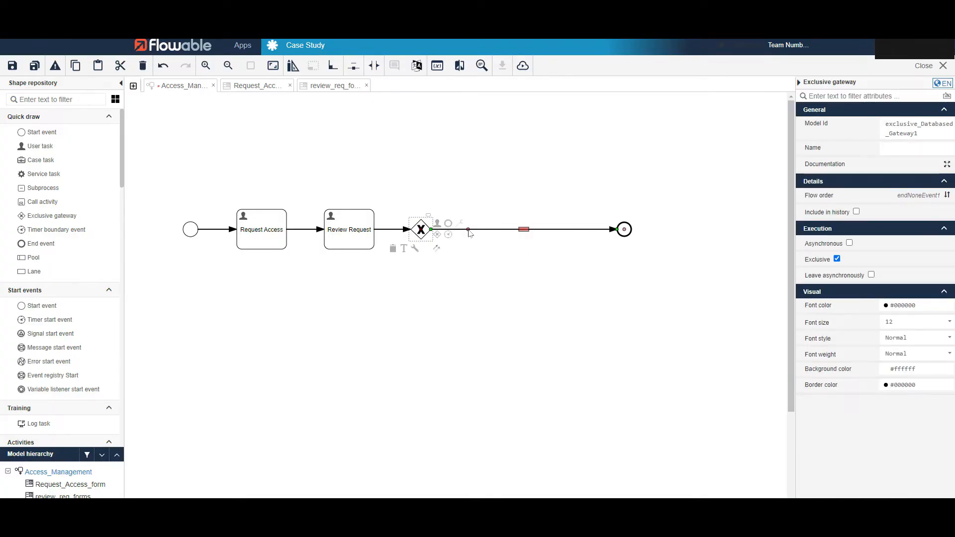
pyautogui.click(524, 229)
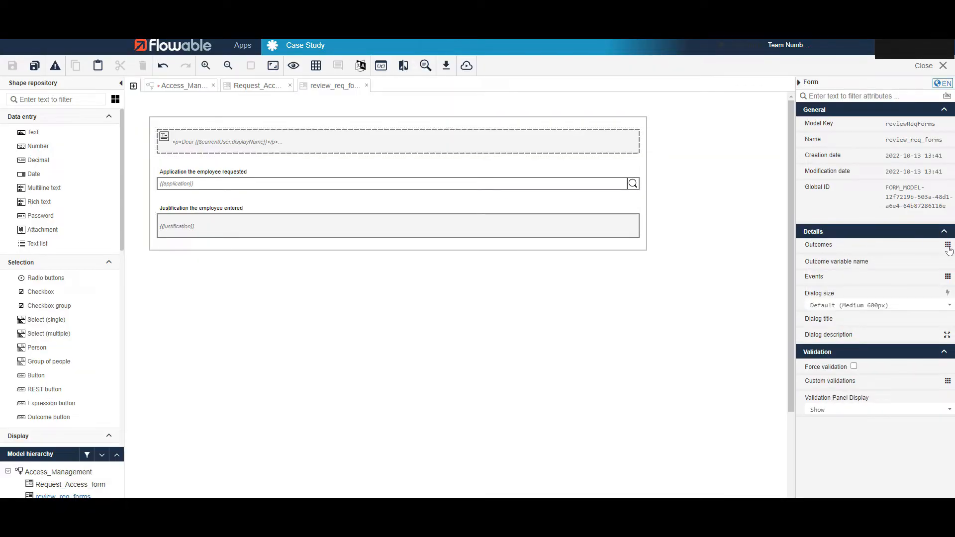
# Define Approve, Reject and Rework outcomes on the review_req_forms form.
pyautogui.click(948, 244)
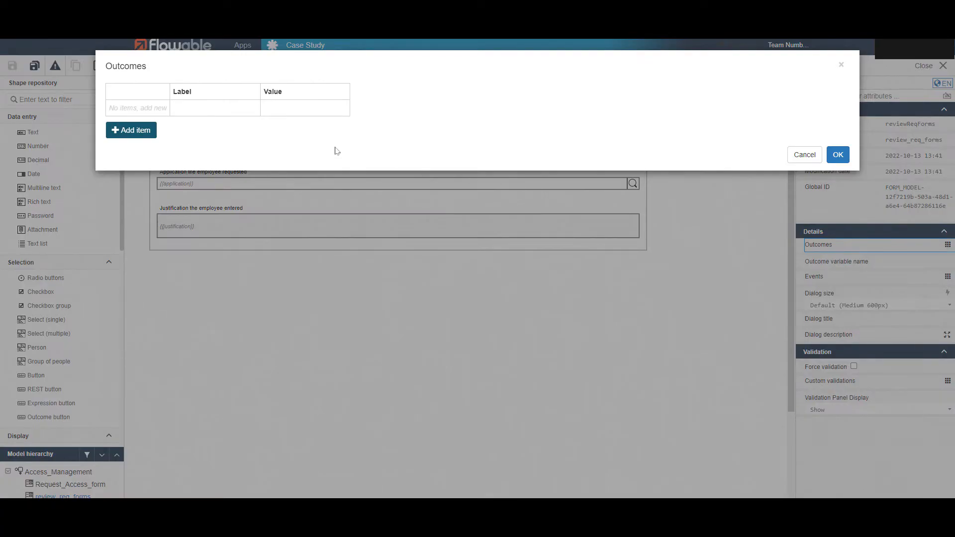
pyautogui.click(131, 129)
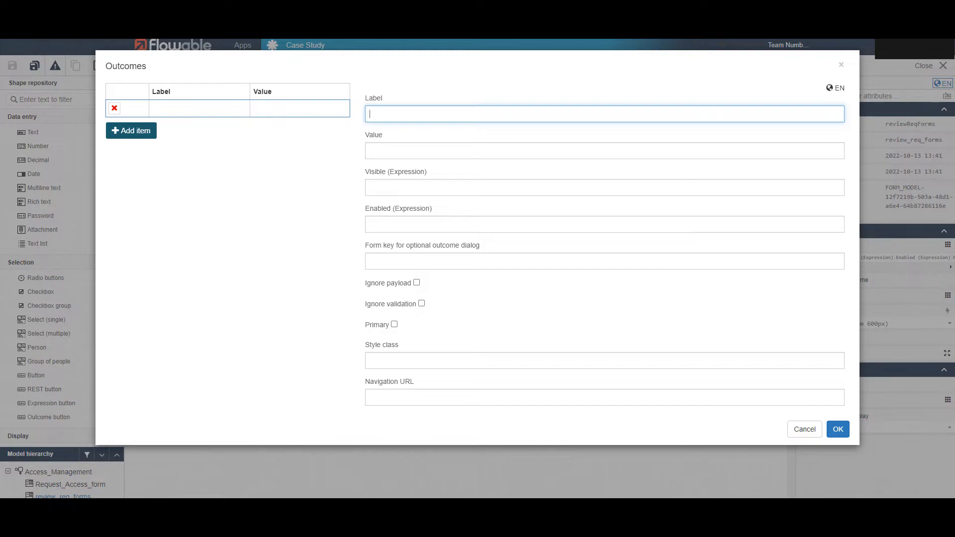
pyautogui.write('Approve')
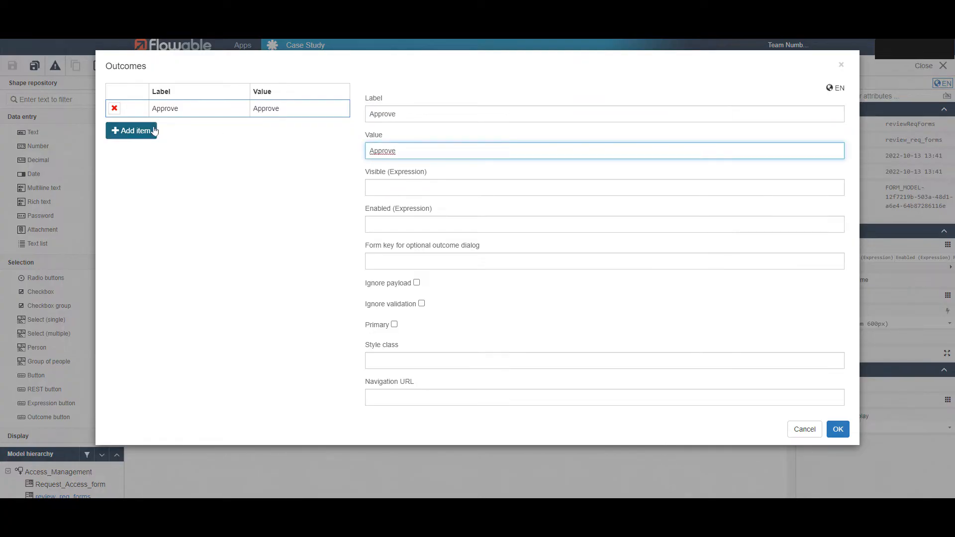
pyautogui.click(132, 130)
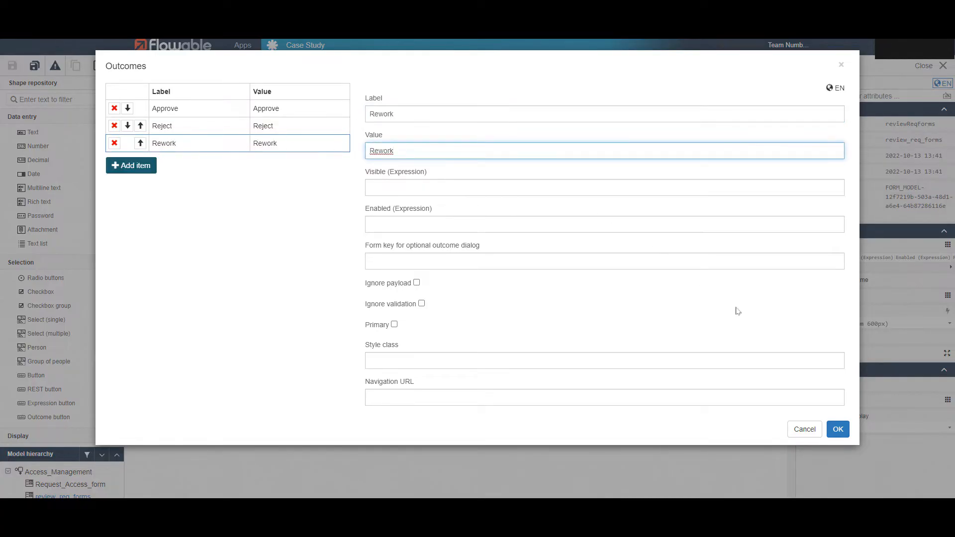
pyautogui.moveTo(838, 429)
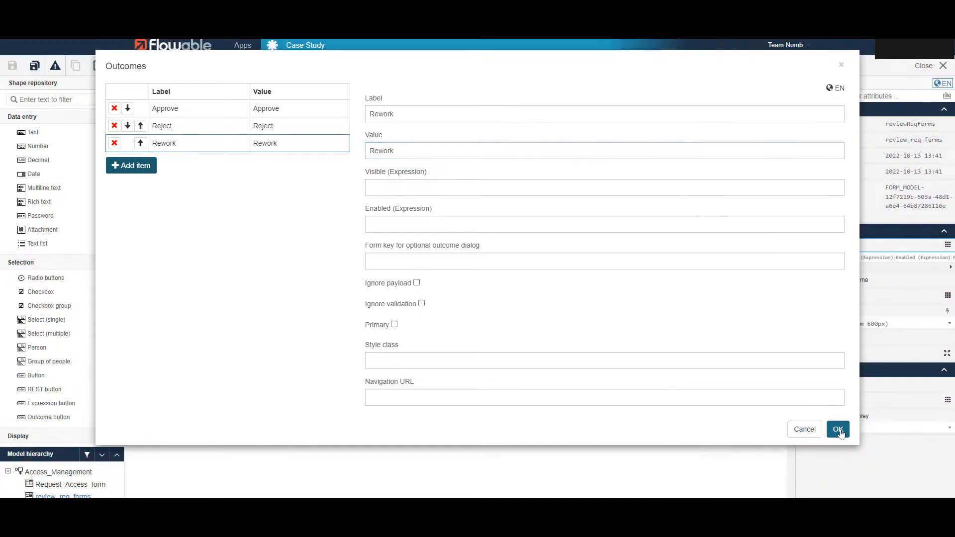
pyautogui.click(837, 429)
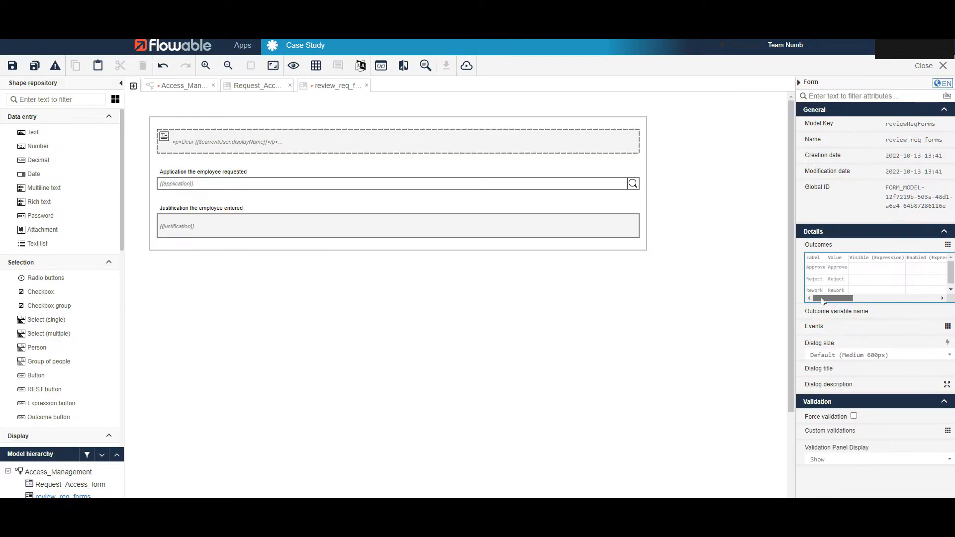
# Save the form and publish the Case Study app to the default target.
pyautogui.click(35, 65)
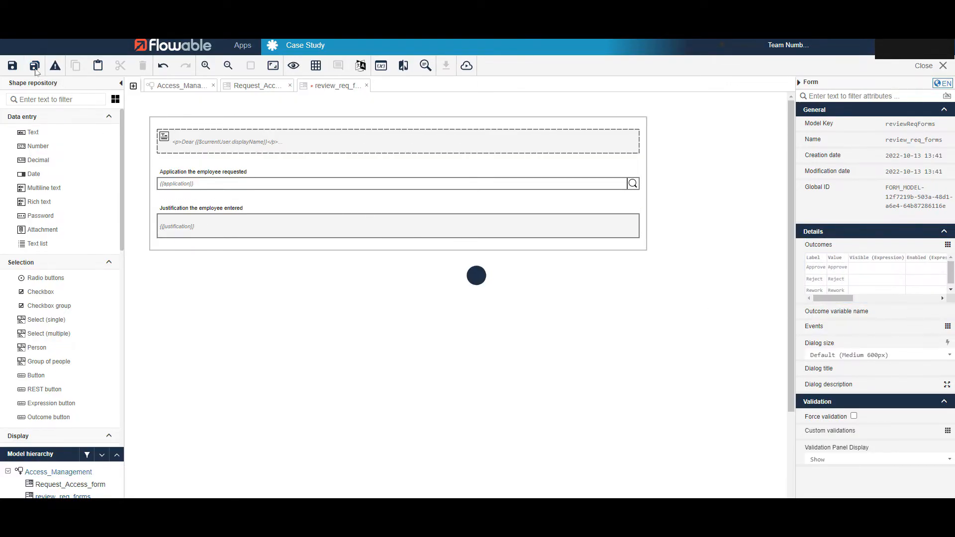
pyautogui.click(465, 66)
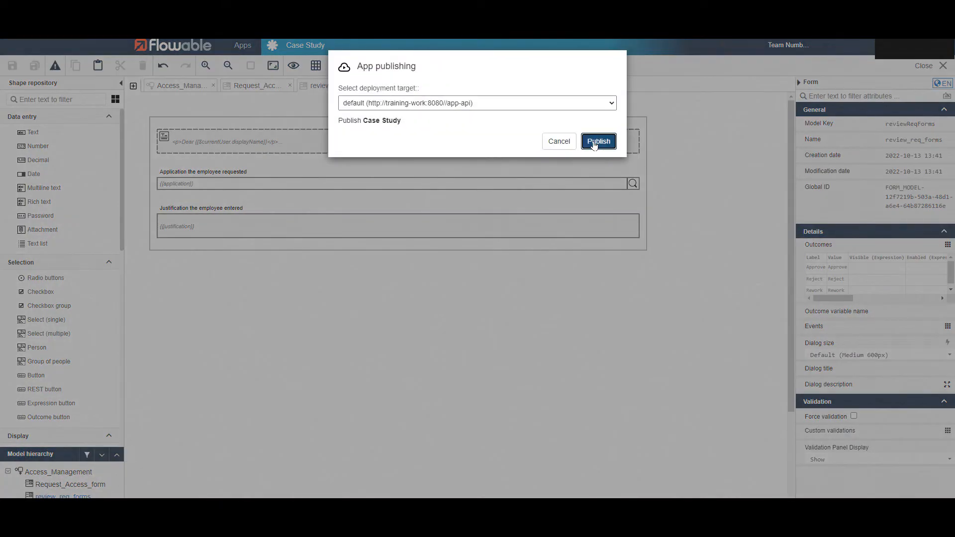
pyautogui.click(598, 140)
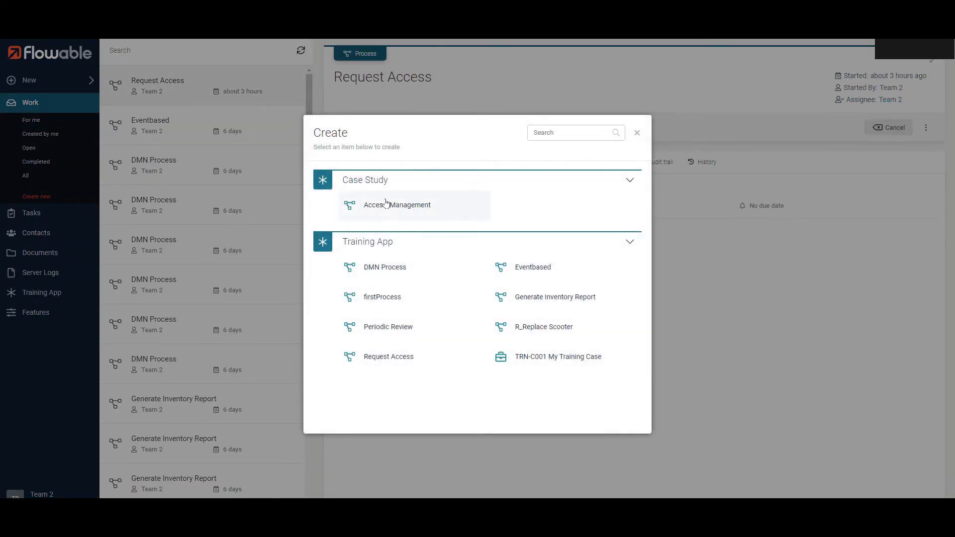
# Start a new Access_Management process and approve its Review Request task.
pyautogui.click(397, 205)
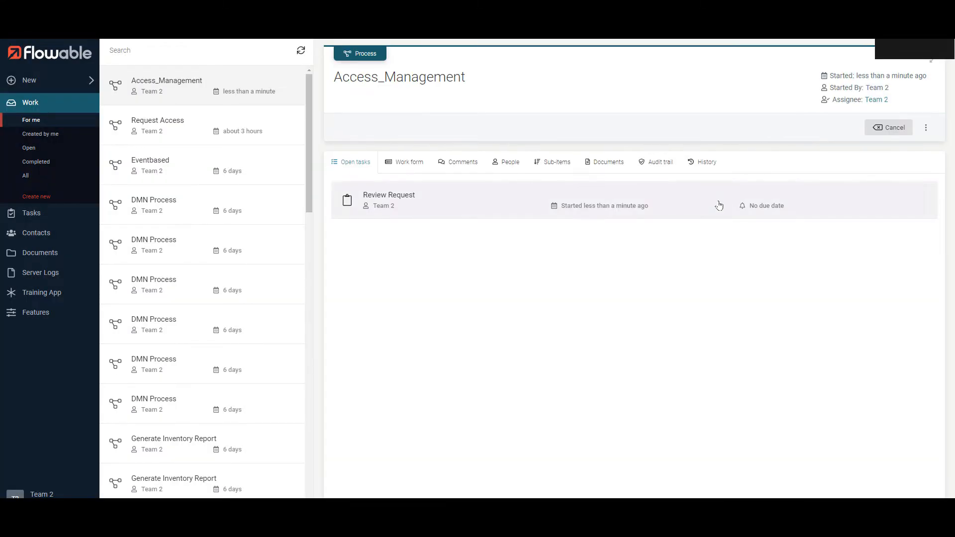
pyautogui.click(388, 200)
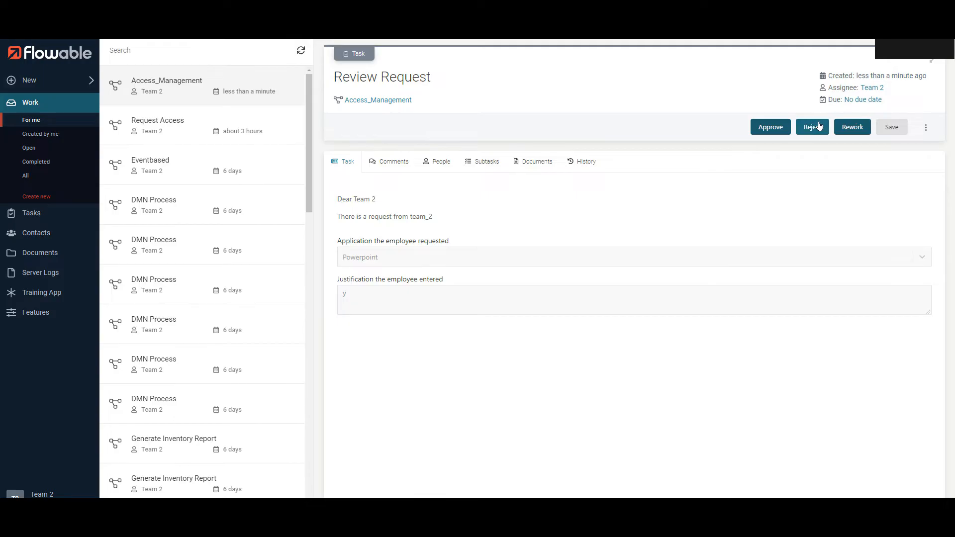
pyautogui.moveTo(770, 126)
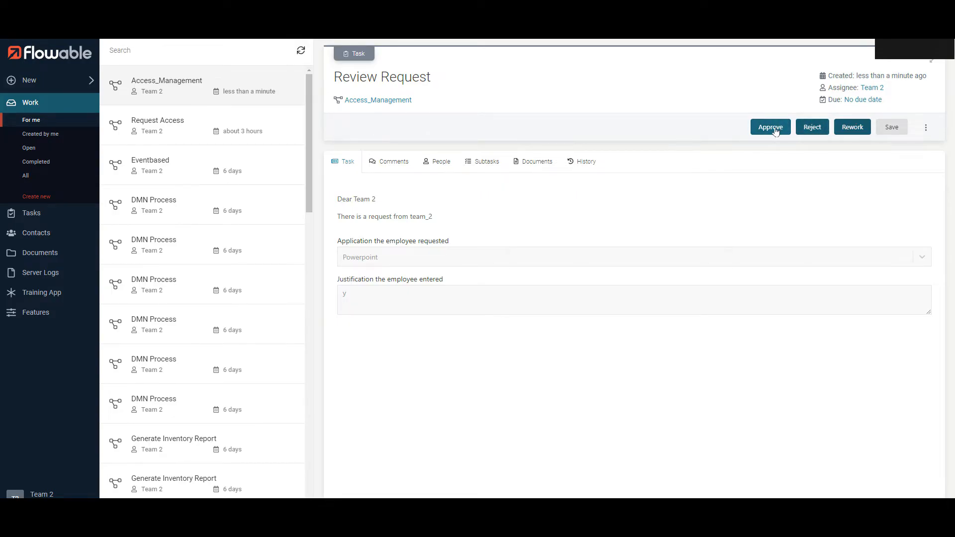
pyautogui.click(770, 126)
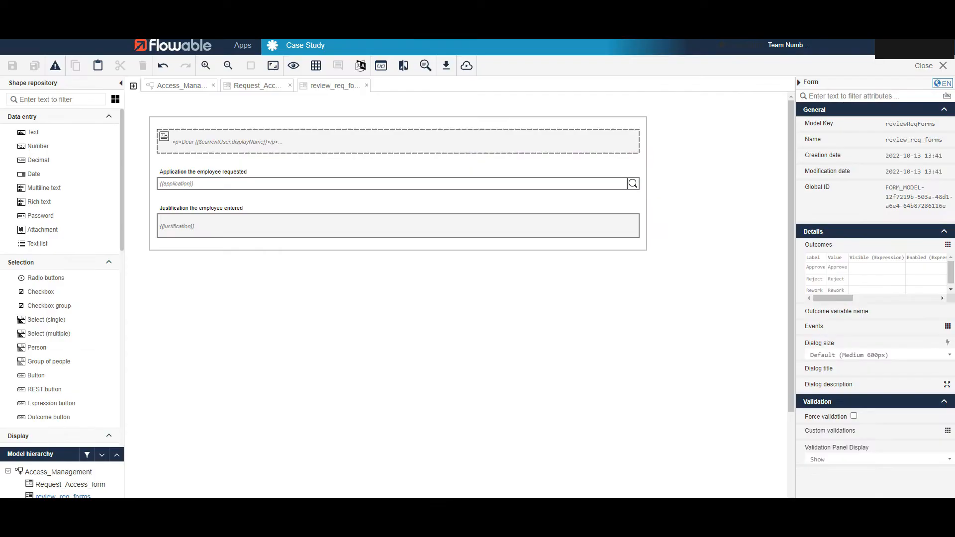
# Condition the gateway-to-end flow on reviewReqForms outcome Equals Approve.
pyautogui.click(178, 85)
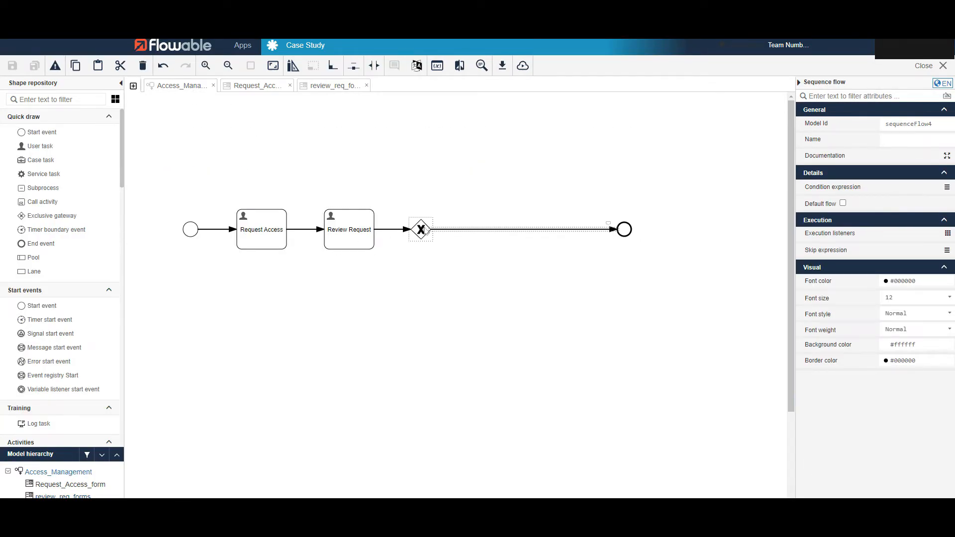
pyautogui.click(420, 230)
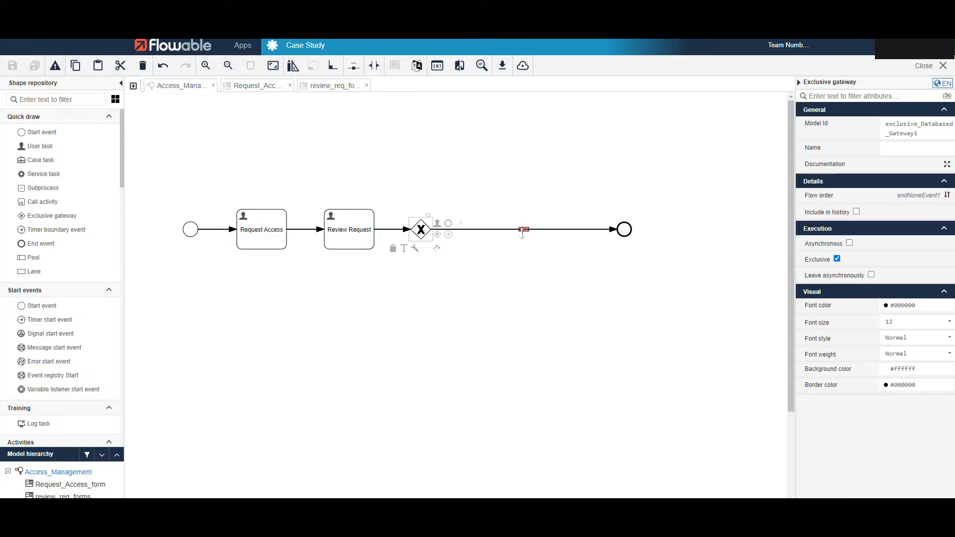
pyautogui.click(525, 230)
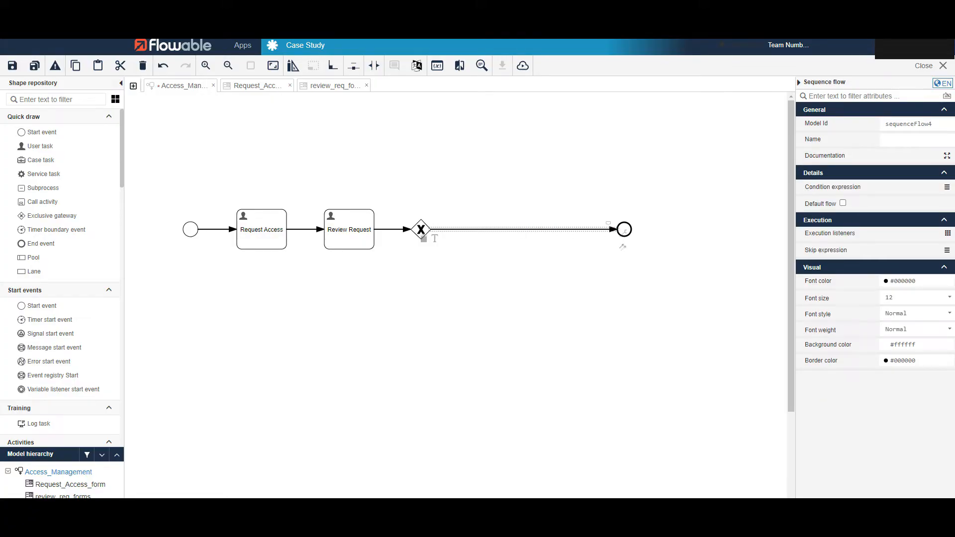
pyautogui.click(946, 187)
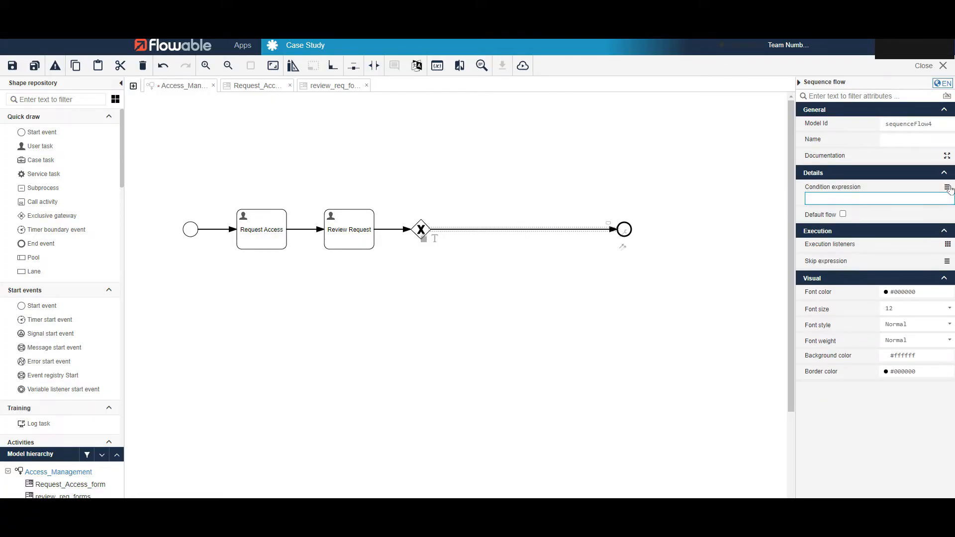
pyautogui.click(947, 187)
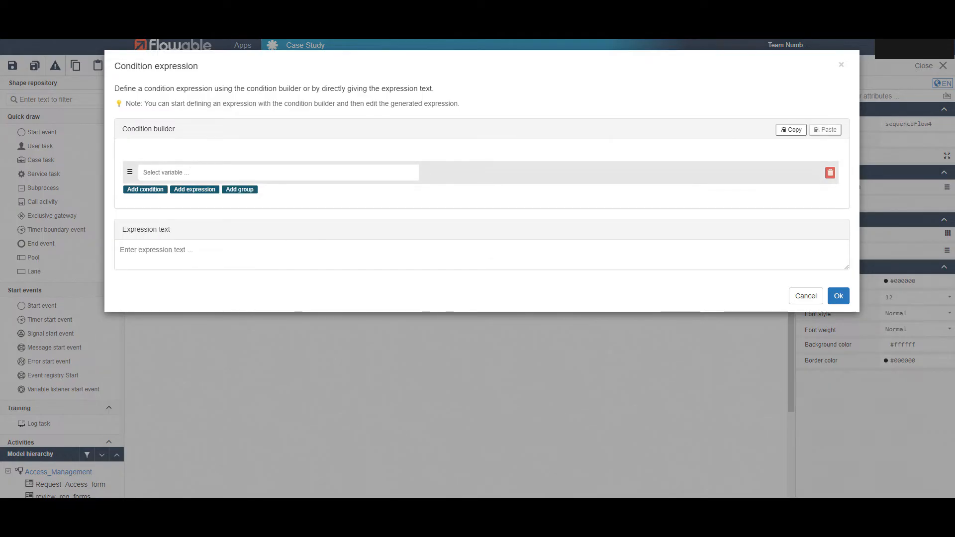
pyautogui.click(278, 172)
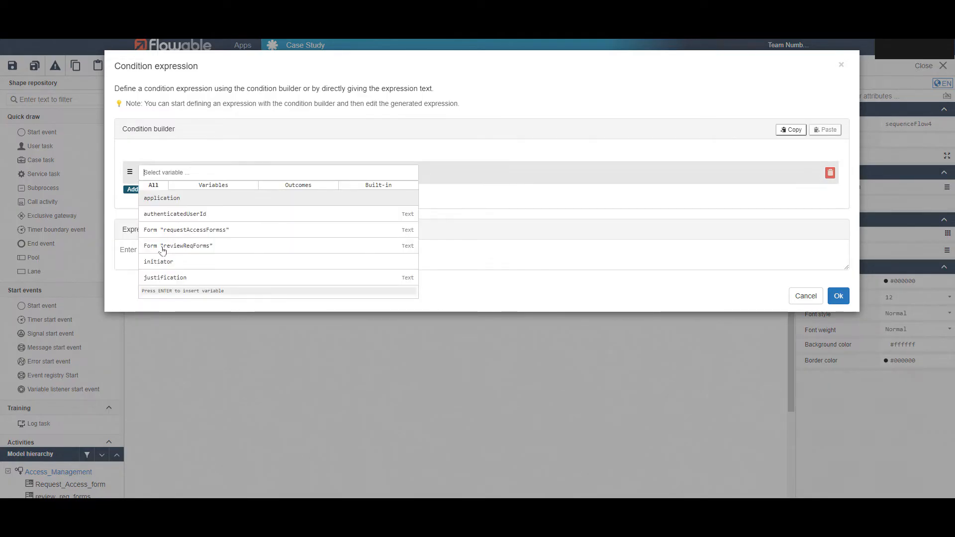
pyautogui.moveTo(192, 249)
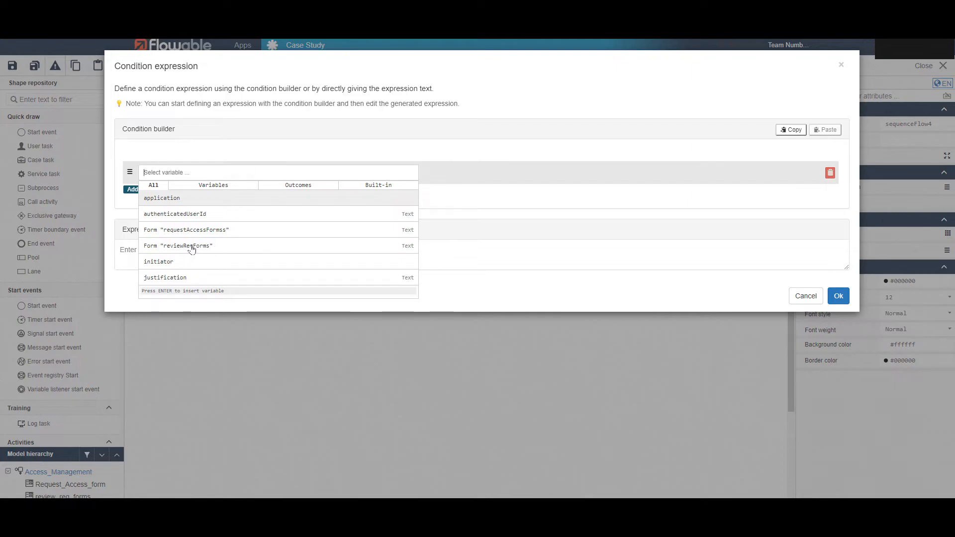
pyautogui.click(177, 246)
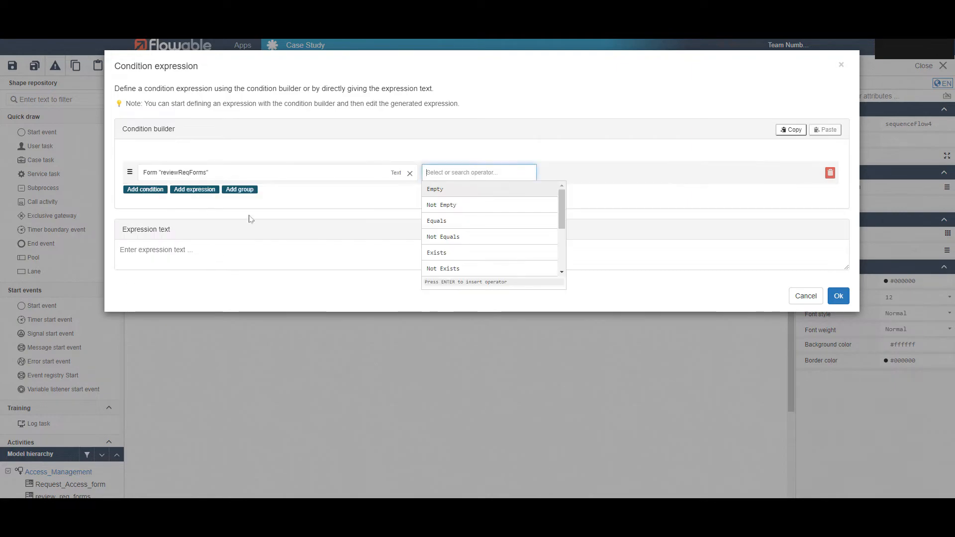
pyautogui.click(437, 221)
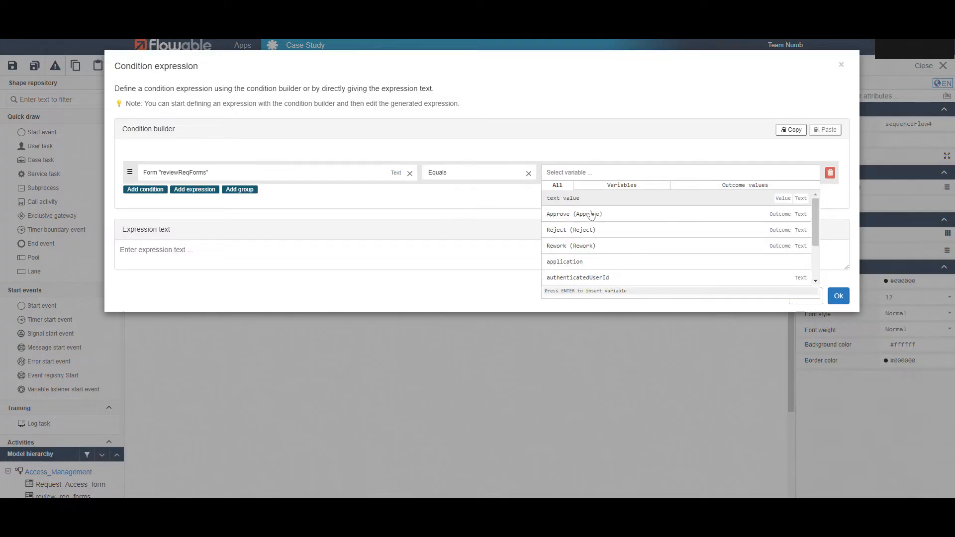
pyautogui.moveTo(586, 218)
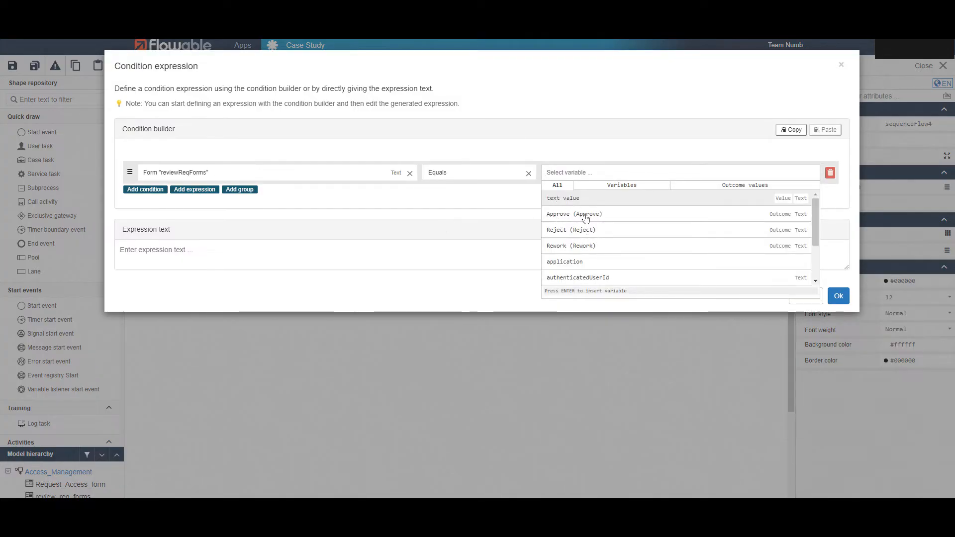
pyautogui.click(574, 214)
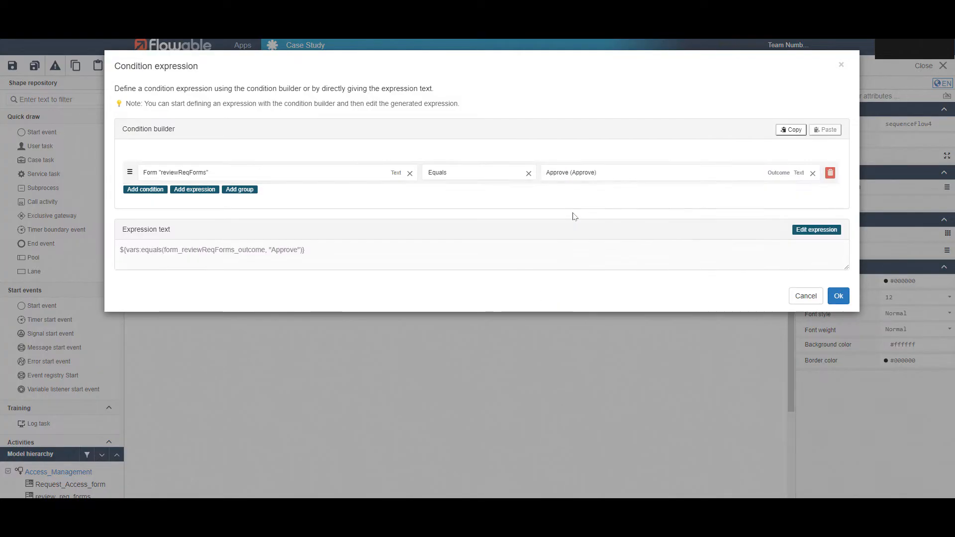
pyautogui.moveTo(629, 199)
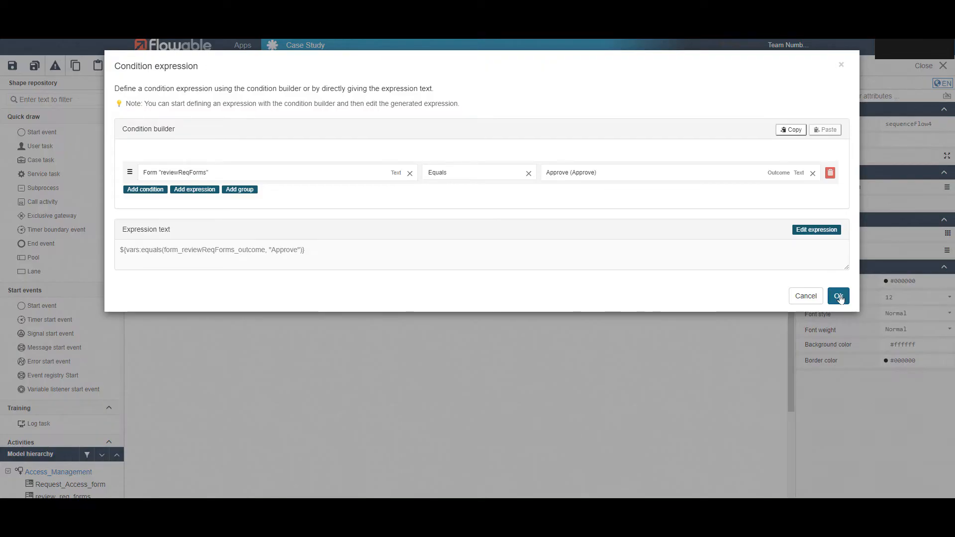
pyautogui.click(838, 297)
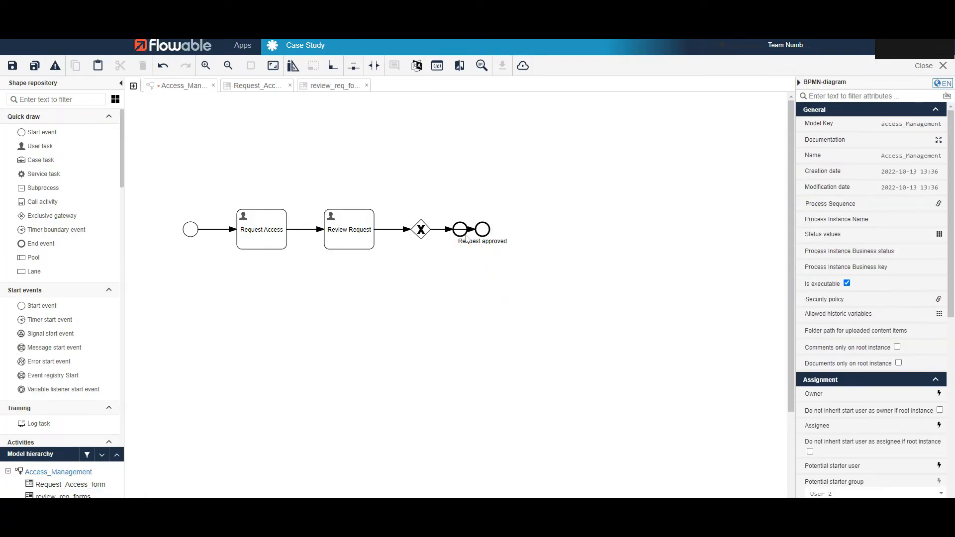
# Add a second end event 'Request rejected' whose flow requires outcome Equals Reject.
pyautogui.click(485, 230)
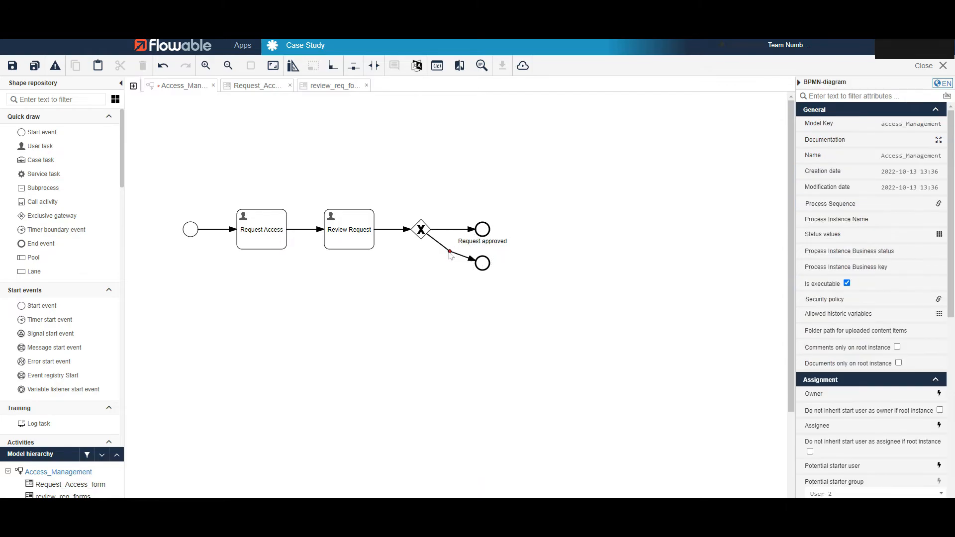
pyautogui.click(480, 262)
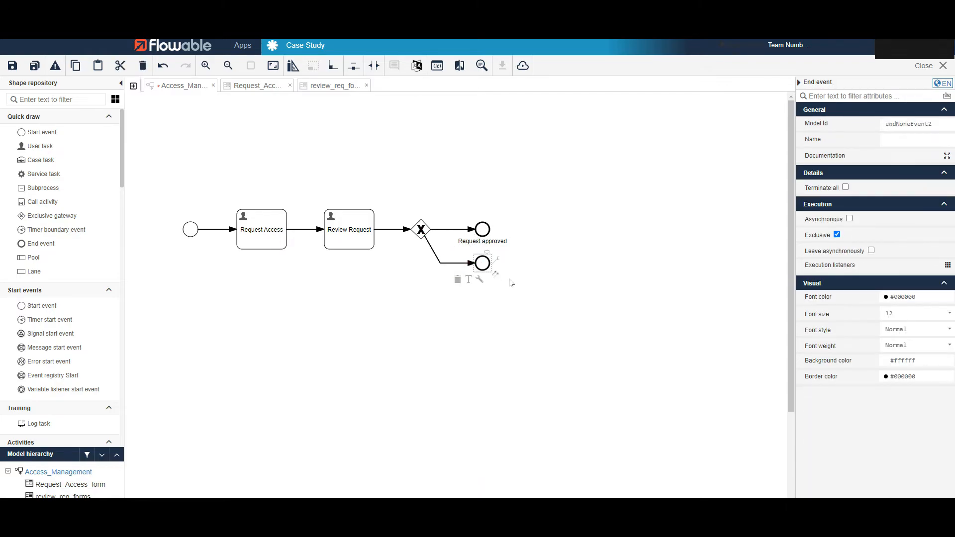
pyautogui.click(448, 232)
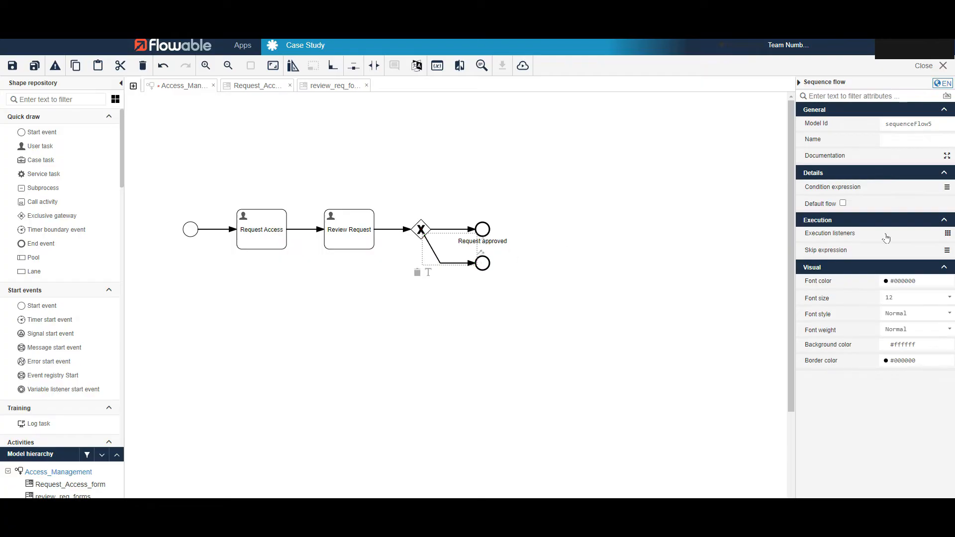
pyautogui.click(947, 186)
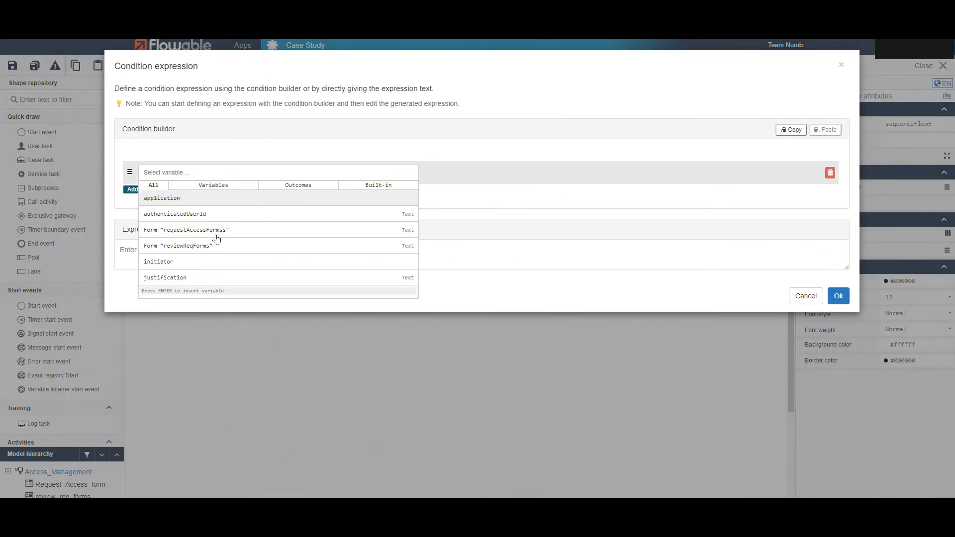
pyautogui.click(178, 246)
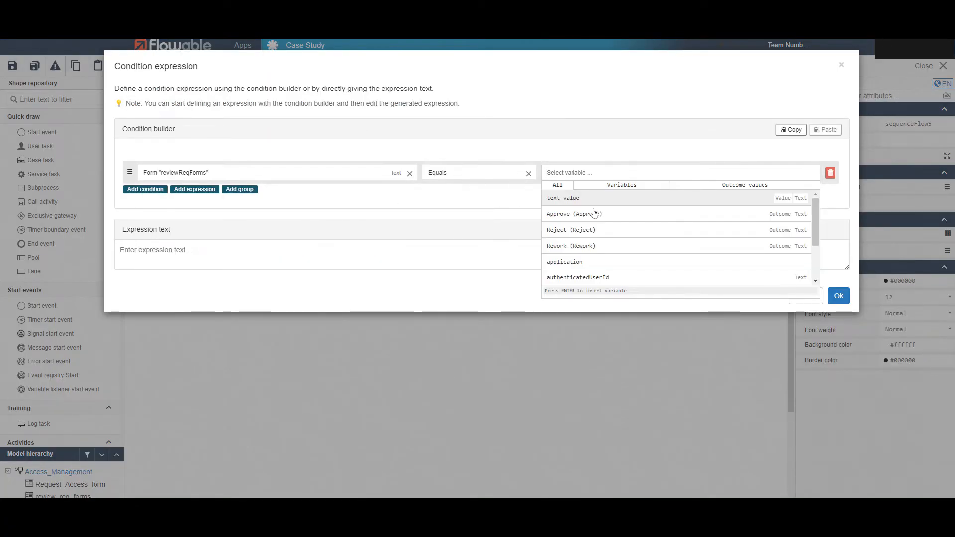
pyautogui.click(571, 230)
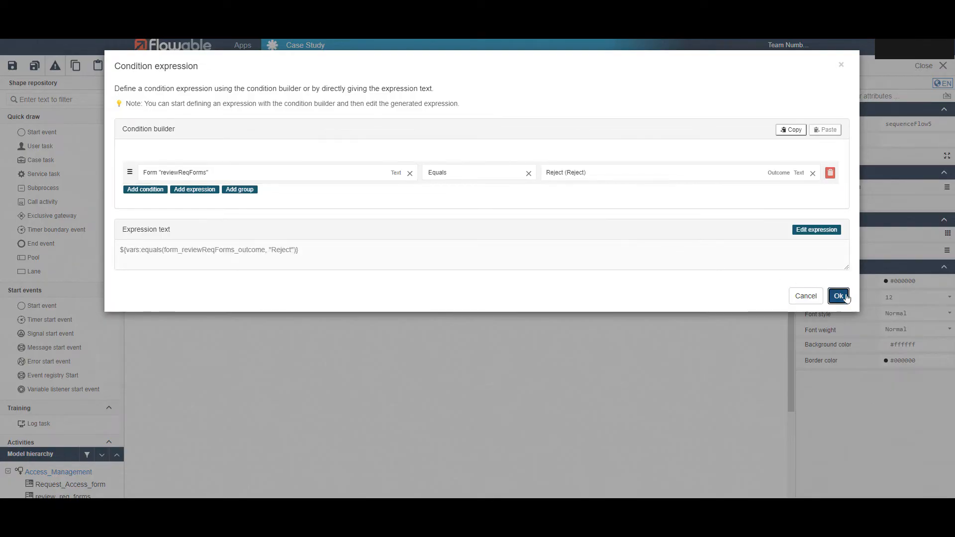
pyautogui.click(839, 295)
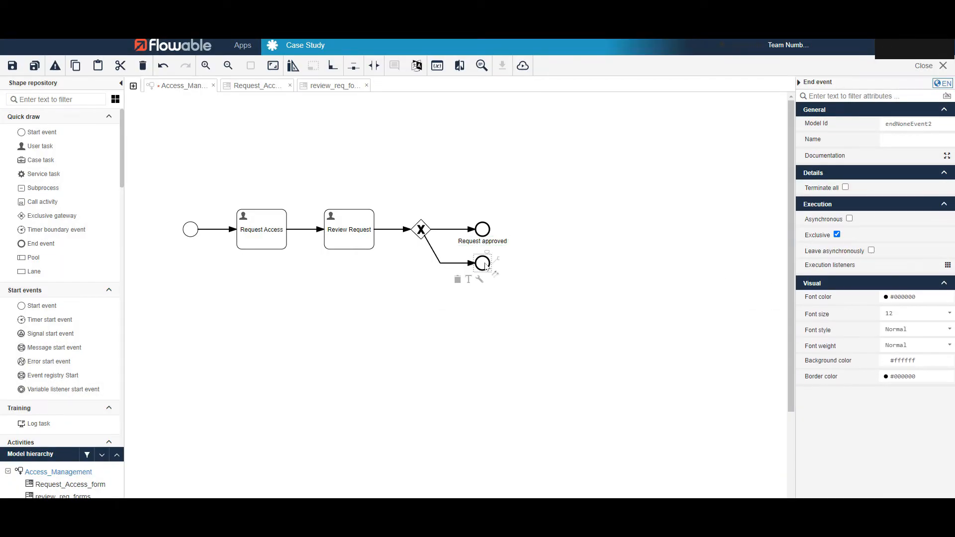
pyautogui.write('Request rejected')
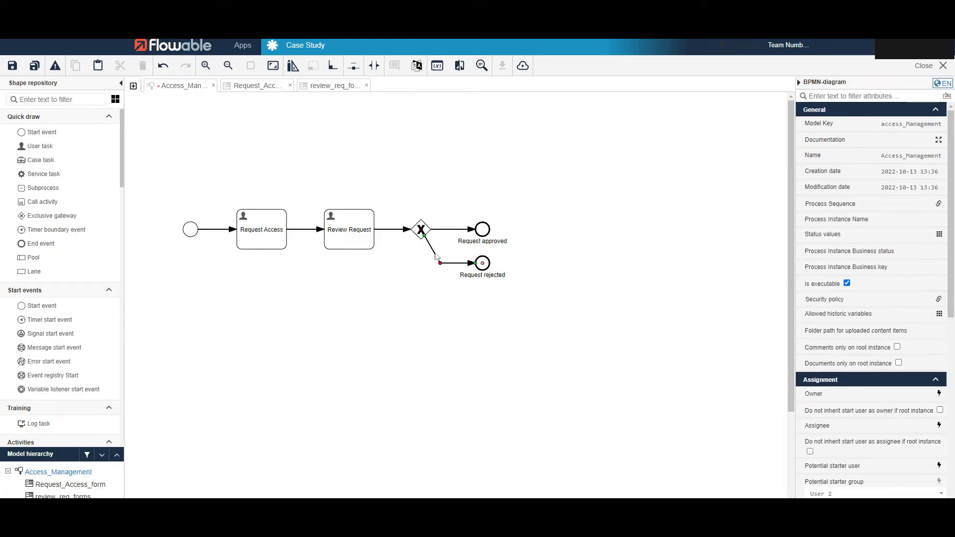
# Label the flows Rejected and Approved and name the gateway 'Outcome of Review?'.
pyautogui.click(436, 256)
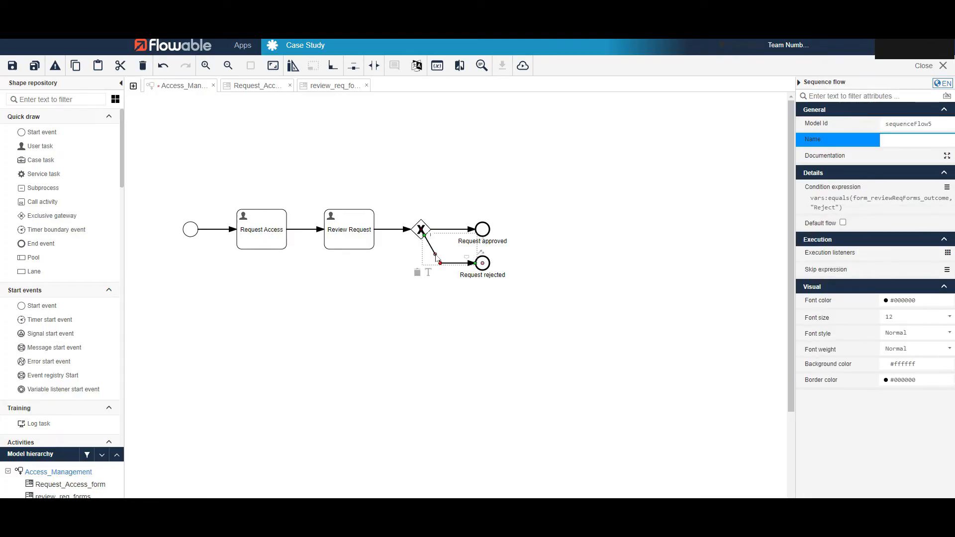
pyautogui.write('Reject')
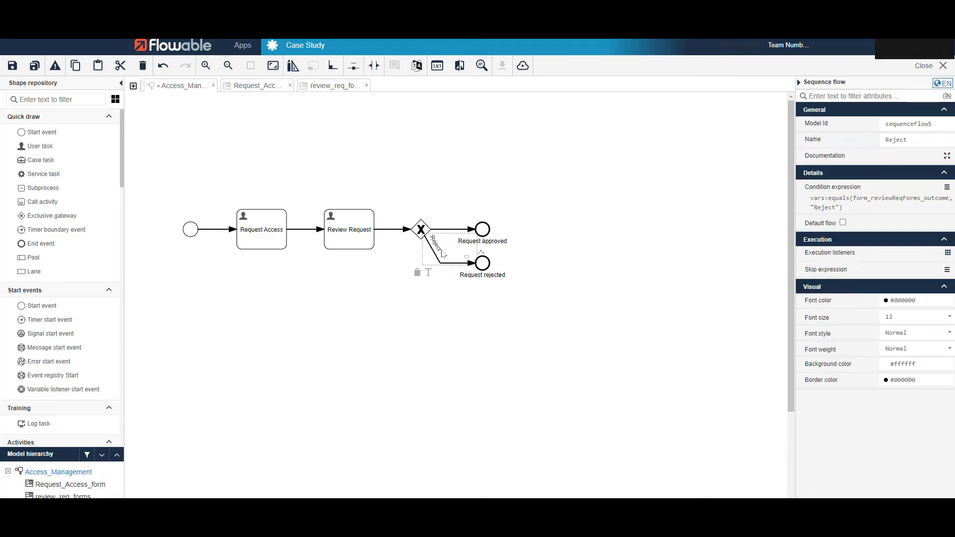
pyautogui.click(450, 229)
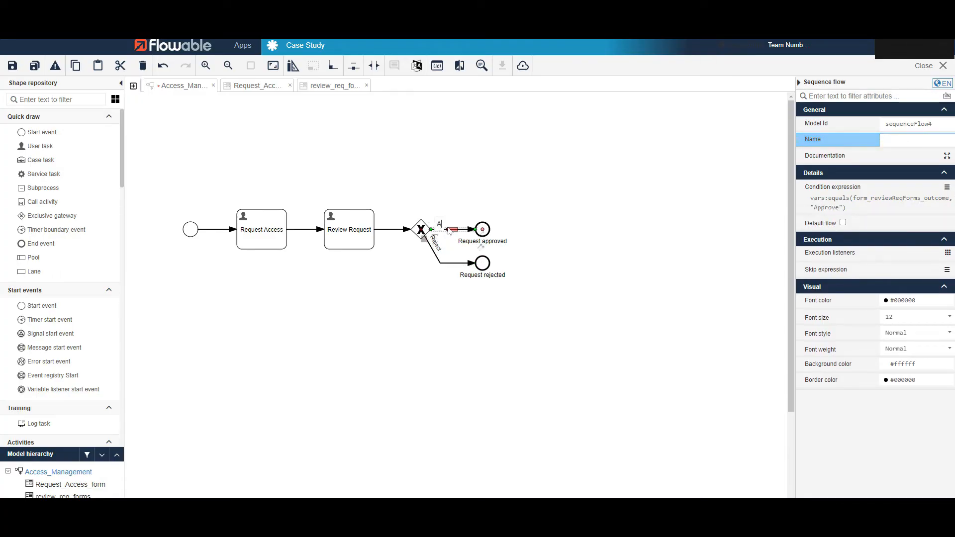
pyautogui.write('Approved')
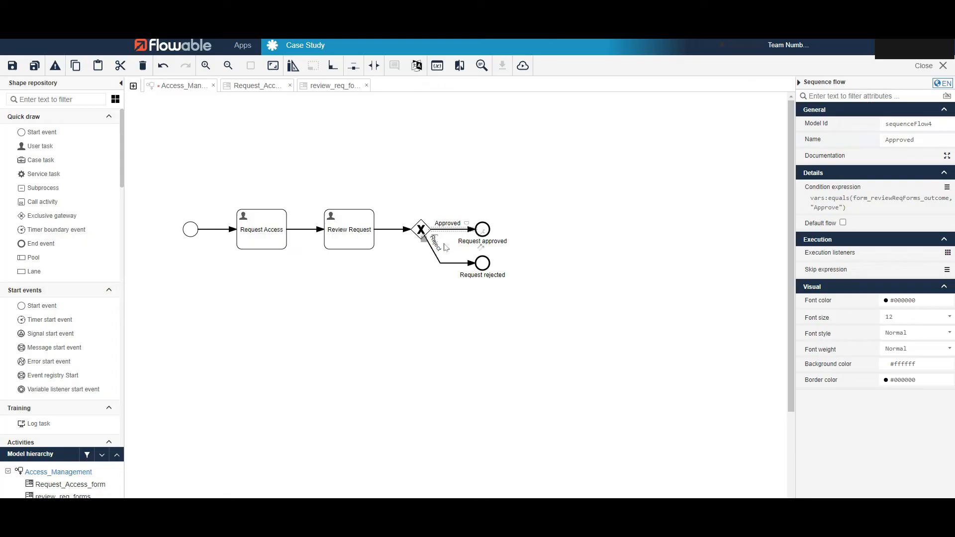
pyautogui.click(434, 240)
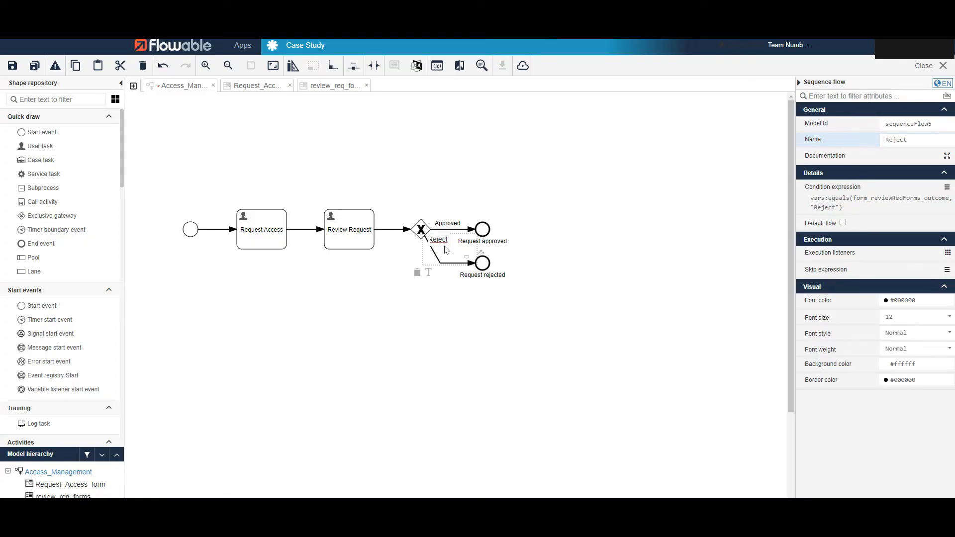
pyautogui.click(420, 229)
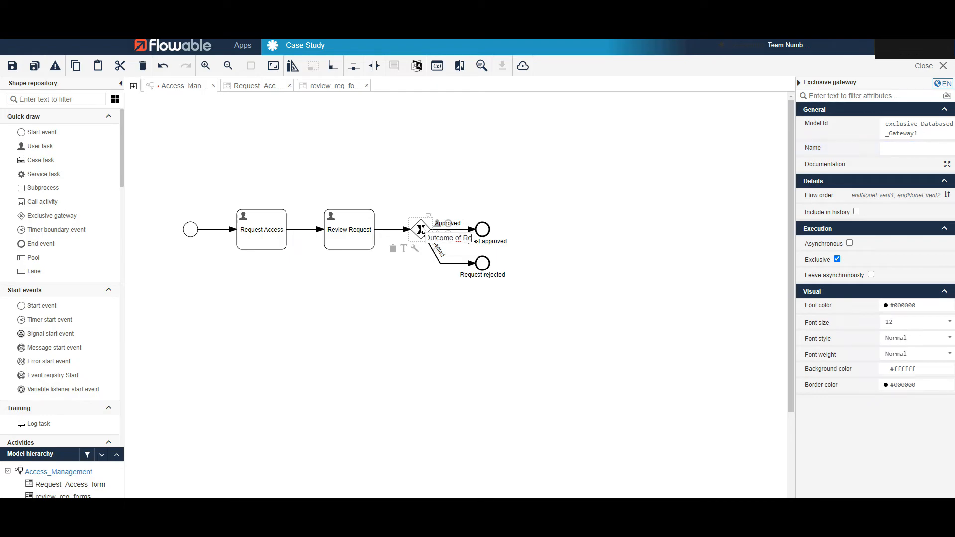
pyautogui.write('Outcome of Review?')
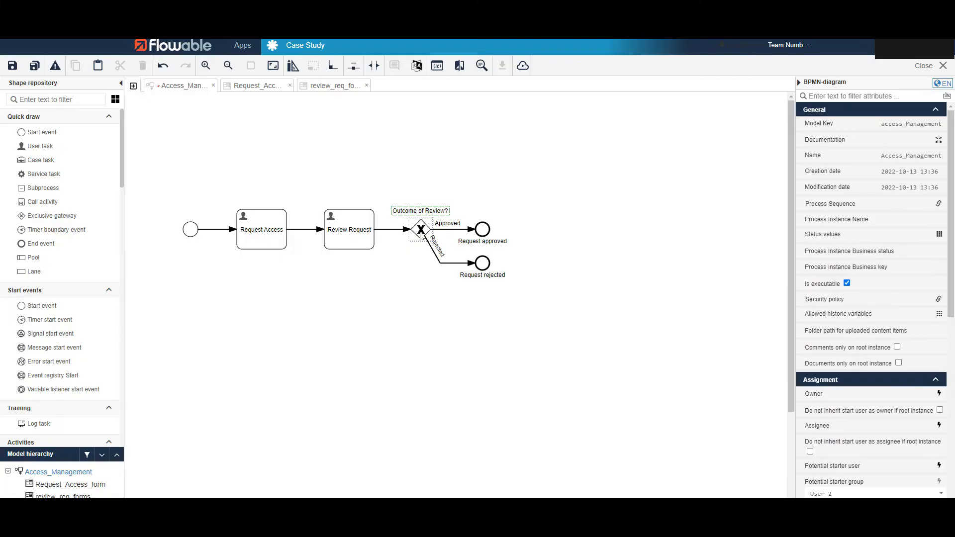
# Make the loop back to Request Access the default flow and publish the Case Study app.
pyautogui.click(420, 229)
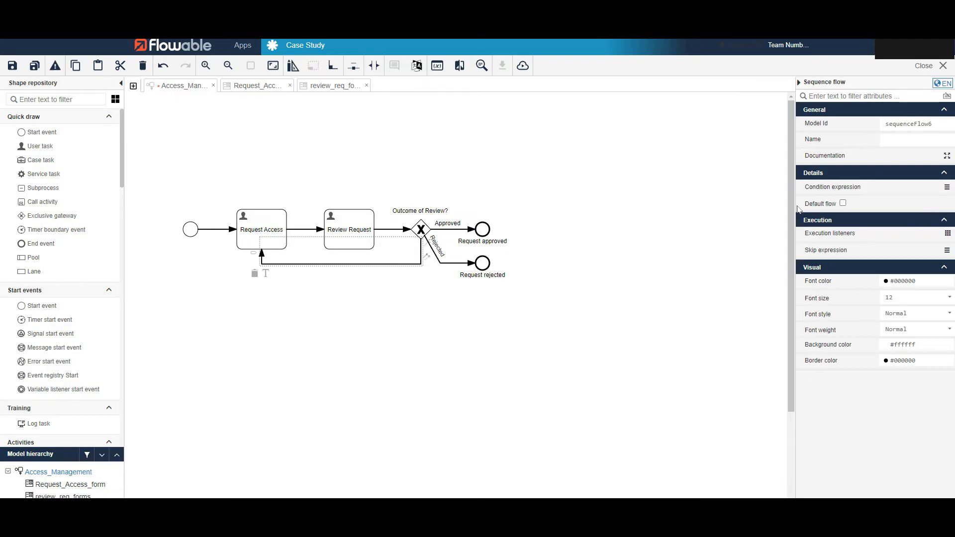
pyautogui.click(843, 203)
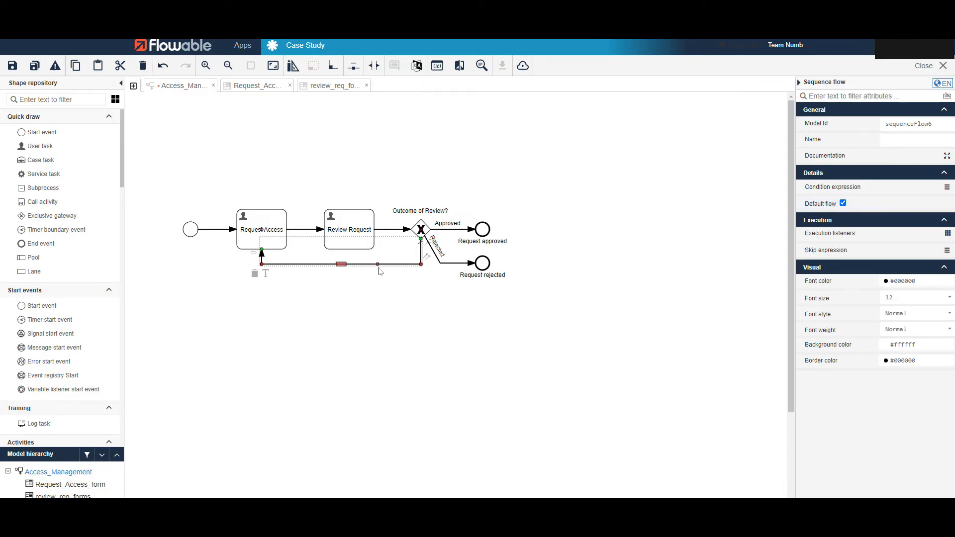
pyautogui.click(584, 298)
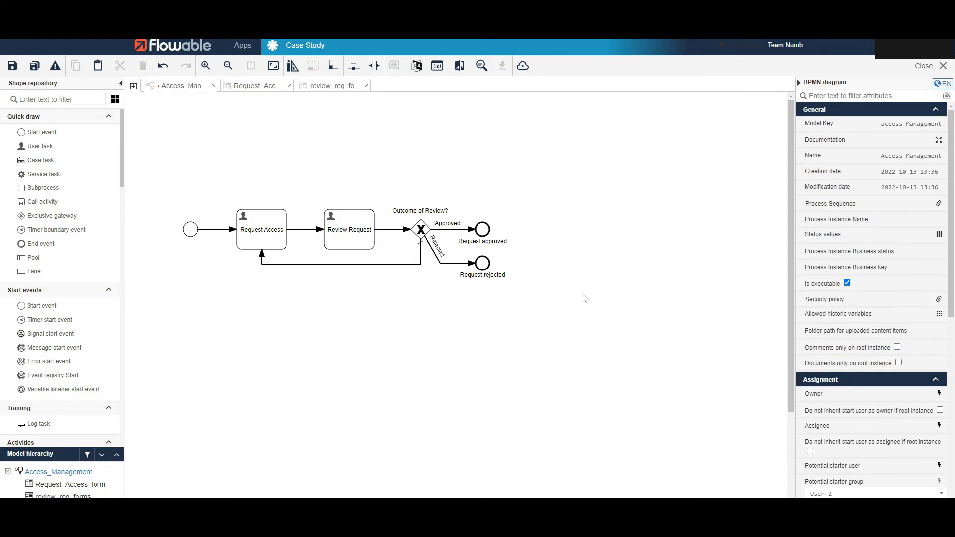
pyautogui.moveTo(550, 301)
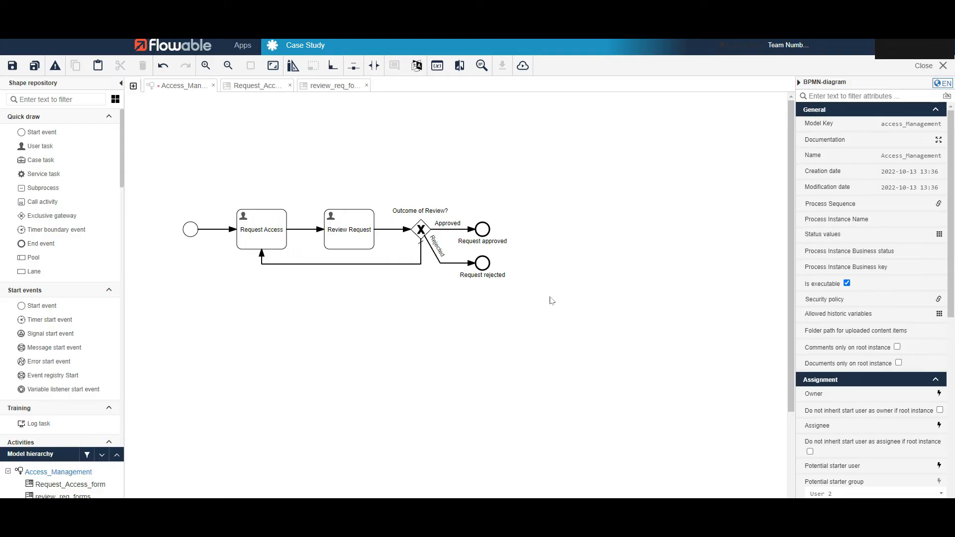
pyautogui.moveTo(545, 301)
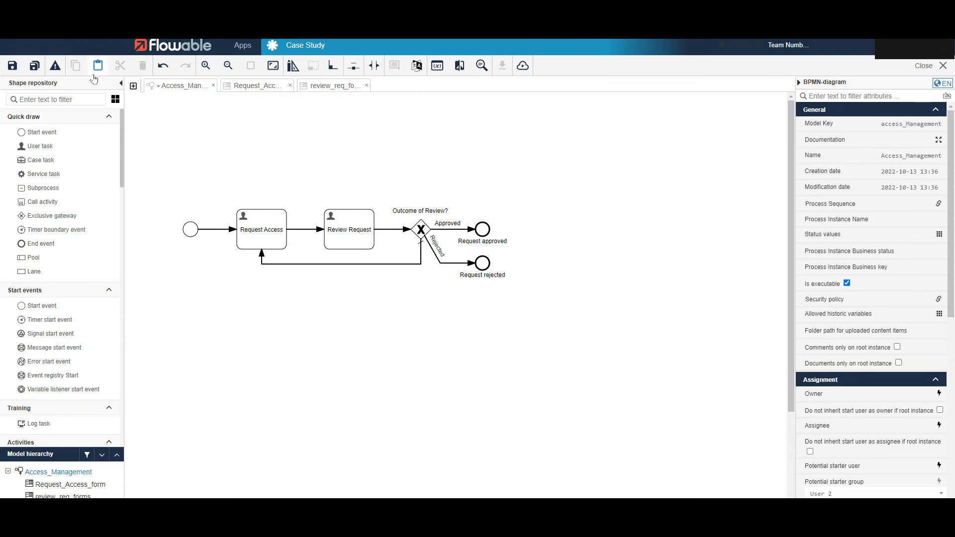
pyautogui.click(521, 66)
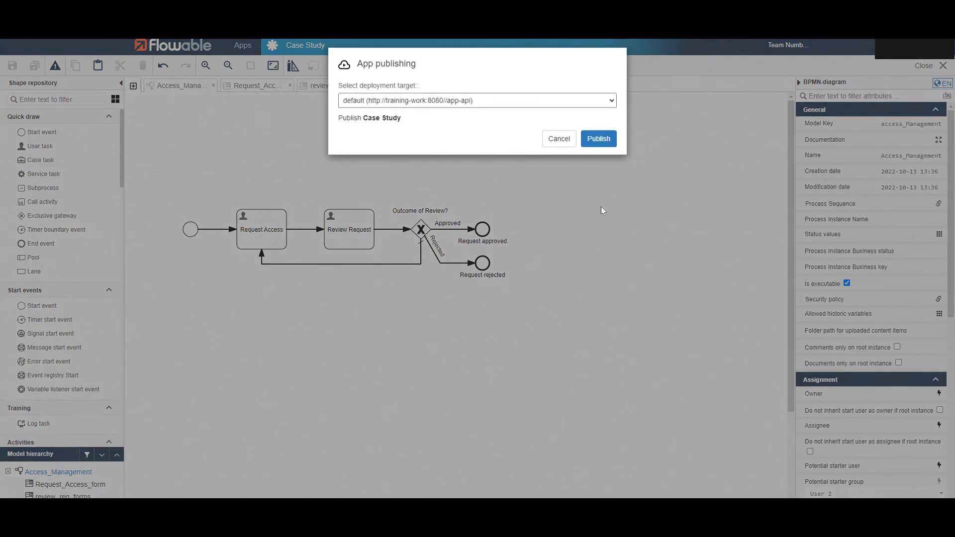
pyautogui.click(597, 138)
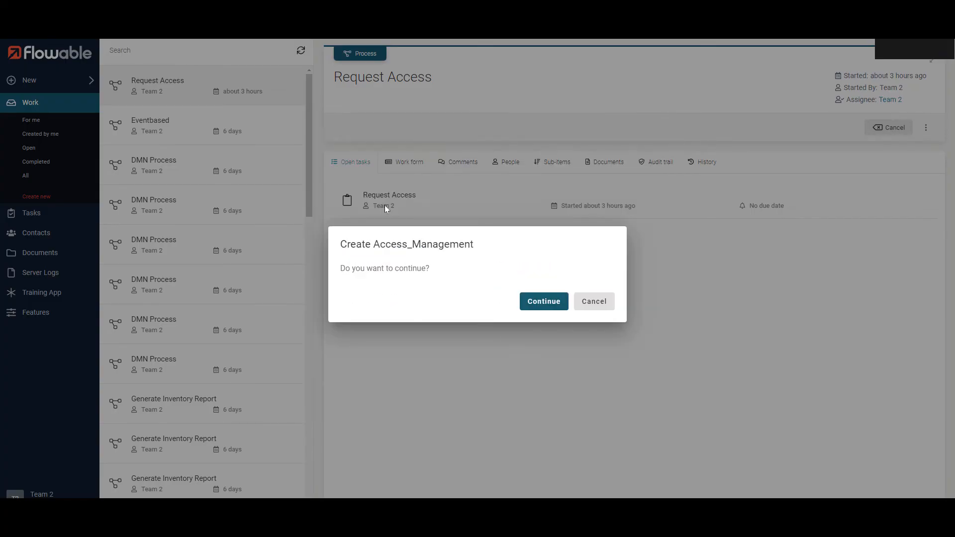
# Start Access_Management and submit a Powerpoint request justified 'I like ppt'.
pyautogui.click(543, 301)
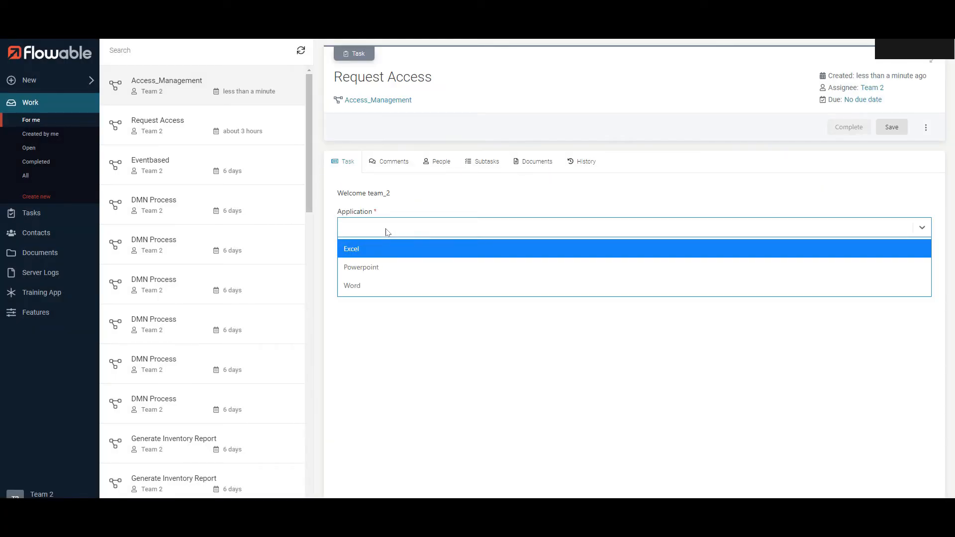
pyautogui.click(360, 267)
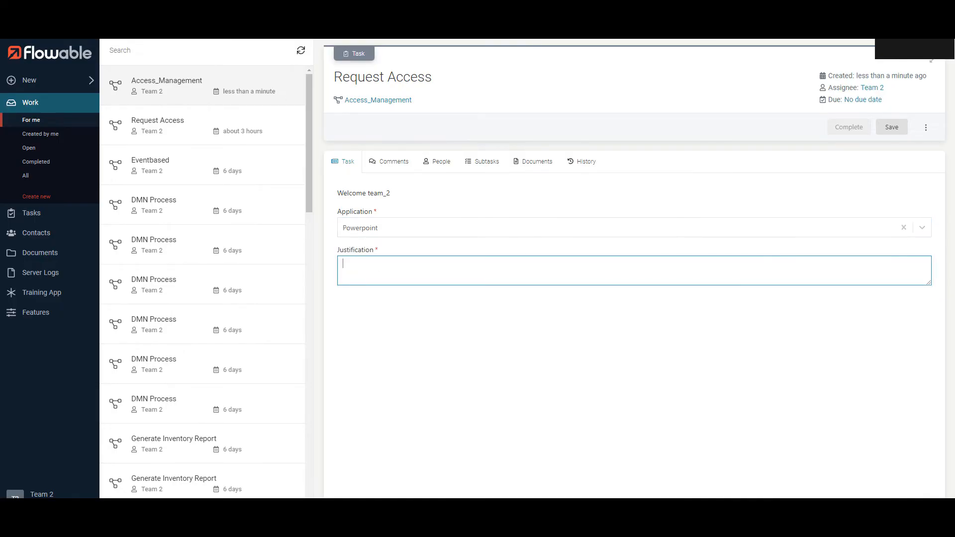
pyautogui.write('I like ppt')
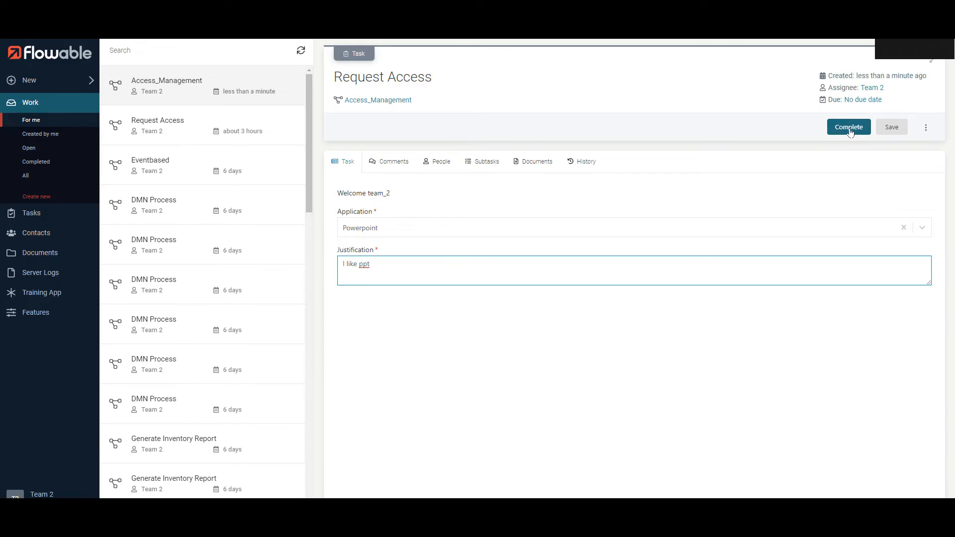
pyautogui.click(849, 126)
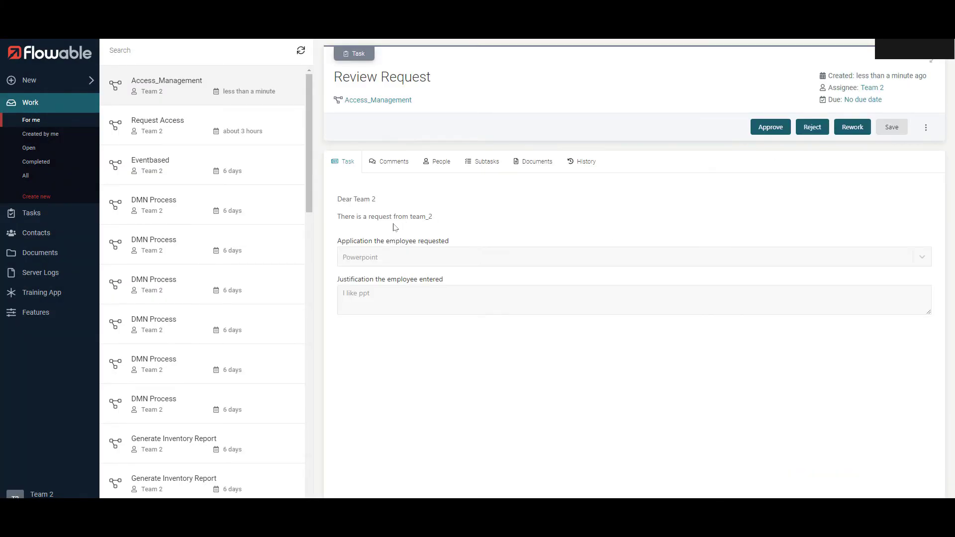
pyautogui.moveTo(373, 254)
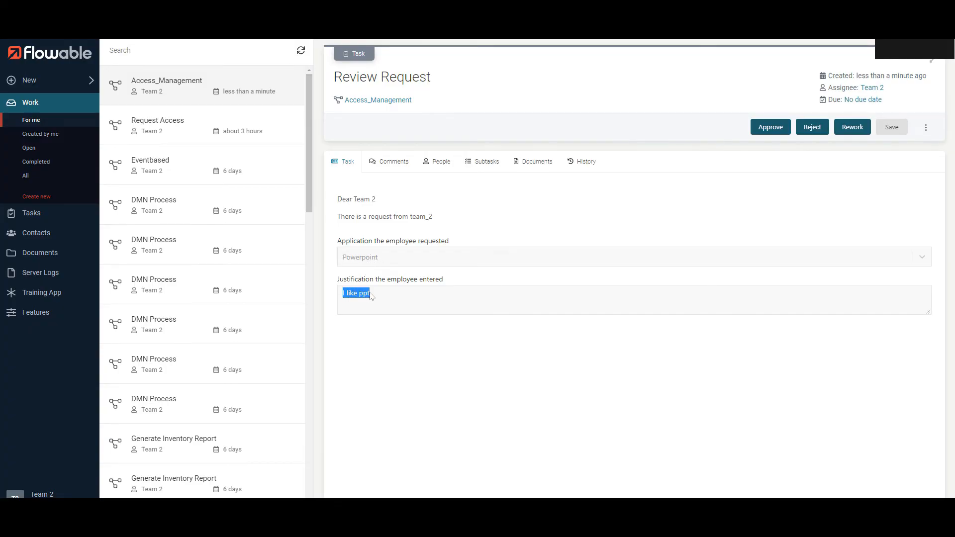
pyautogui.moveTo(803, 156)
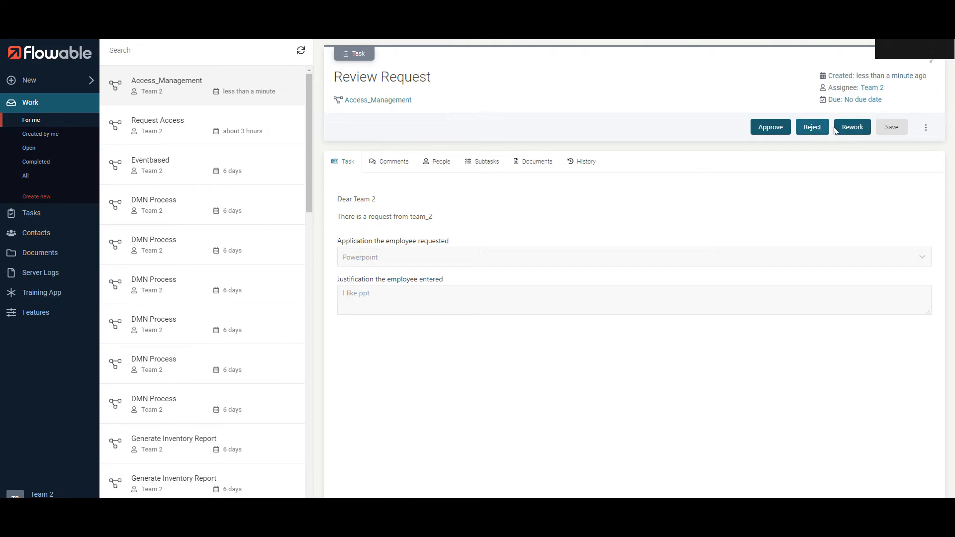
pyautogui.moveTo(826, 132)
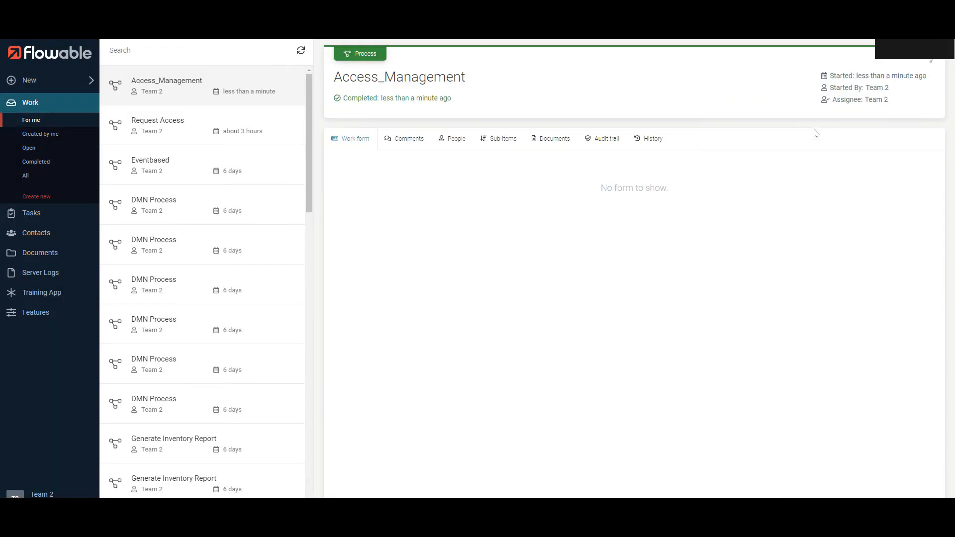
# Show the completed instance's History diagram and enlarge it.
pyautogui.click(651, 138)
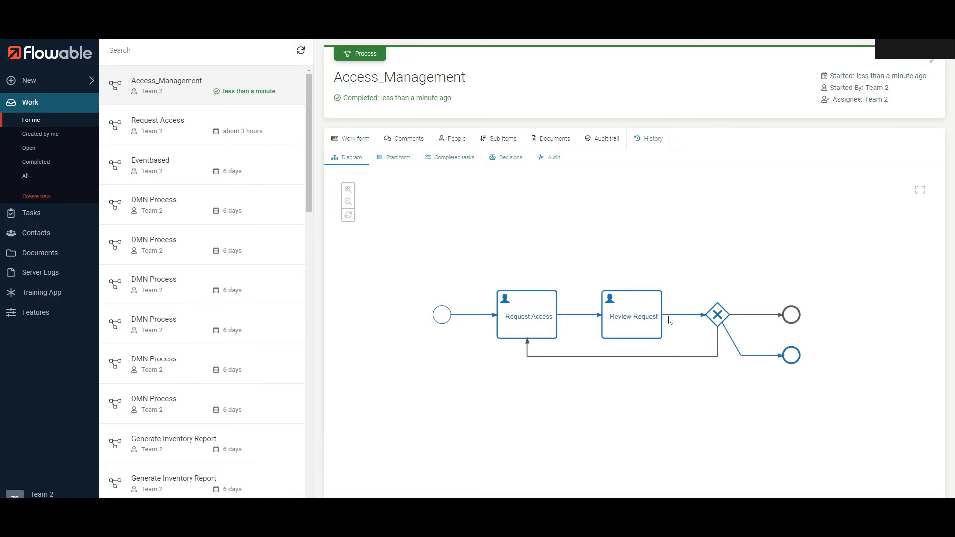
pyautogui.click(348, 189)
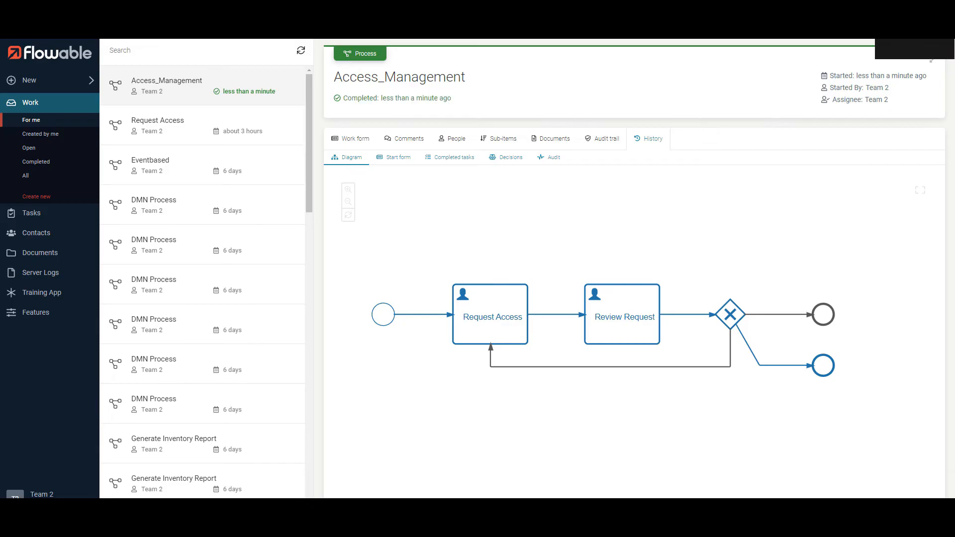
pyautogui.moveTo(775, 373)
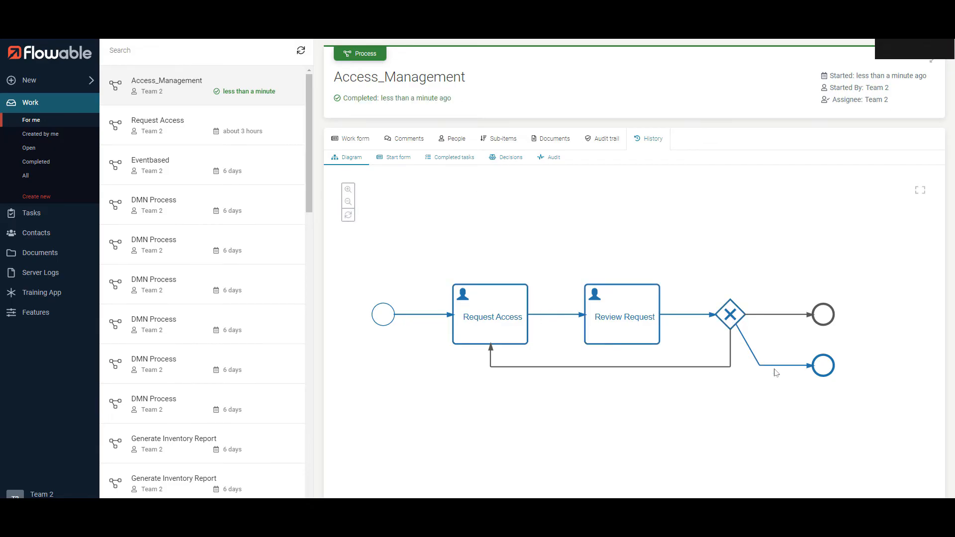
pyautogui.moveTo(819, 398)
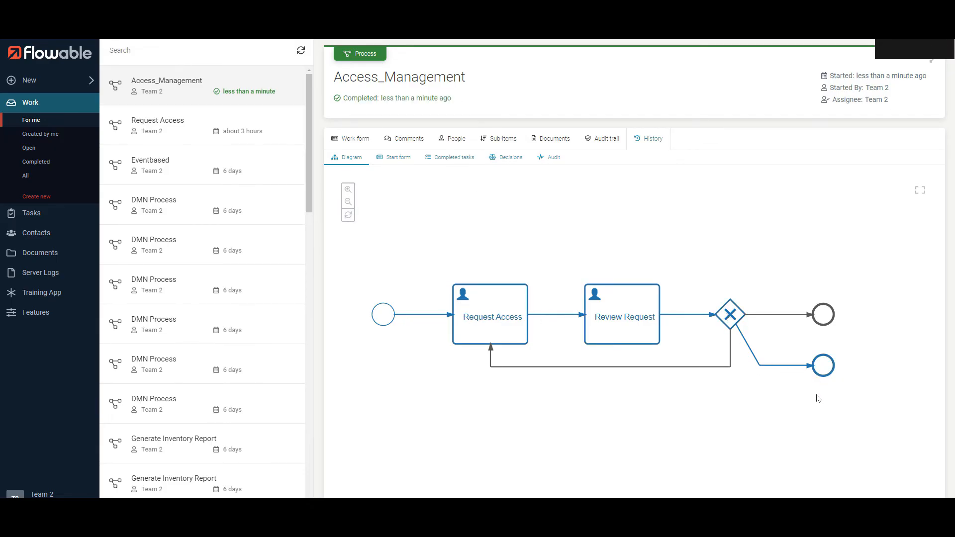
pyautogui.moveTo(835, 370)
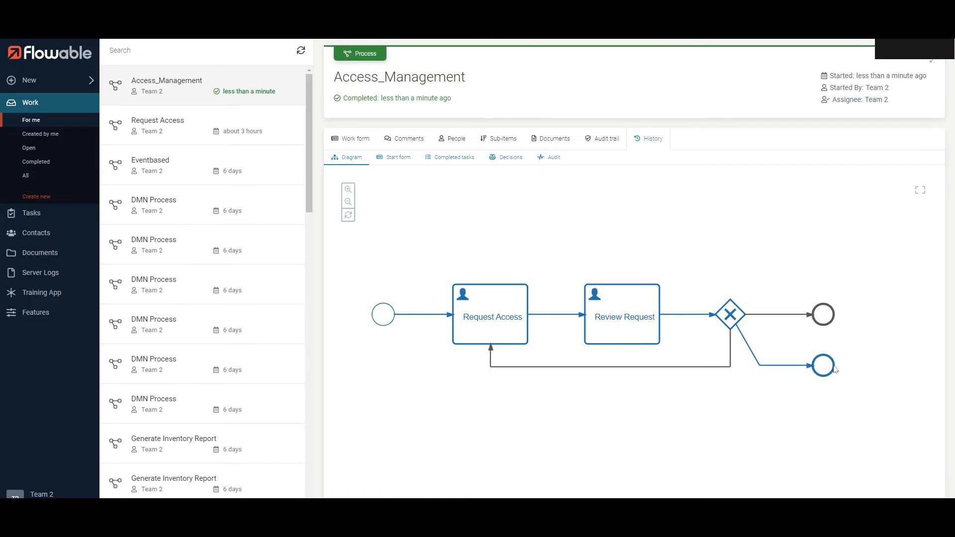
pyautogui.moveTo(809, 379)
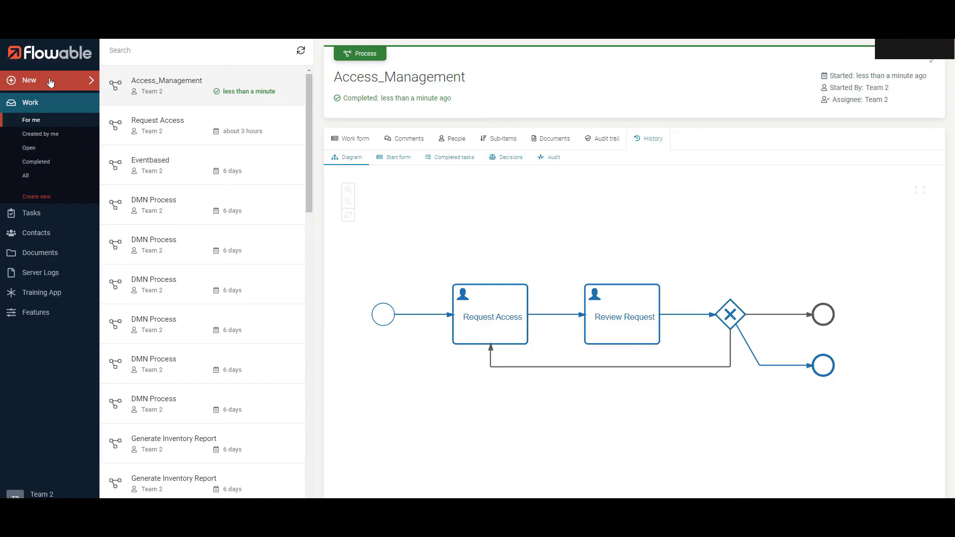
# Start Access_Management and submit an Excel request justified 'I need excel for my work'.
pyautogui.click(28, 80)
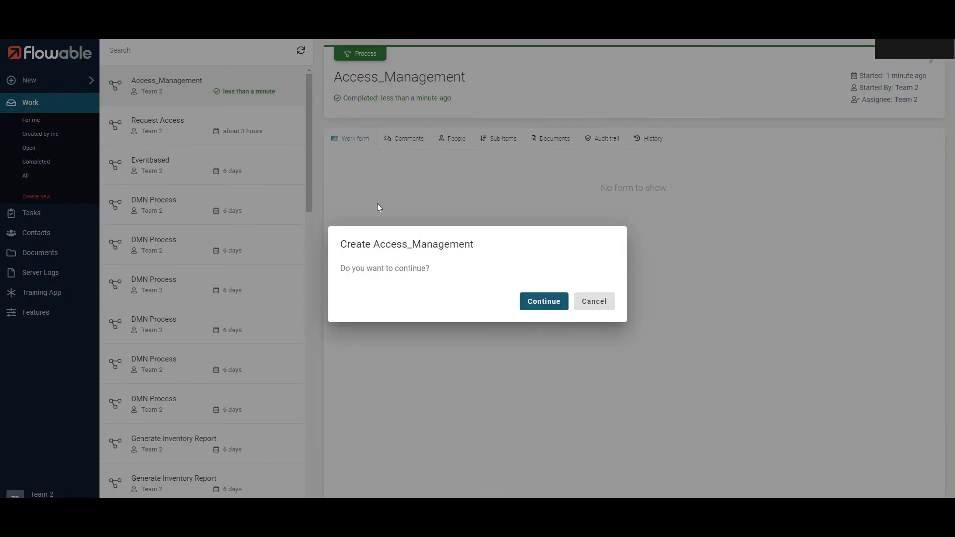
pyautogui.click(543, 300)
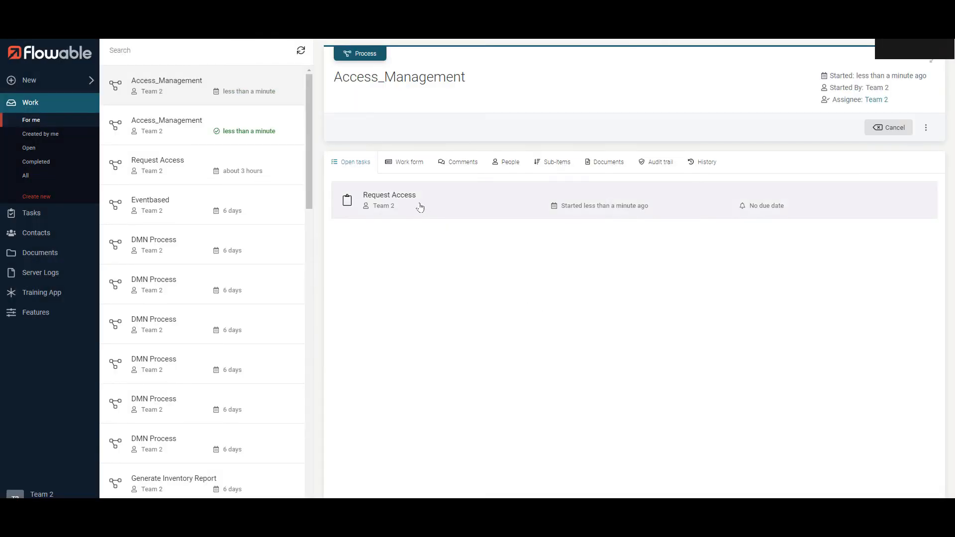
pyautogui.click(389, 200)
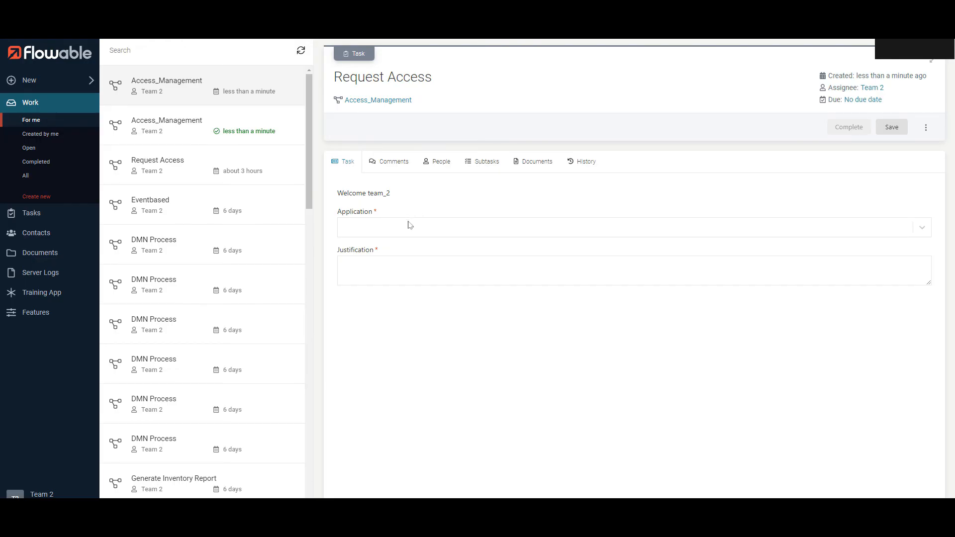
pyautogui.write('Excel')
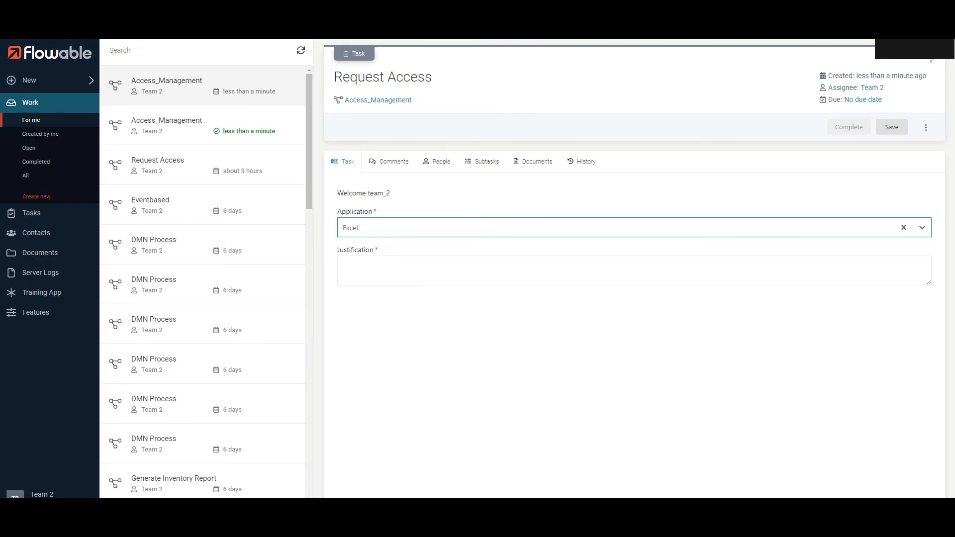
pyautogui.click(609, 271)
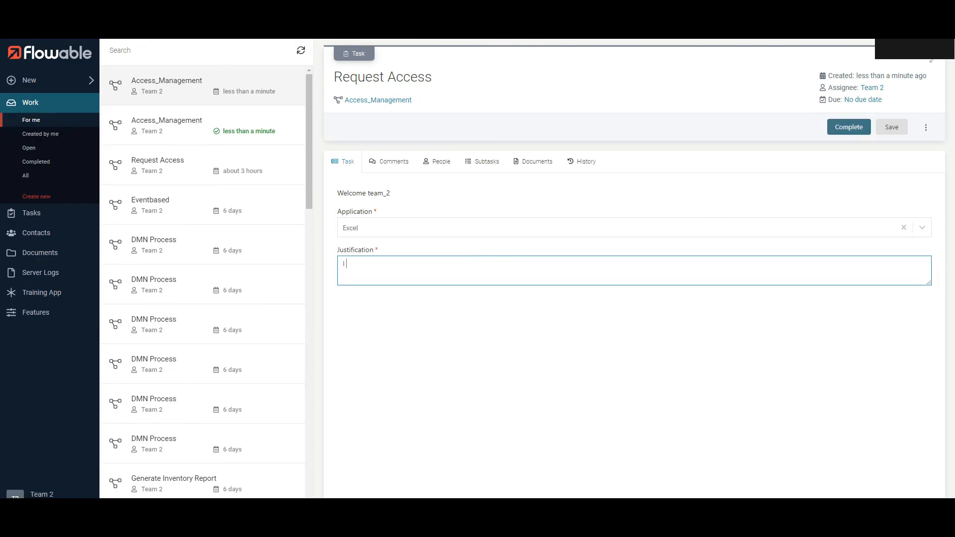
pyautogui.write('I need excel for my work')
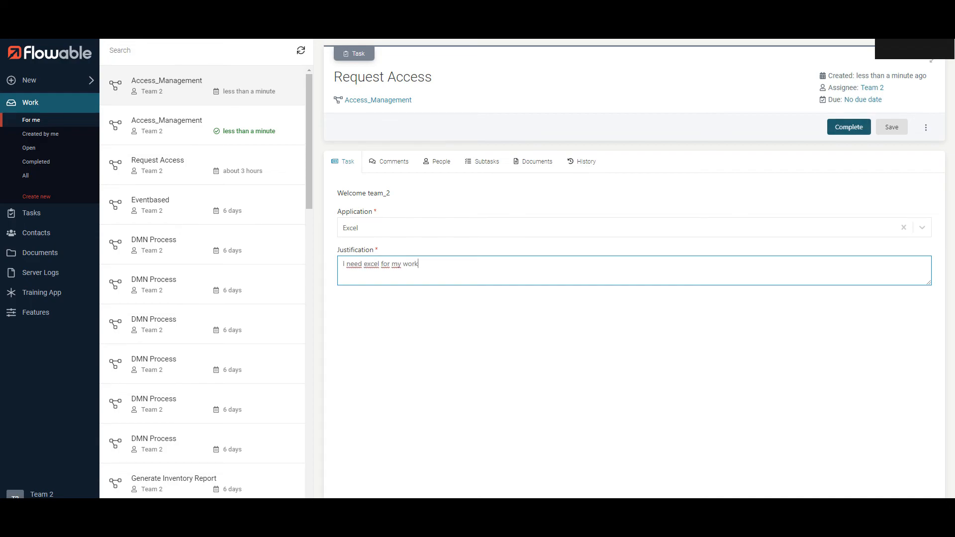
pyautogui.moveTo(848, 126)
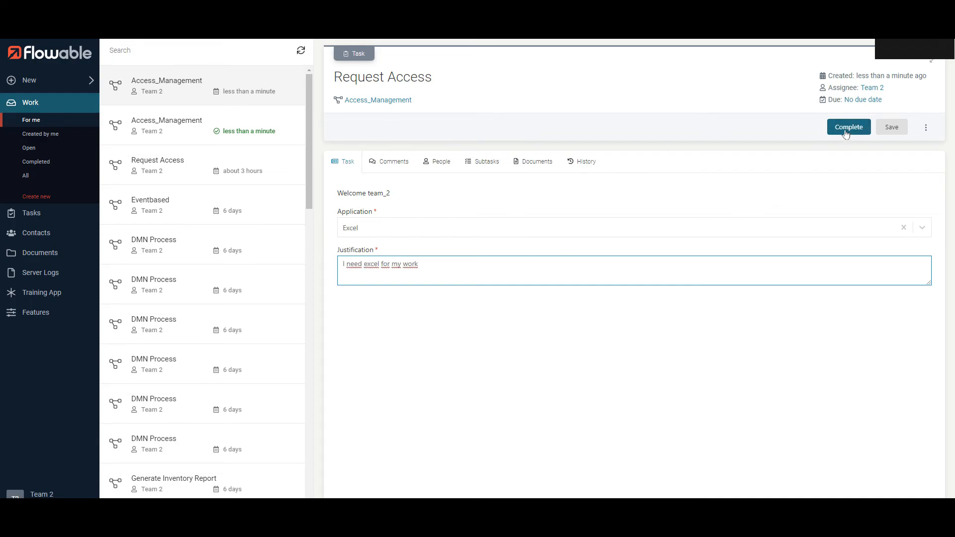
pyautogui.click(847, 127)
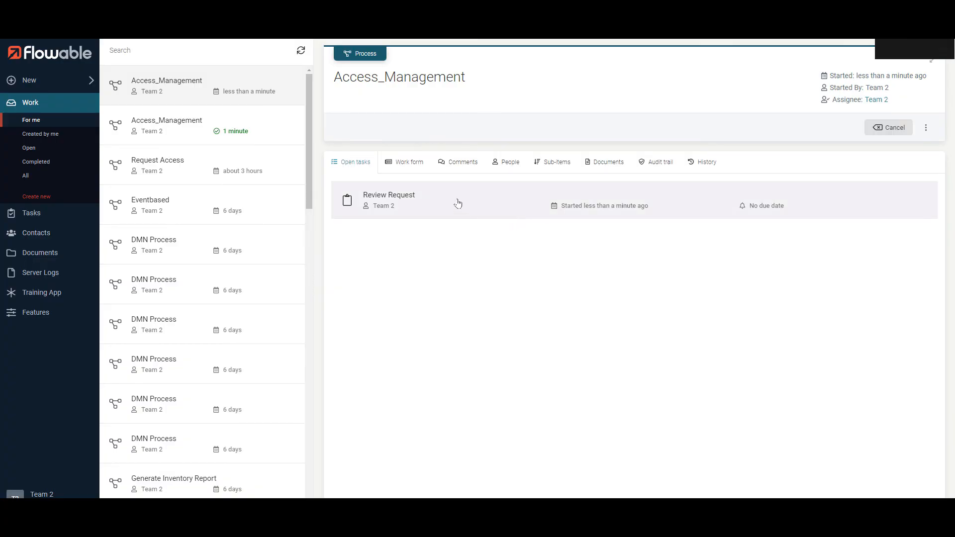
# Decide the Review Request task and show the completed instance's History diagram.
pyautogui.click(389, 200)
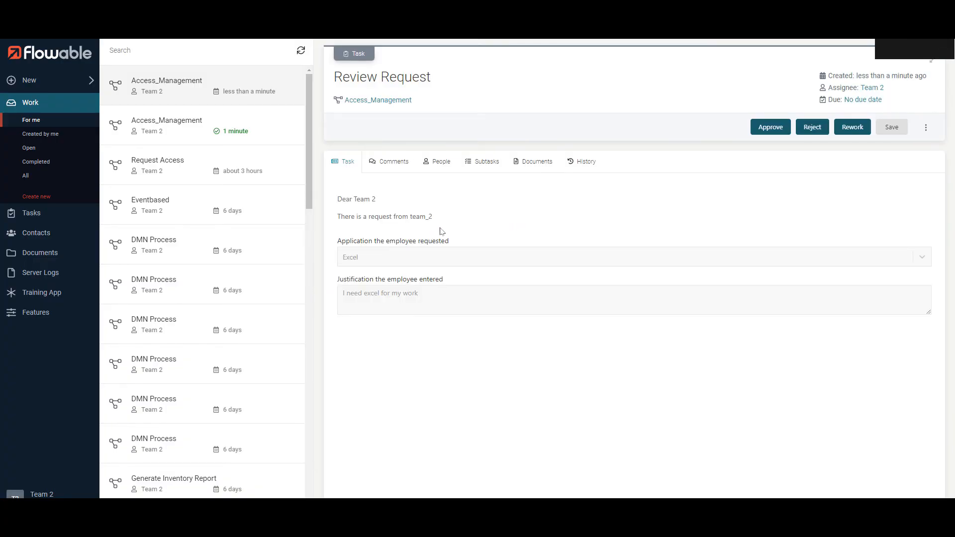
pyautogui.moveTo(624, 264)
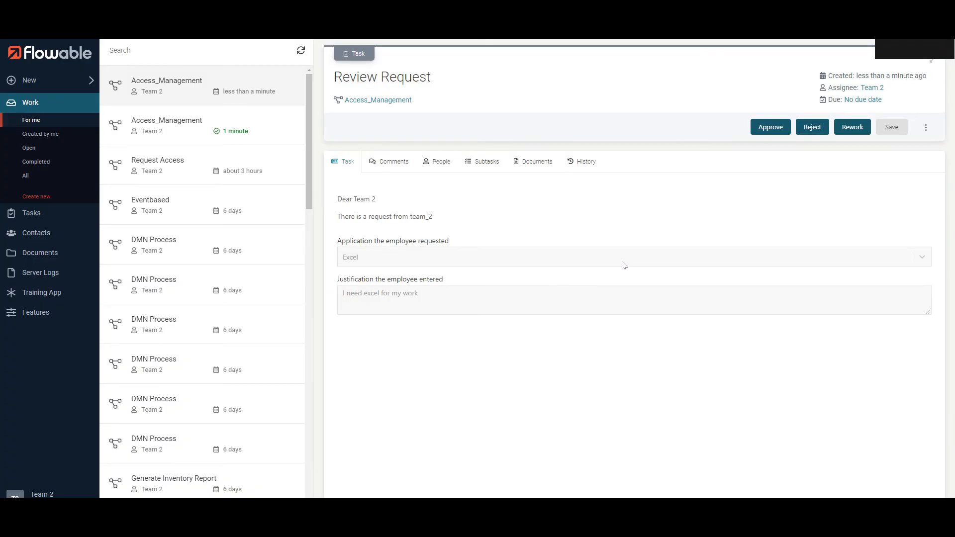
pyautogui.click(770, 127)
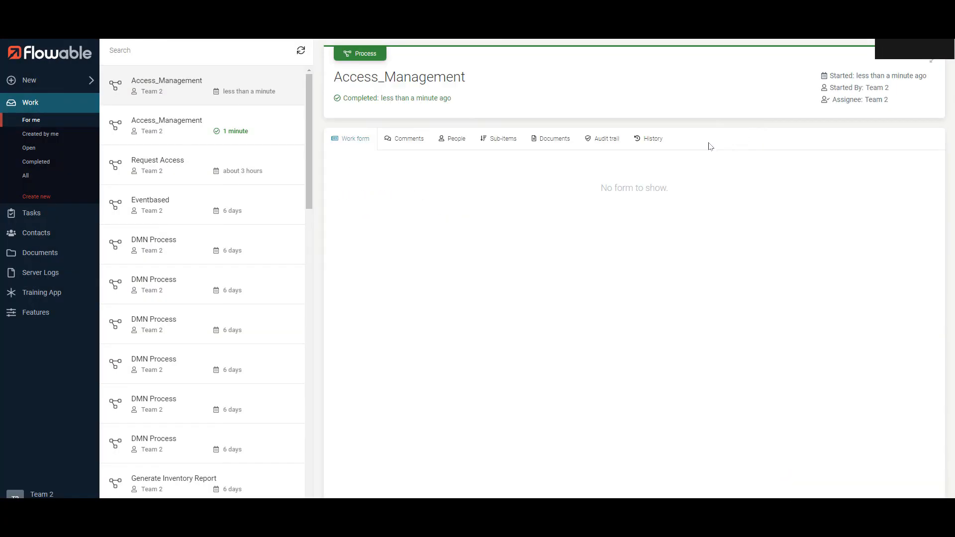
pyautogui.click(652, 138)
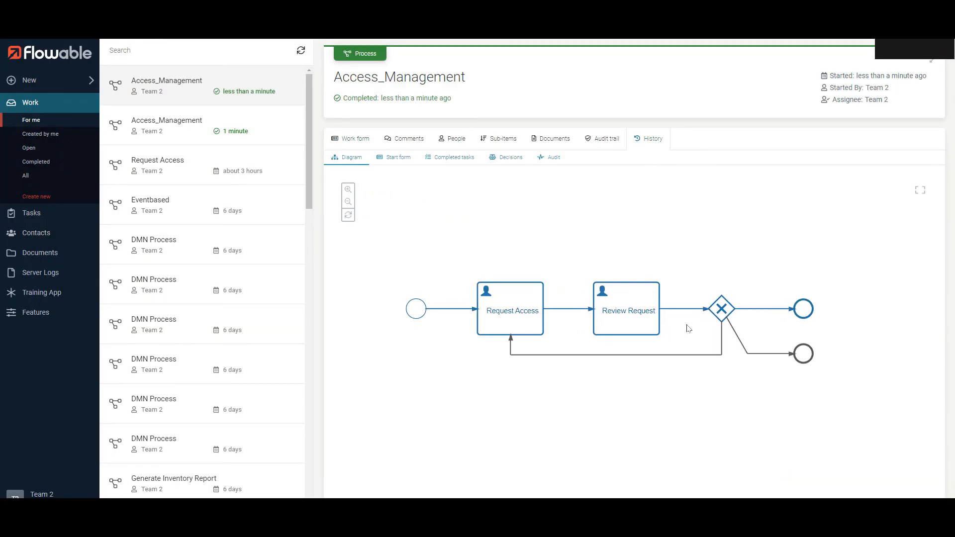
pyautogui.moveTo(803, 308)
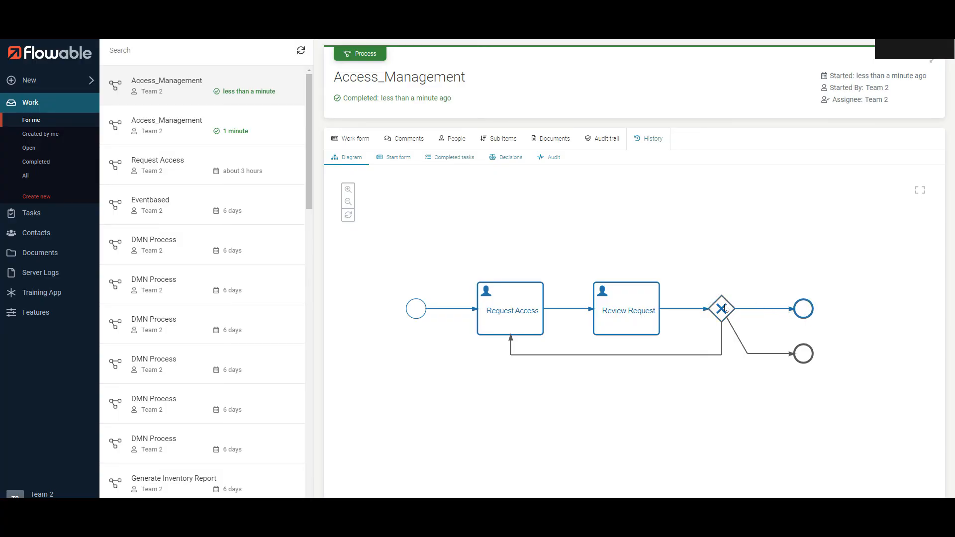
pyautogui.moveTo(96, 88)
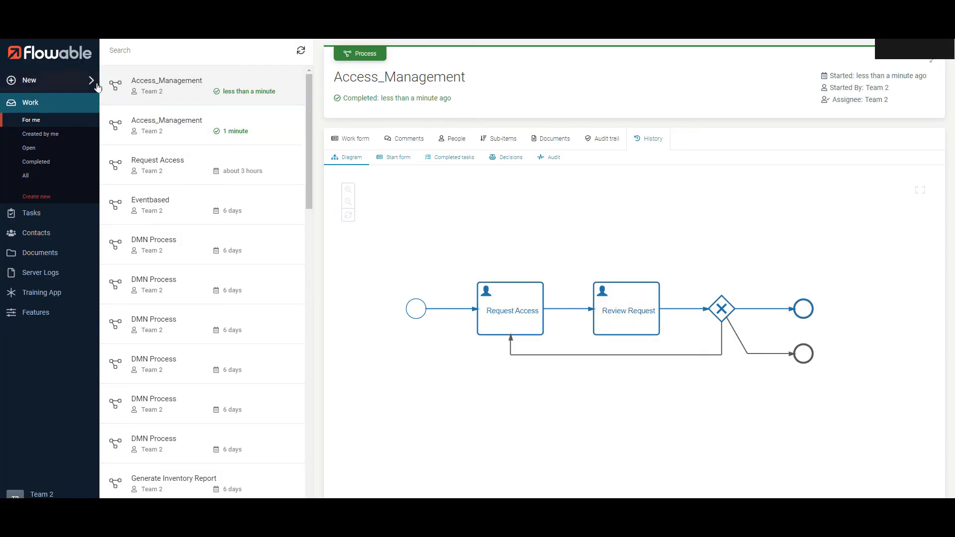
# Start another Access_Management process and send the request back for rework from Review Request.
pyautogui.click(28, 80)
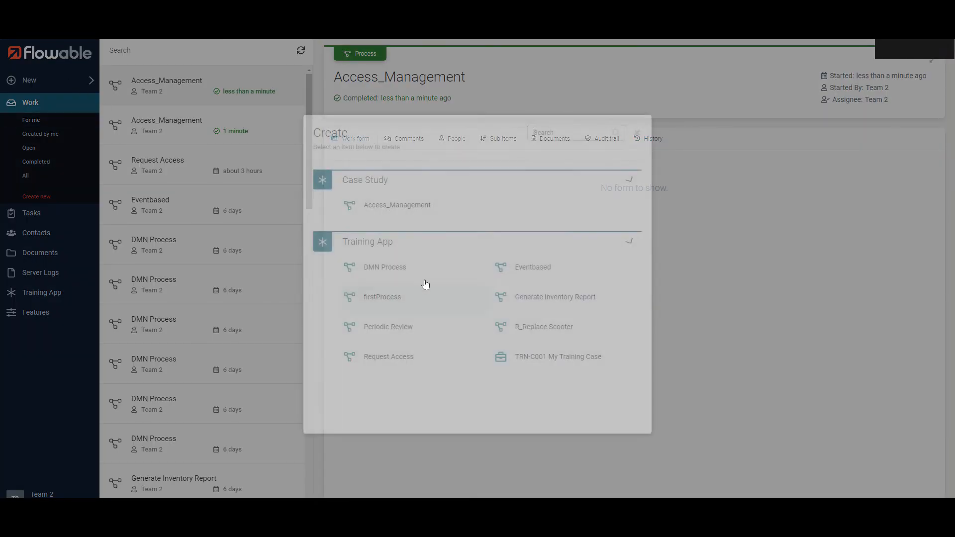
pyautogui.click(397, 205)
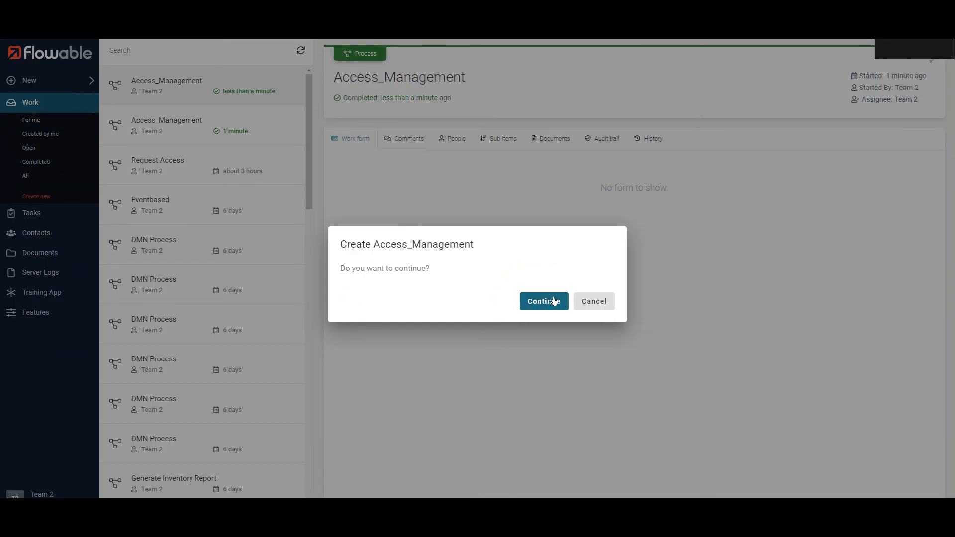
pyautogui.click(543, 300)
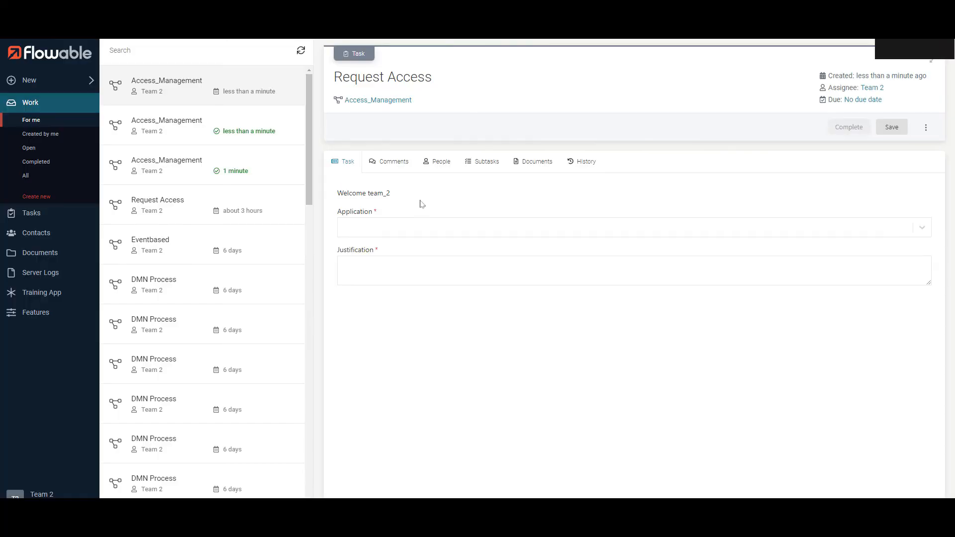
pyautogui.moveTo(436, 190)
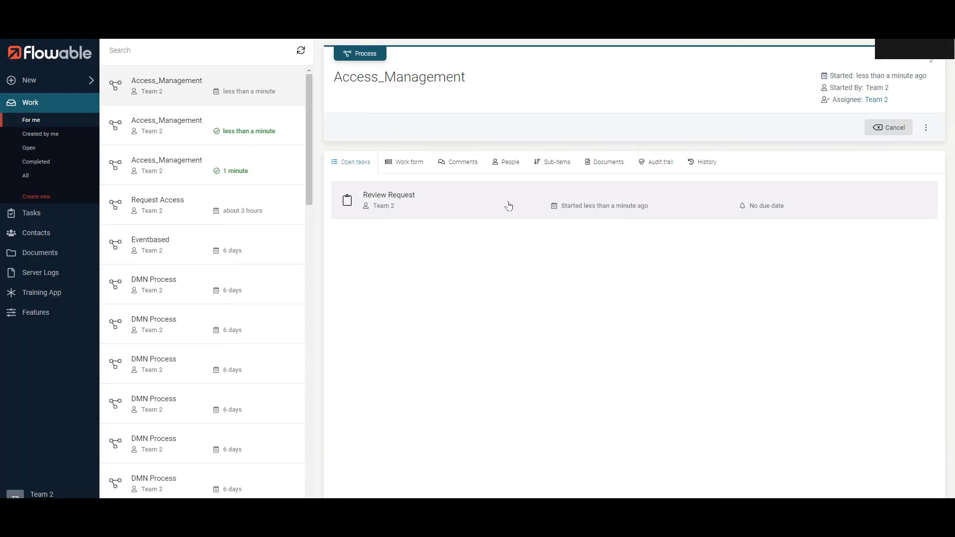
pyautogui.click(888, 128)
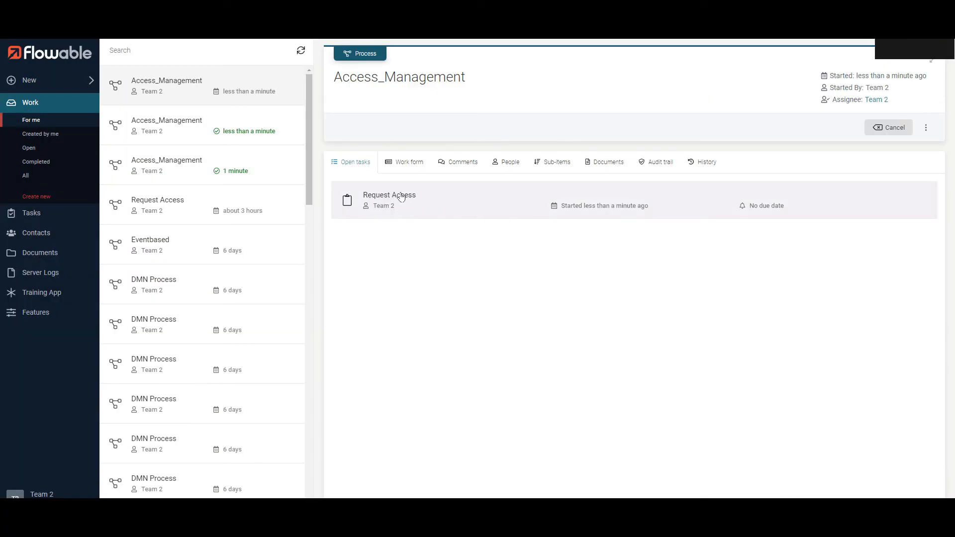
pyautogui.click(389, 195)
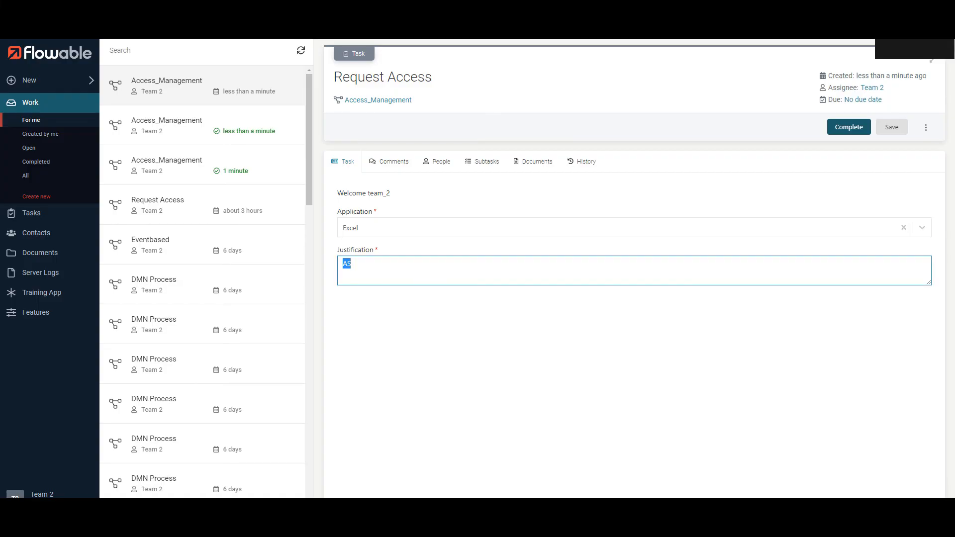
# Resubmit the Request Access form with the justification 'Better justification'.
pyautogui.write('Better justif')
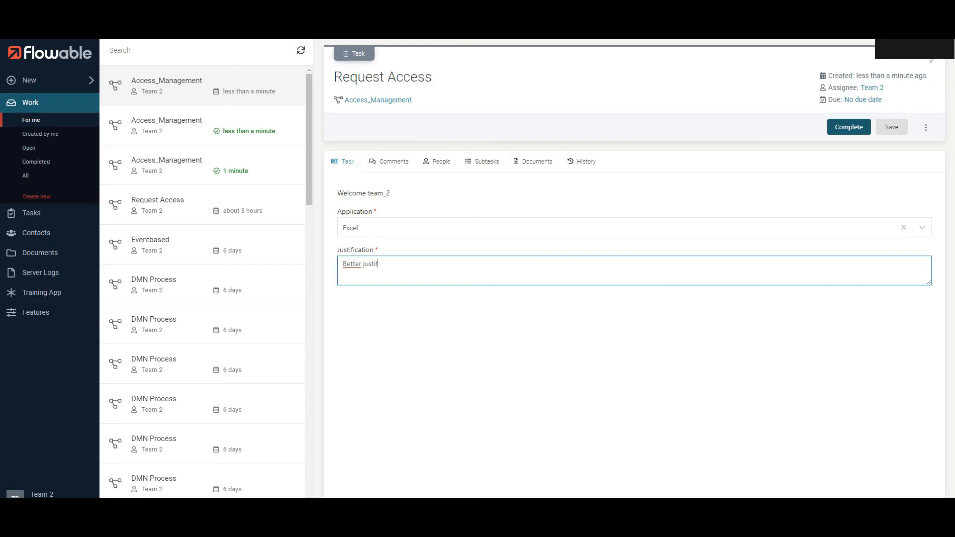
pyautogui.write('ication')
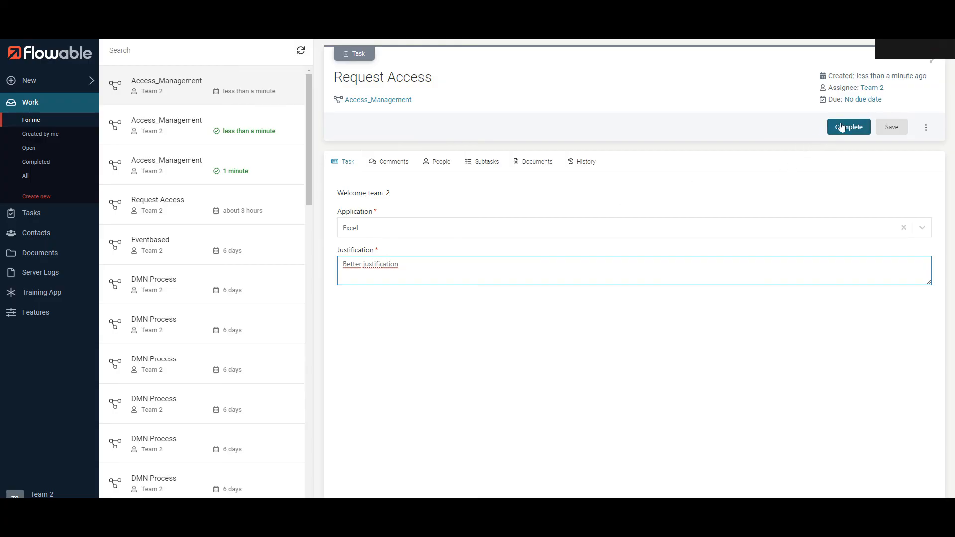
pyautogui.click(847, 127)
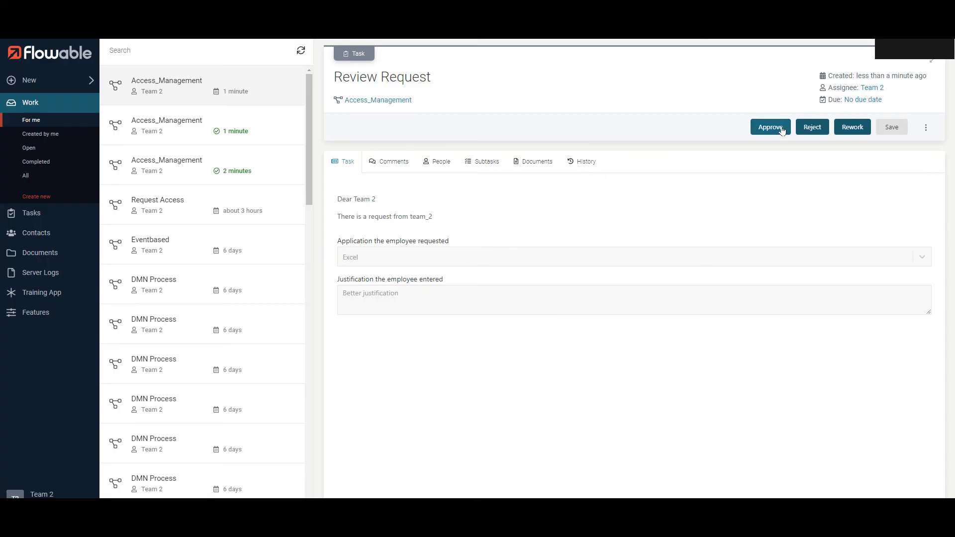
# Approve the reworked request and show the completed instance's history diagram enlarged.
pyautogui.click(770, 127)
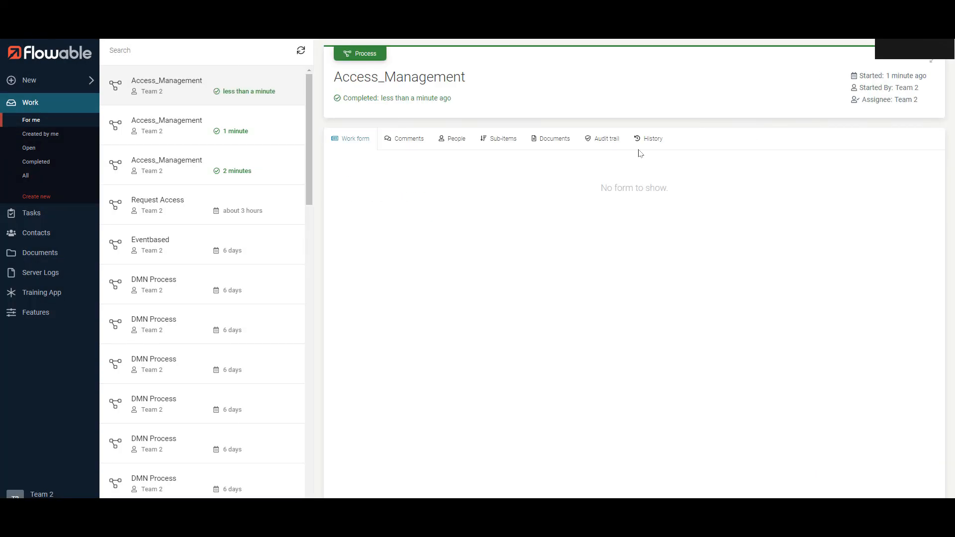
pyautogui.click(650, 139)
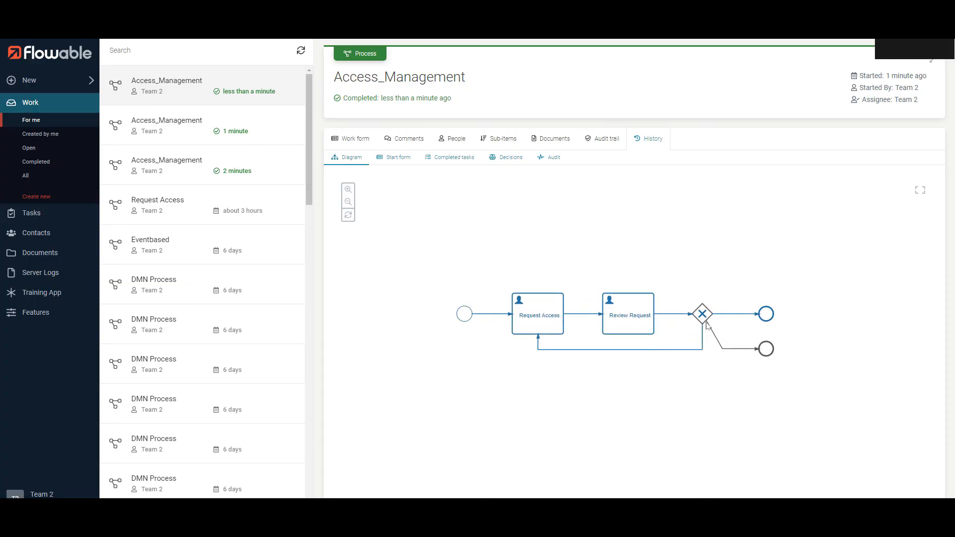
pyautogui.click(349, 202)
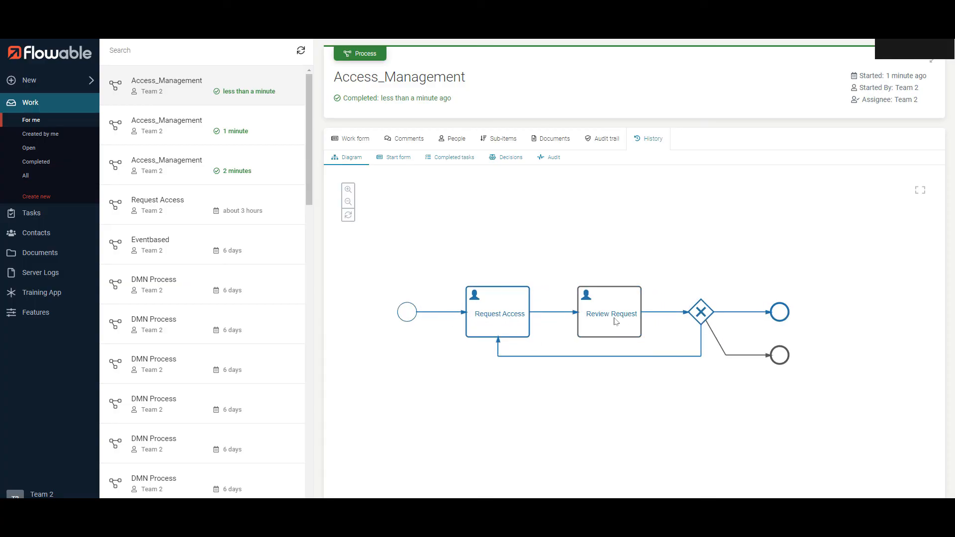
pyautogui.moveTo(838, 300)
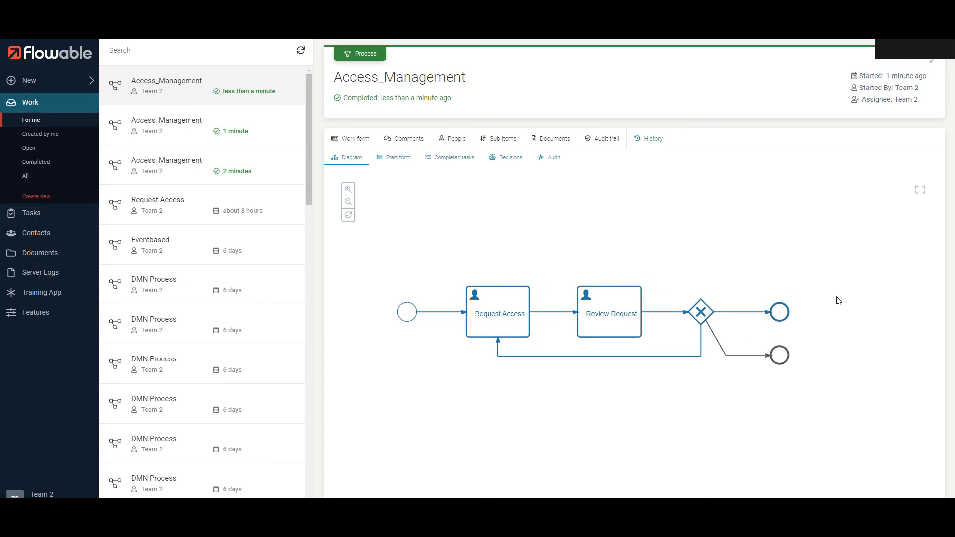
pyautogui.moveTo(839, 292)
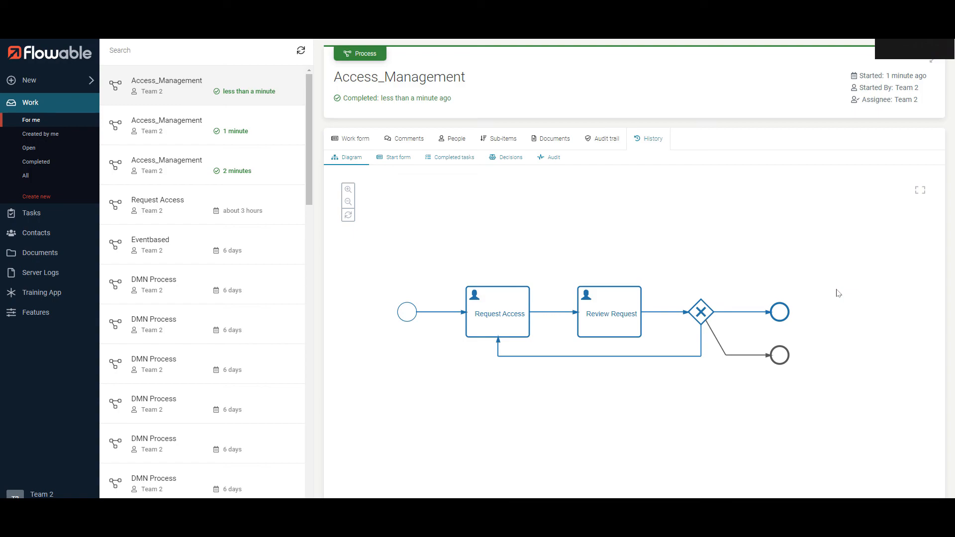